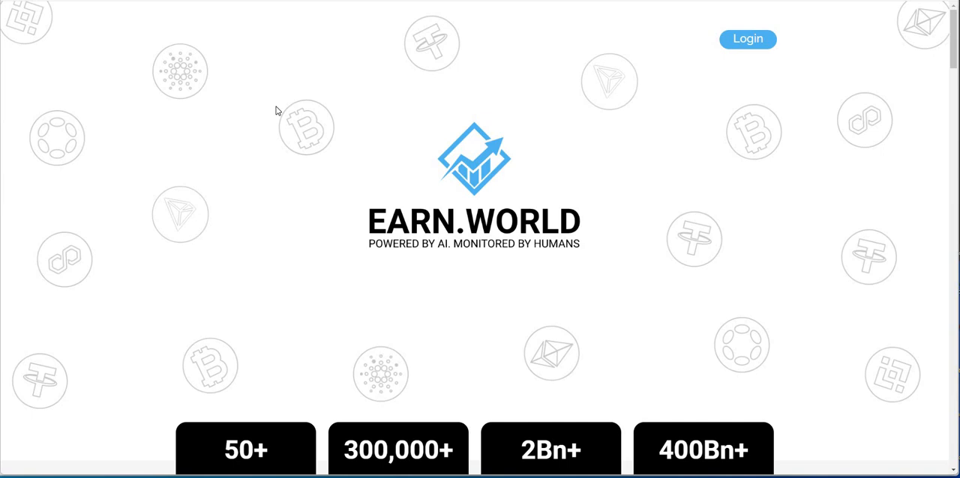
mouse_move(293, 158)
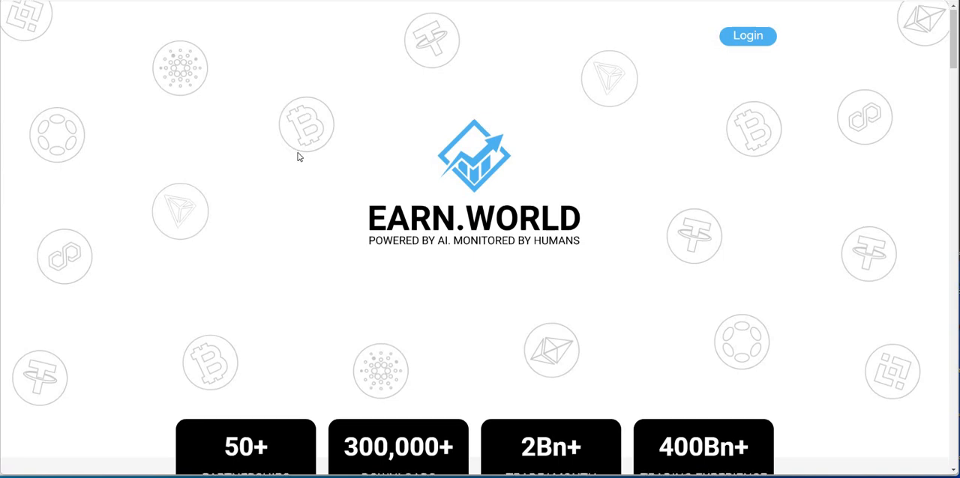
Scroll the Earn.World home page past media logos and wallet banner to Eliminate emotion.
scroll("down", 3)
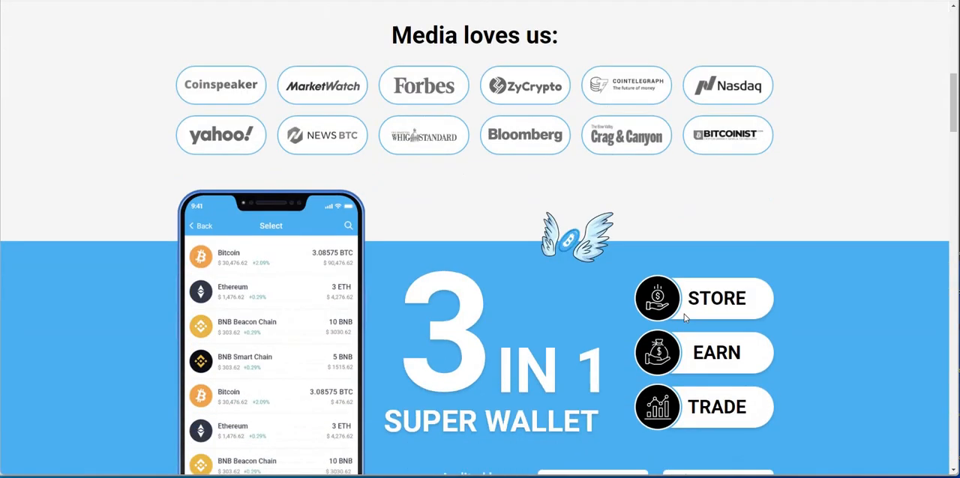
scroll("down", 3)
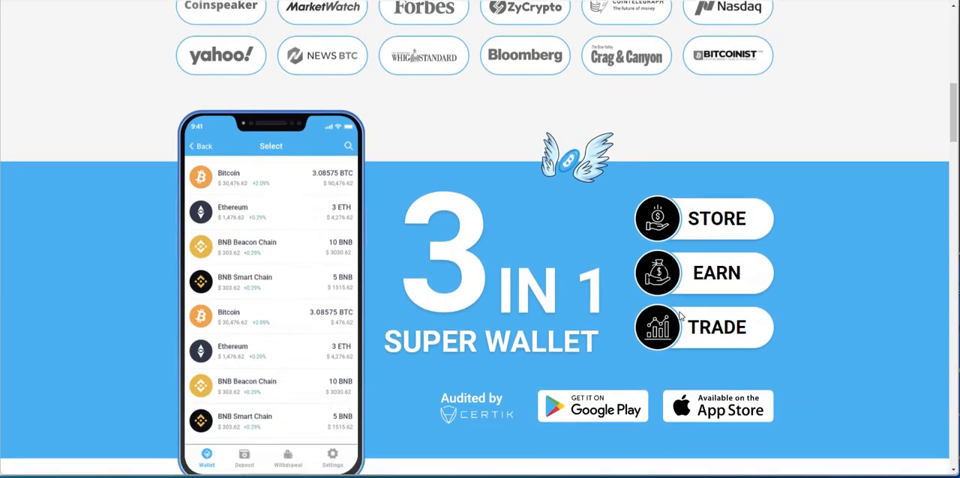
scroll("down", 3)
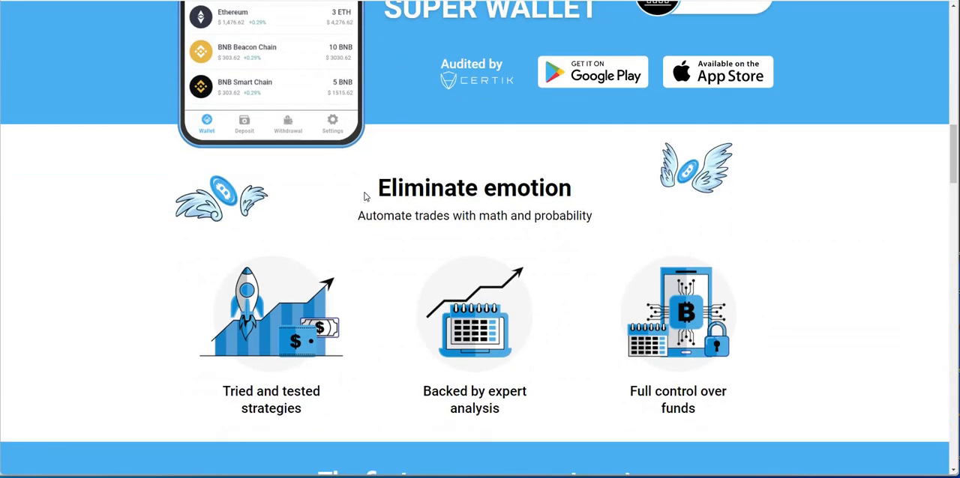
mouse_move(368, 208)
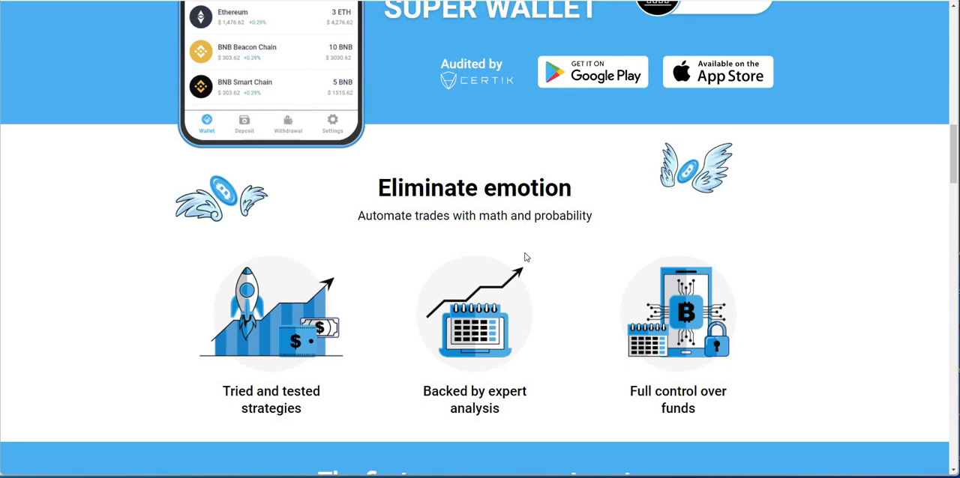
mouse_move(364, 368)
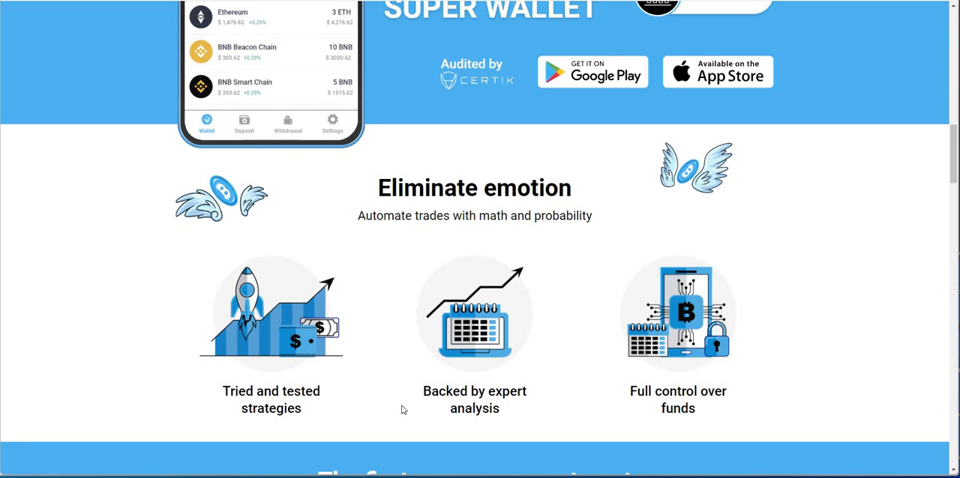
double_click(458, 409)
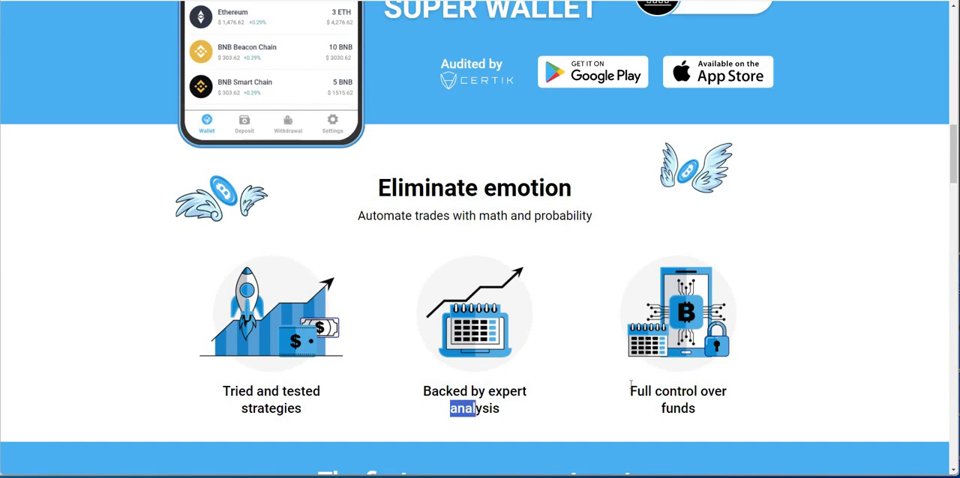
mouse_move(583, 318)
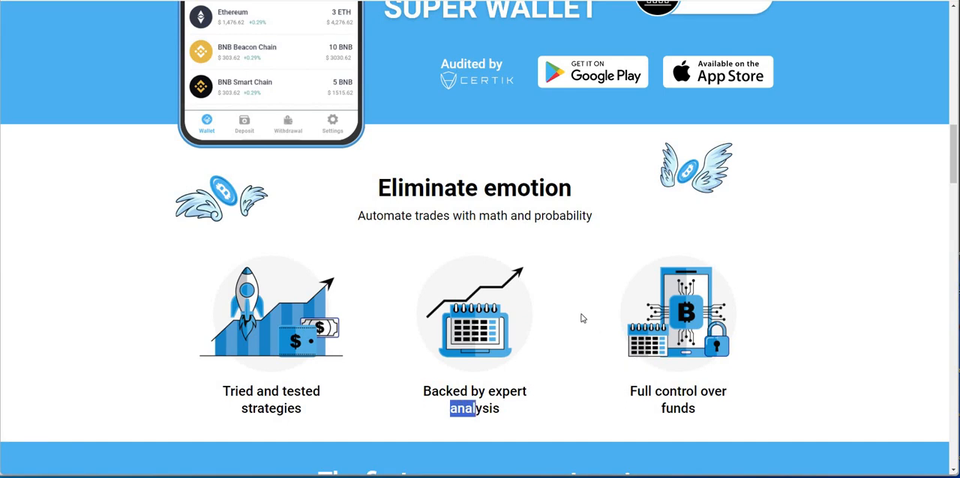
Bring the blockchain trading-data banner with Binance Smart Chain, Streakk and Ethereum into view.
scroll("down", 3)
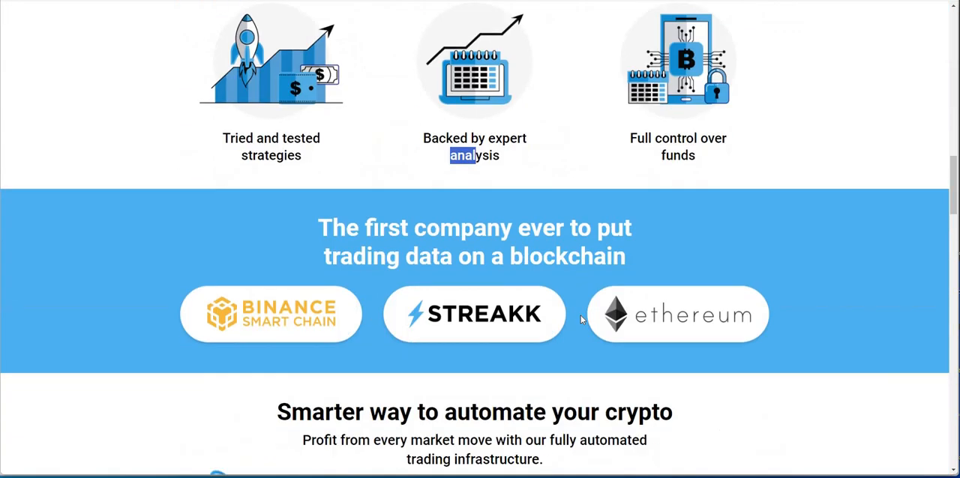
scroll("down", 3)
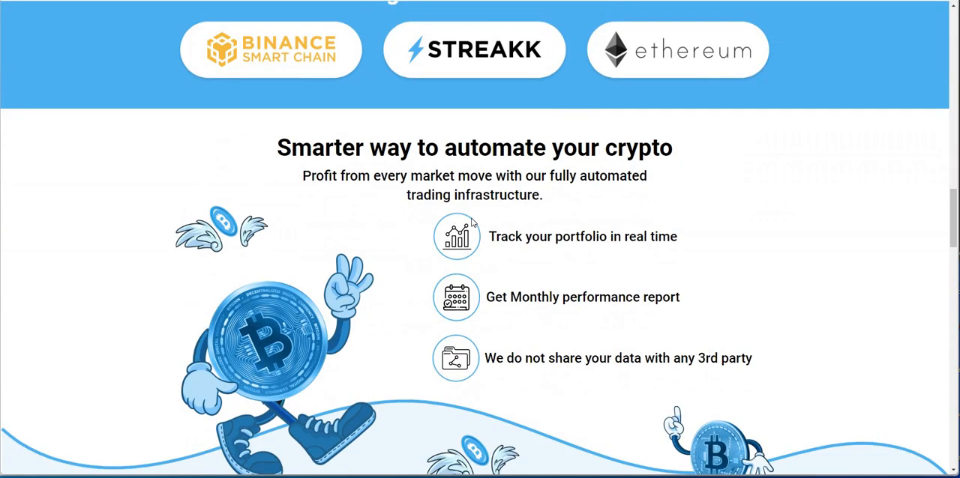
scroll("up", 3)
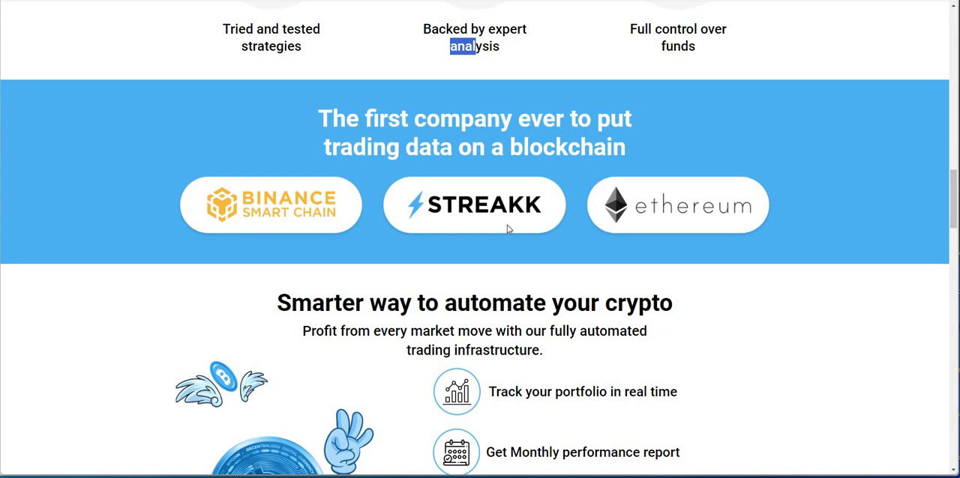
mouse_move(525, 231)
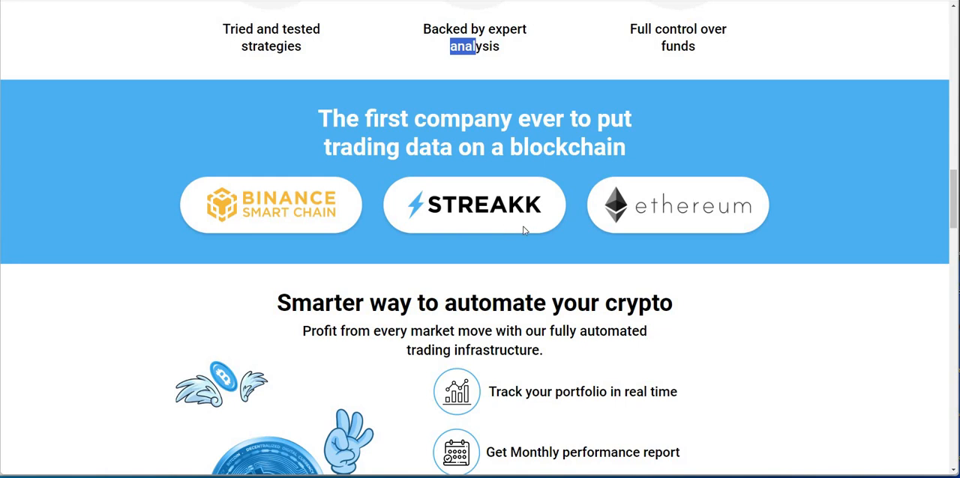
mouse_move(529, 231)
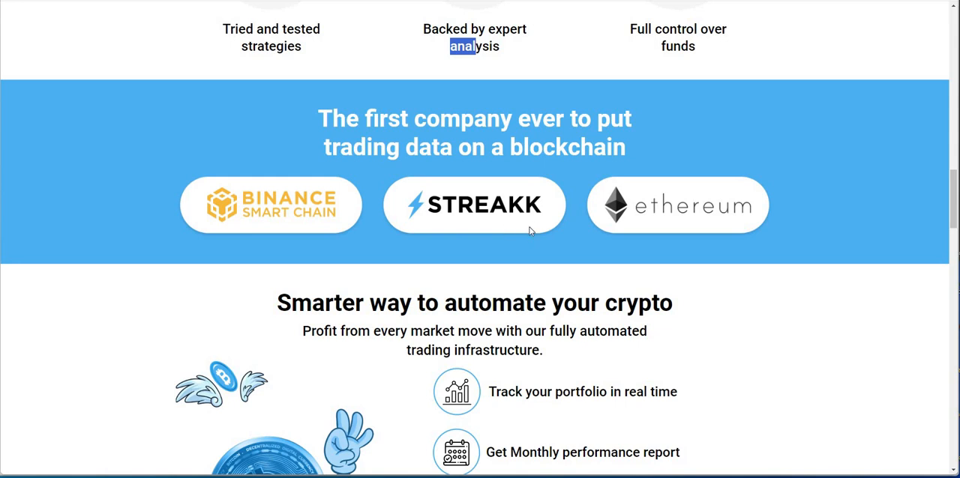
Scroll past Smarter way to automate to the 2 Simple Steps and five collaboration partners.
scroll("down", 3)
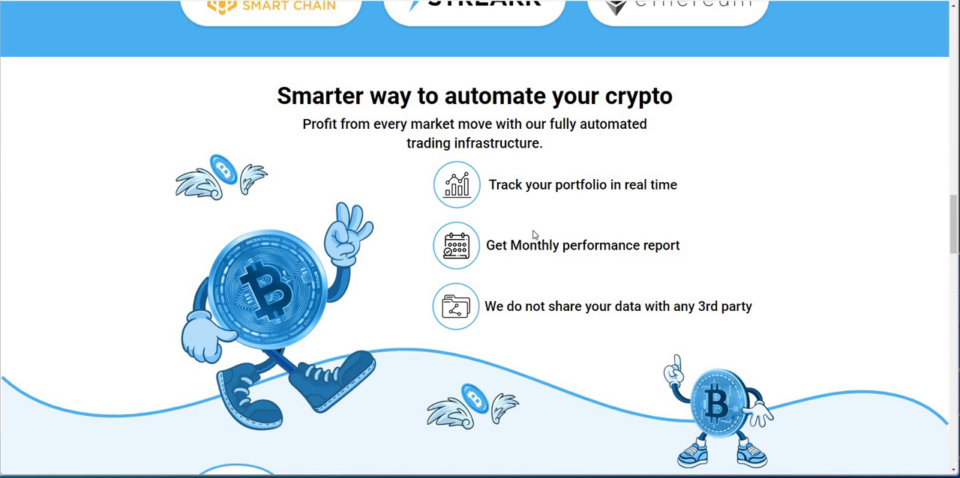
mouse_move(622, 217)
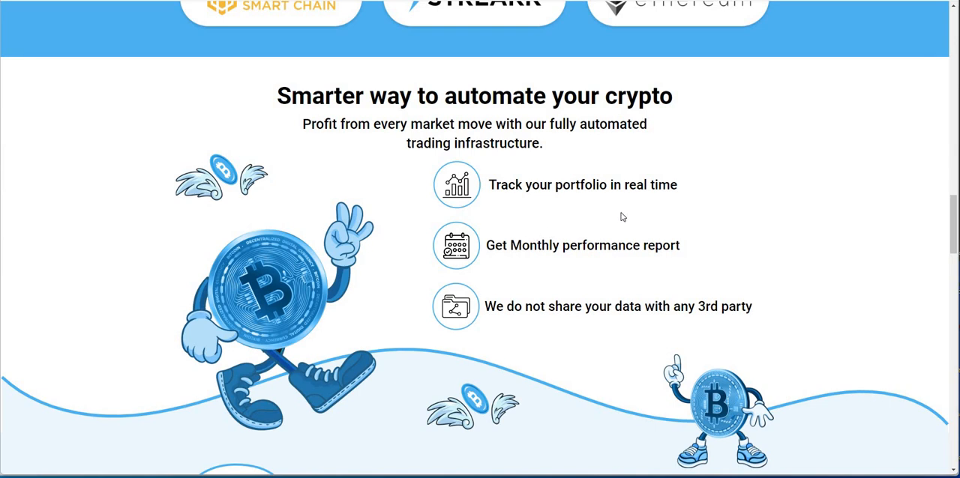
mouse_move(660, 258)
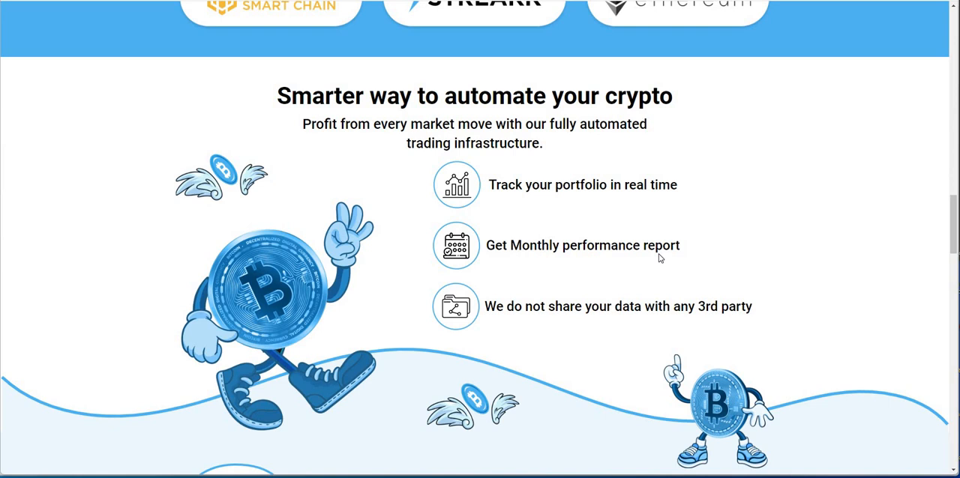
scroll("down", 3)
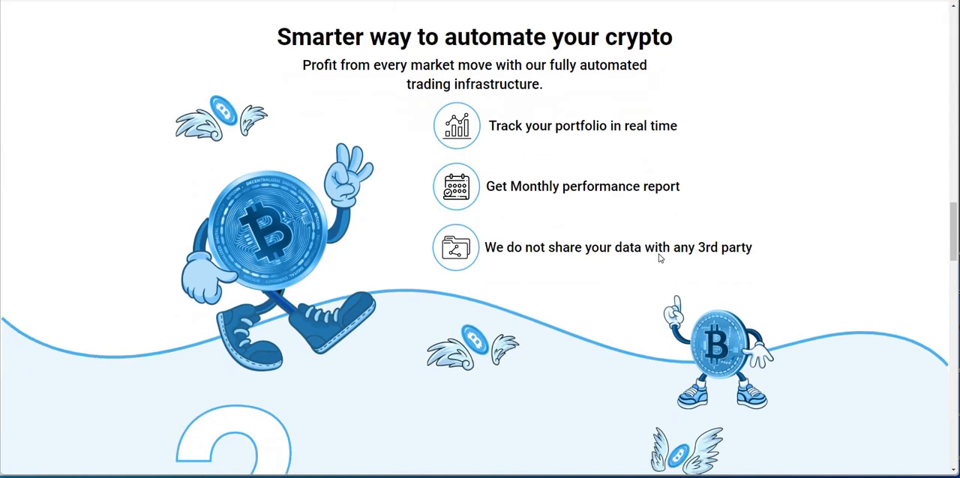
scroll("down", 3)
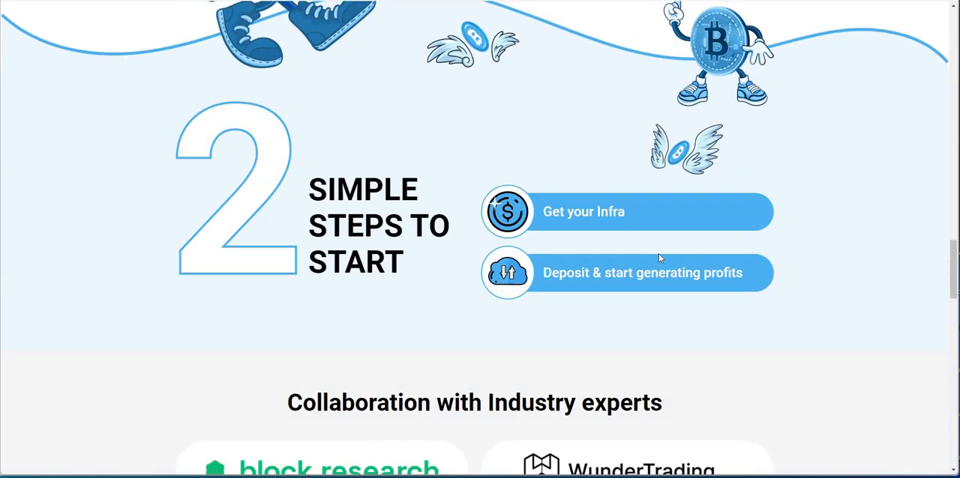
mouse_move(461, 258)
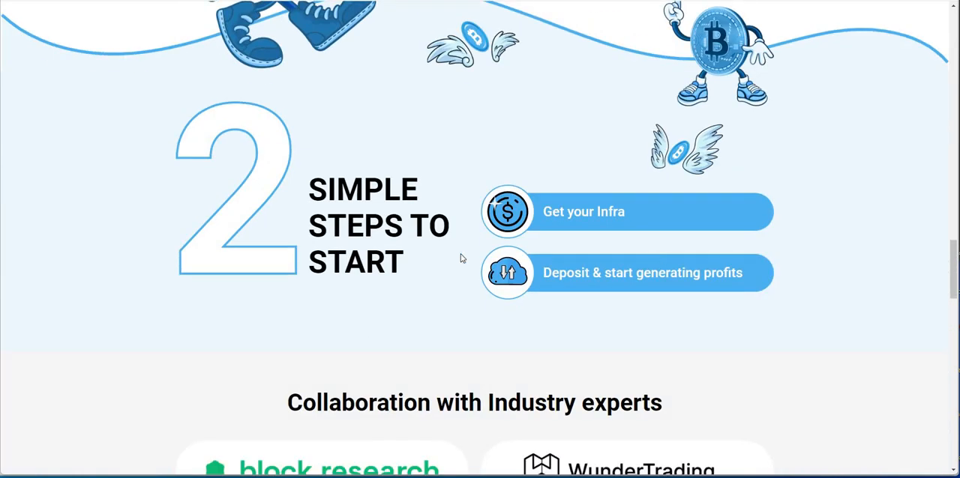
mouse_move(670, 255)
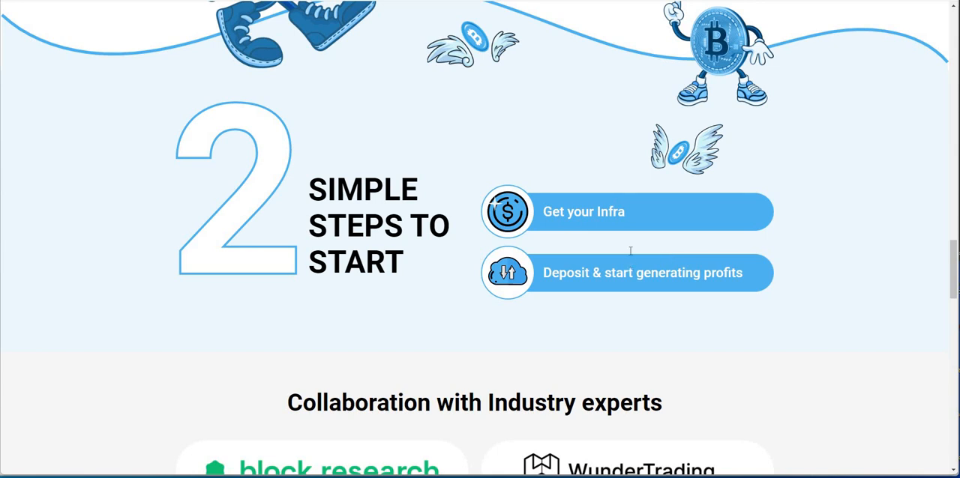
scroll("down", 3)
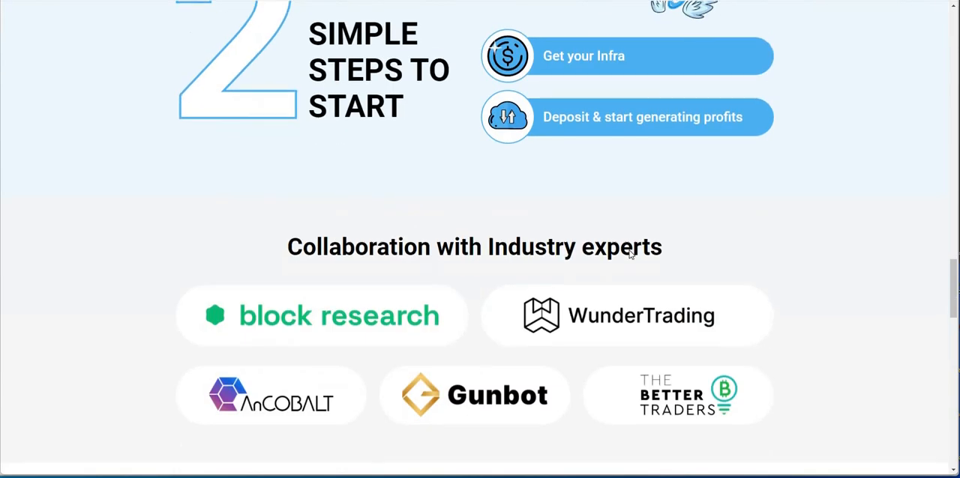
scroll("down", 3)
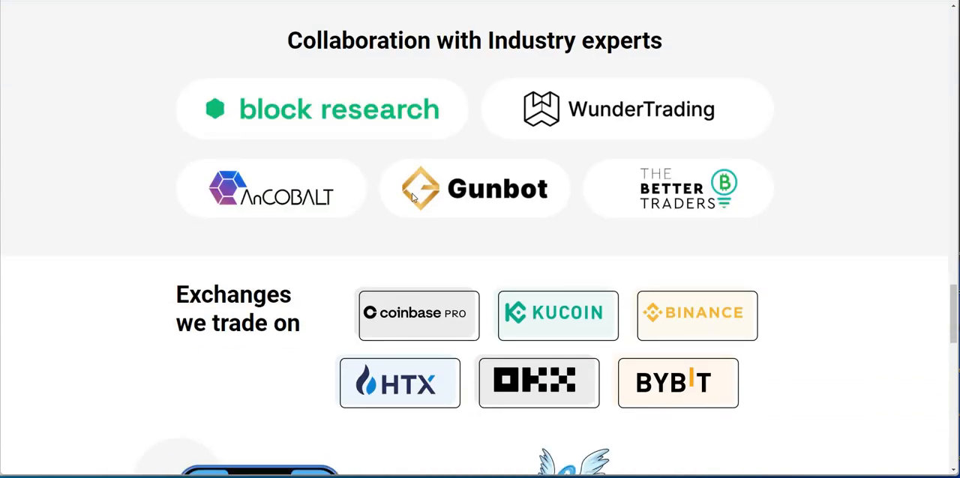
mouse_move(554, 196)
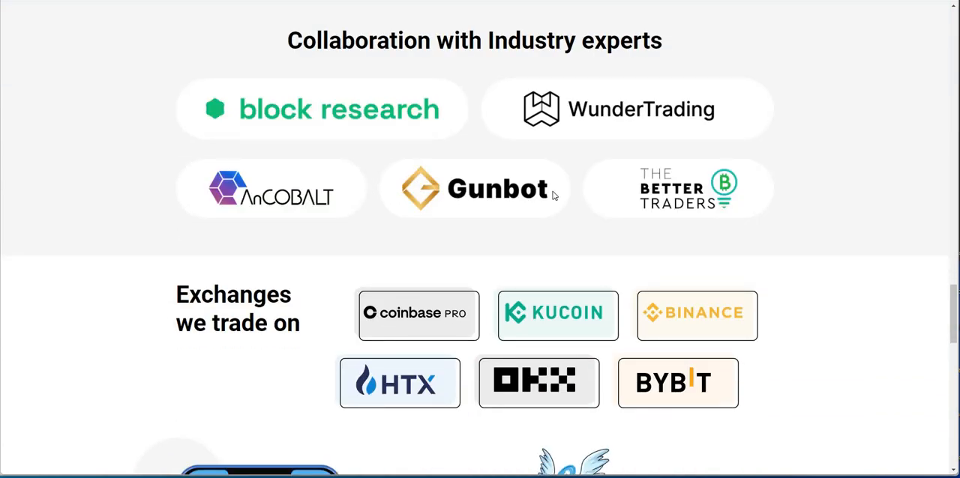
mouse_move(549, 215)
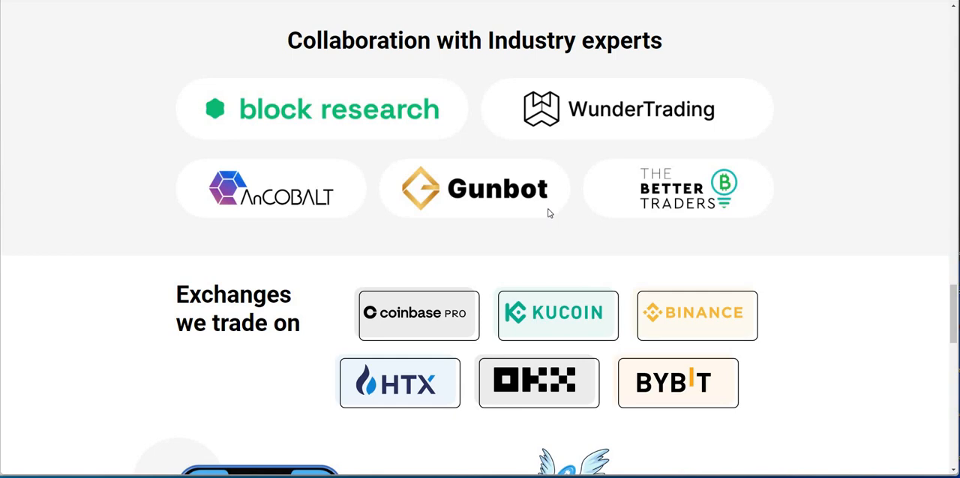
mouse_move(543, 222)
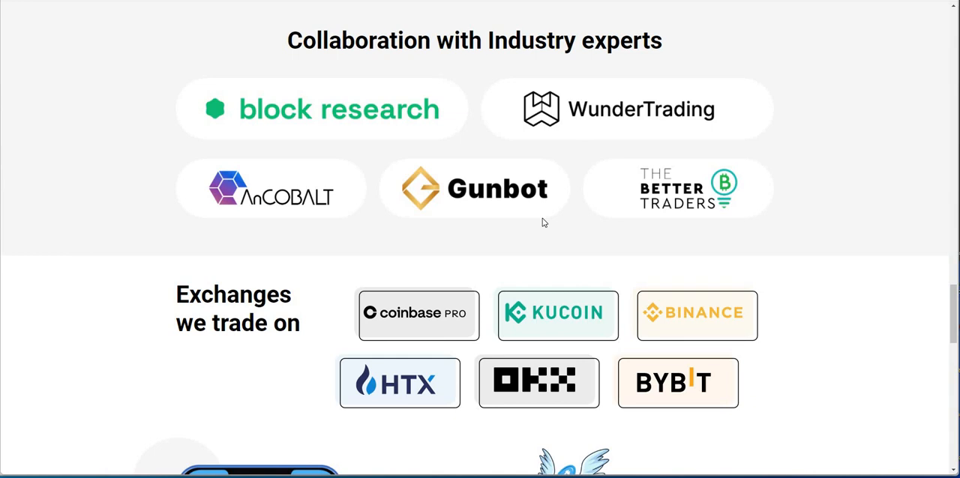
mouse_move(501, 216)
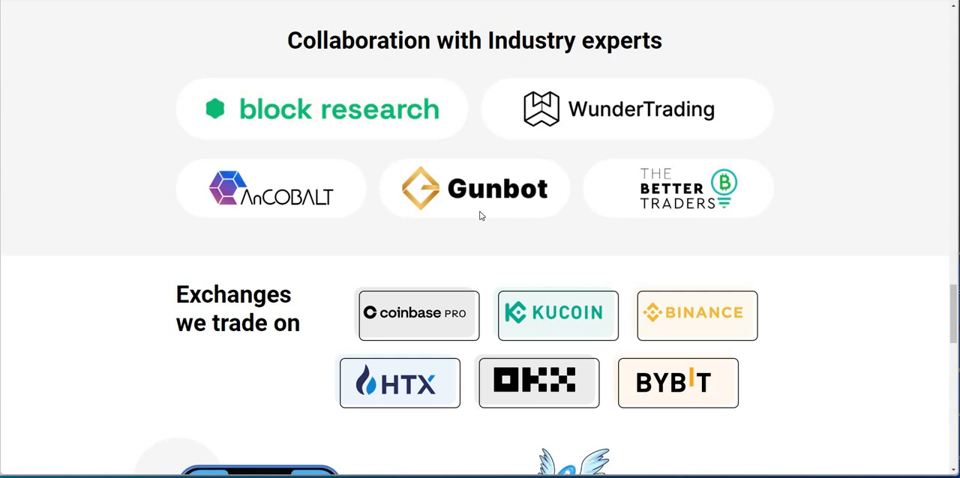
mouse_move(469, 233)
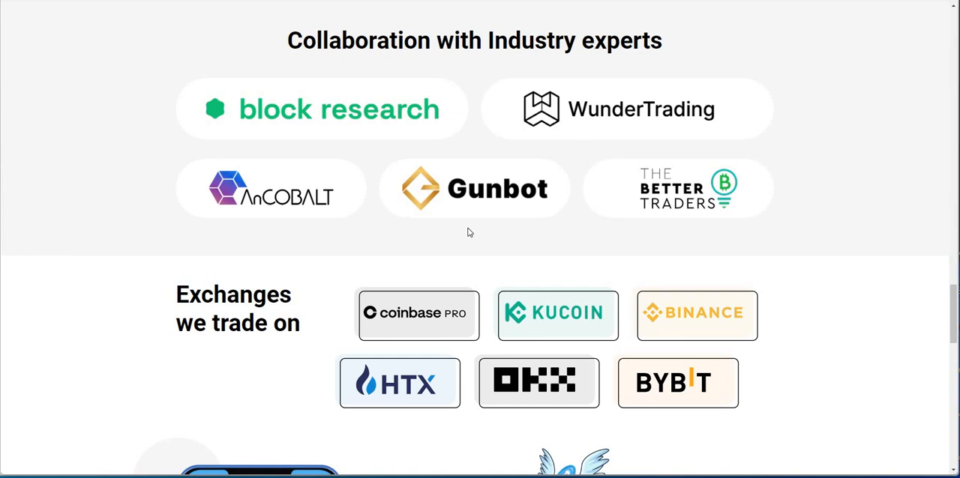
mouse_move(506, 221)
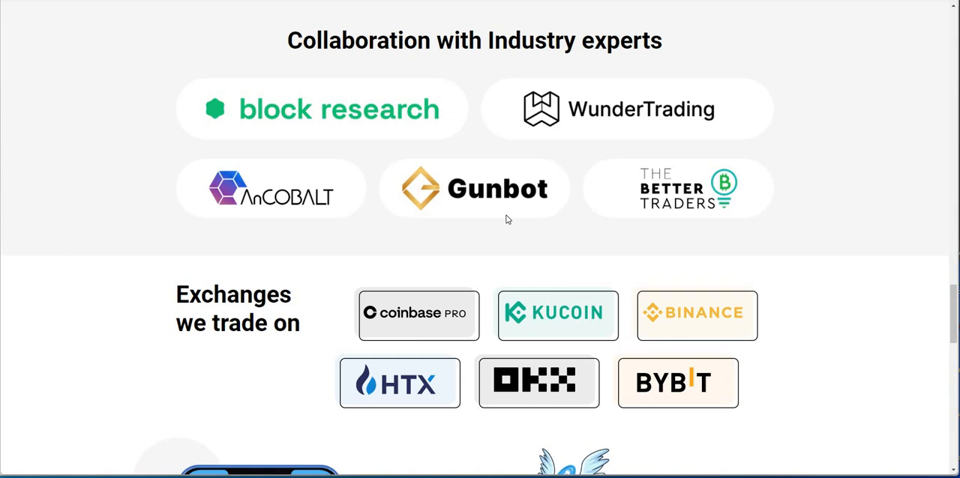
mouse_move(496, 221)
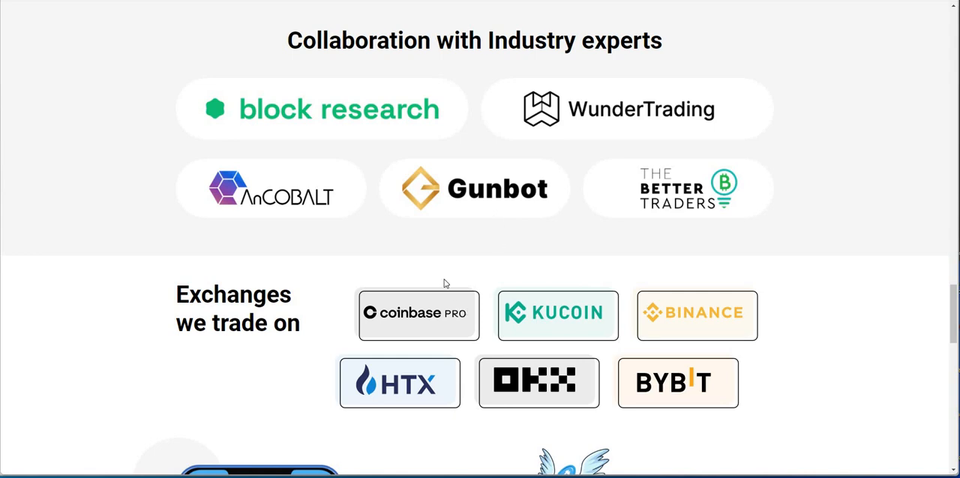
mouse_move(471, 244)
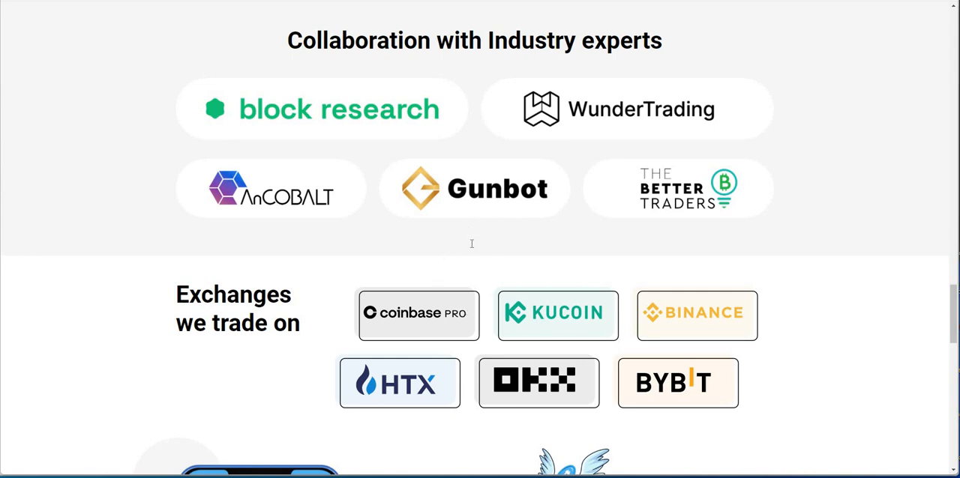
scroll("down", 3)
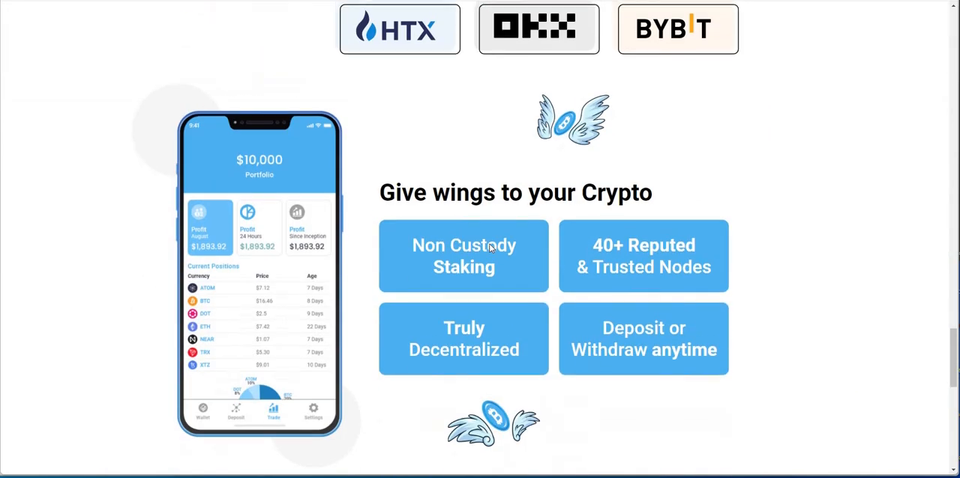
scroll("down", 3)
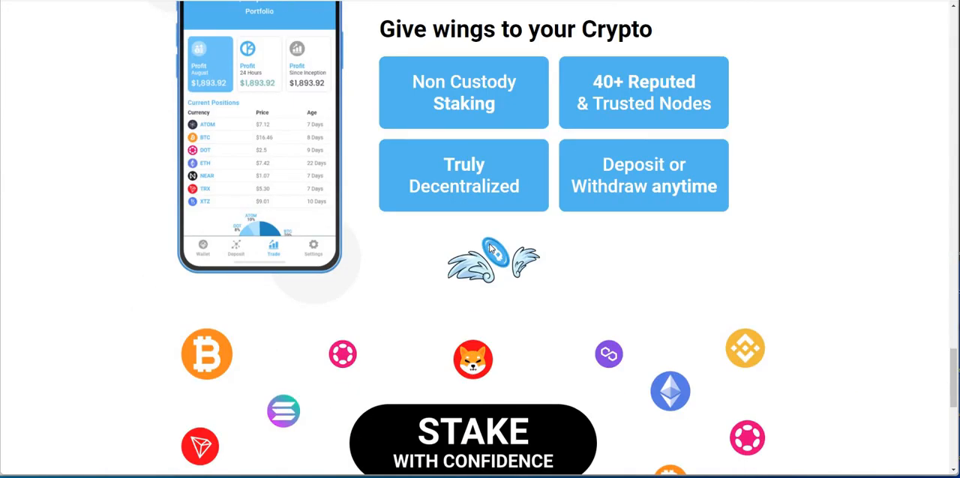
mouse_move(634, 217)
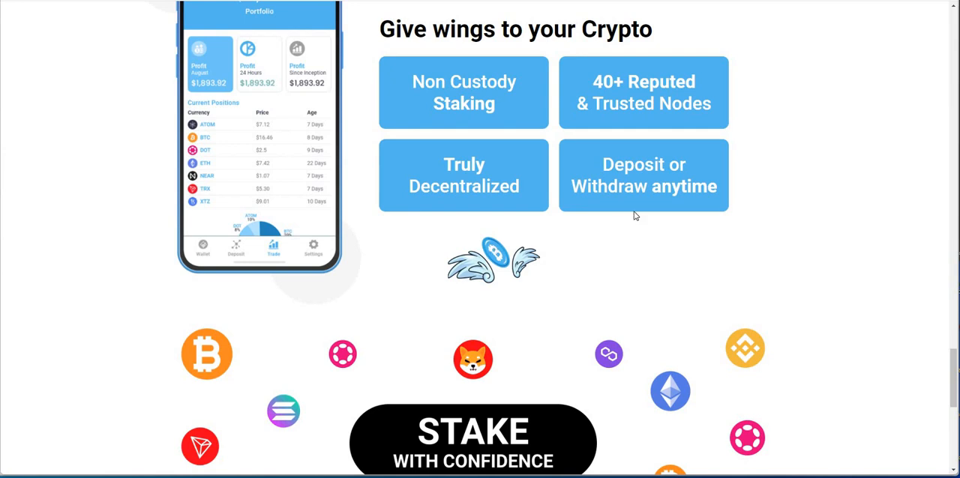
scroll("down", 3)
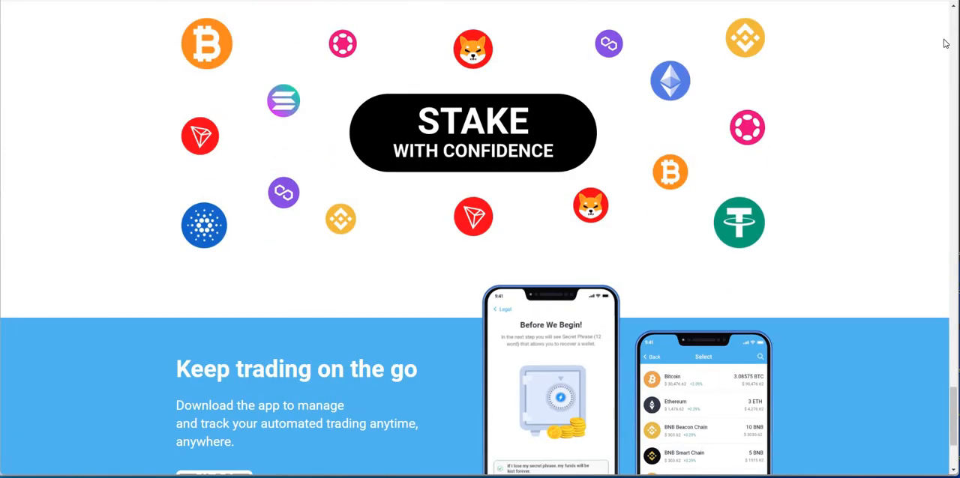
scroll("down", 3)
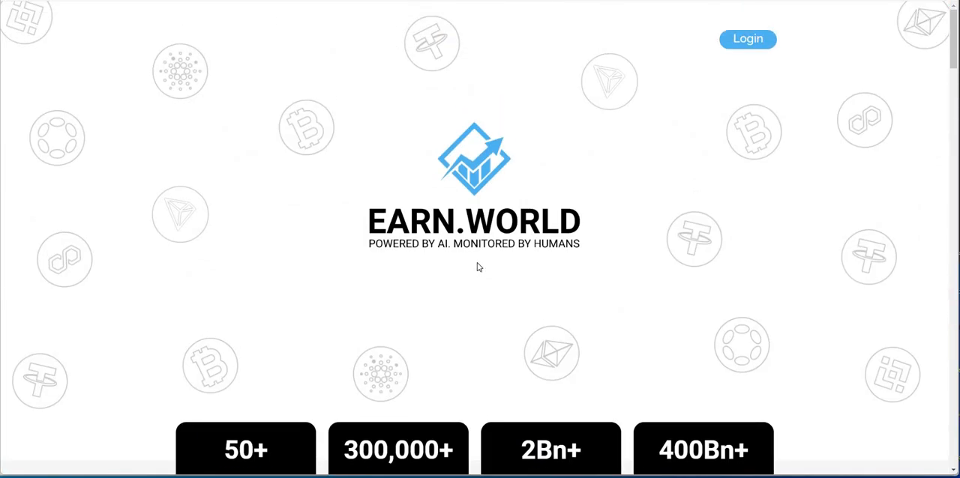
Log in and browse the dashboard's income, portfolio and trading-statistics panels, returning to the top.
left_click(747, 39)
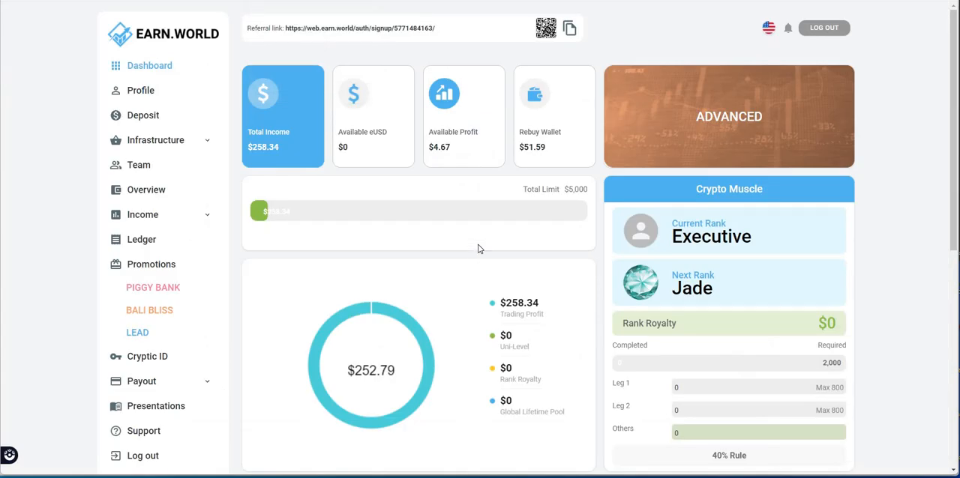
mouse_move(330, 263)
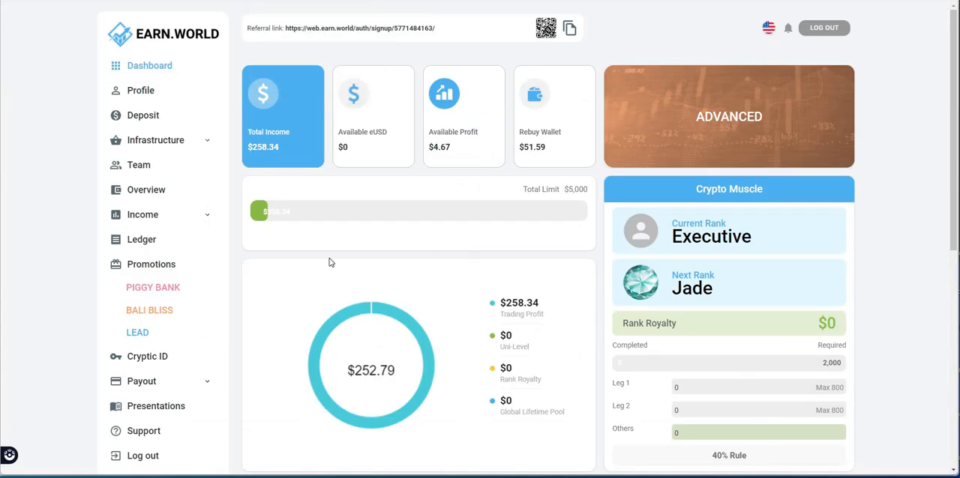
scroll("down", 3)
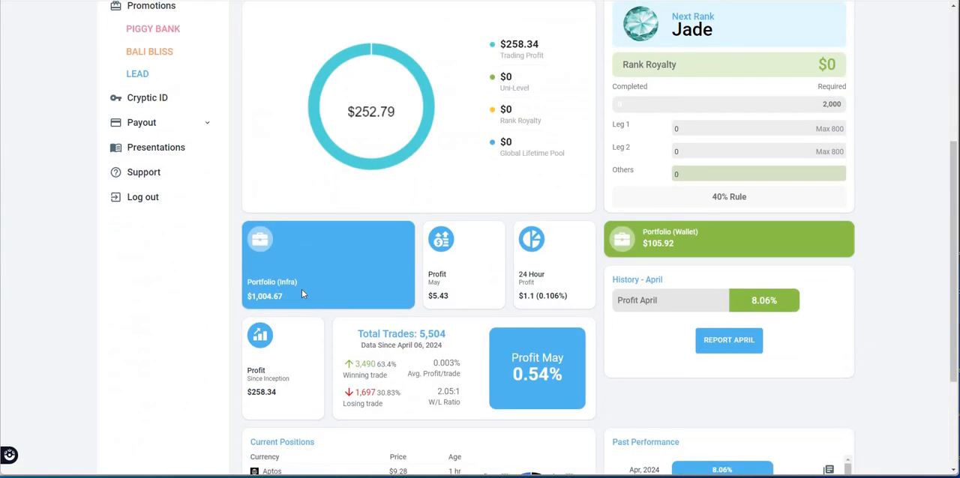
mouse_move(308, 294)
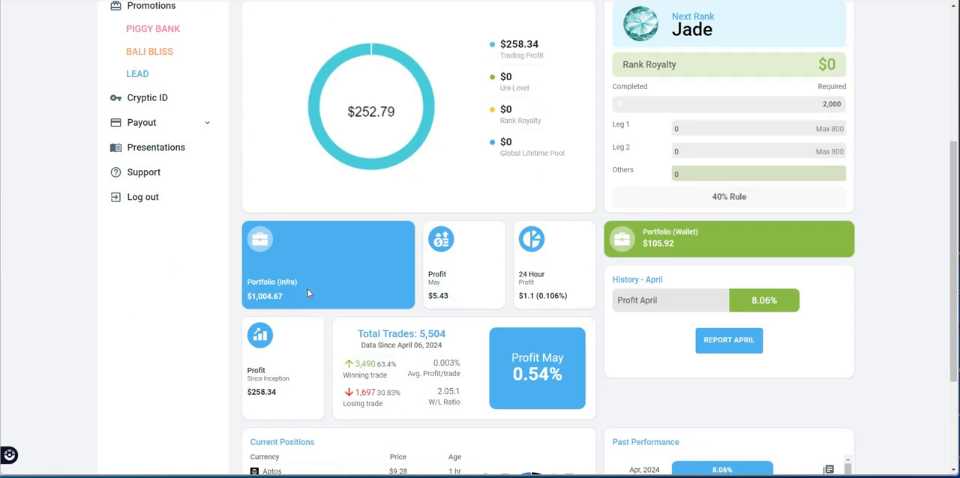
mouse_move(415, 281)
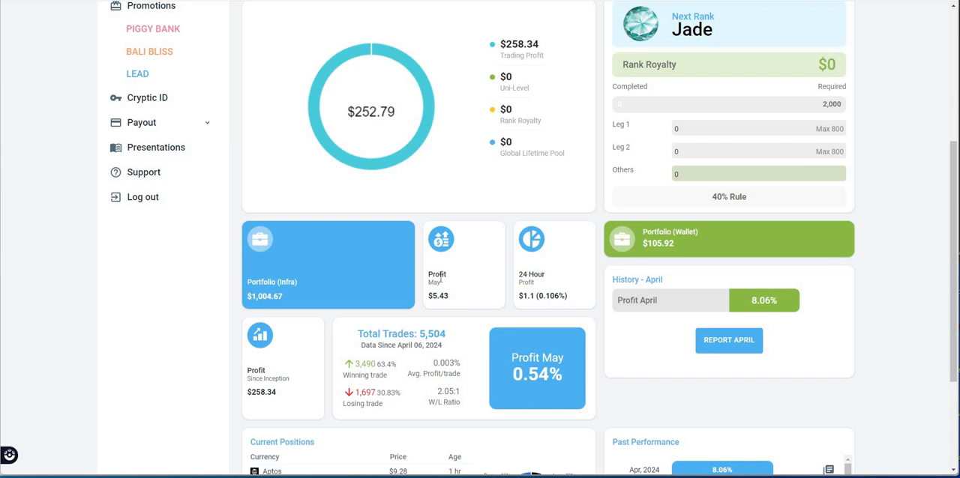
mouse_move(360, 278)
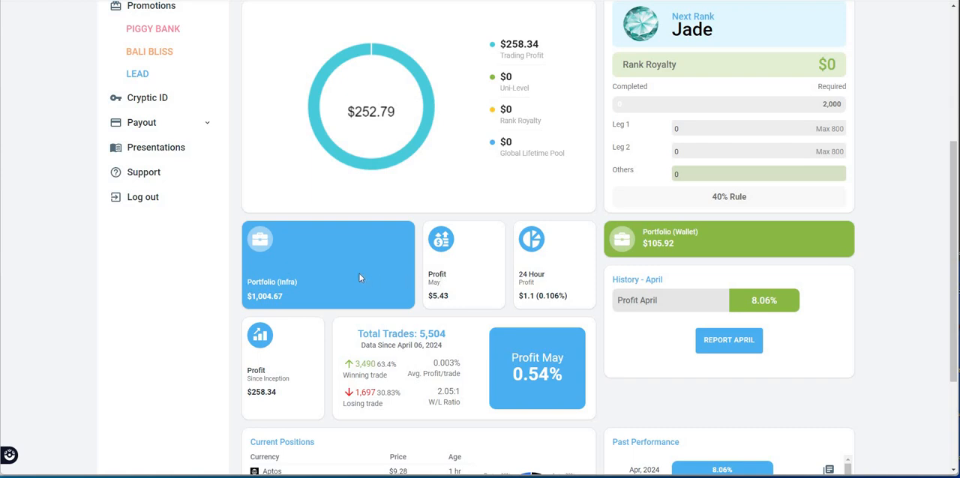
mouse_move(504, 177)
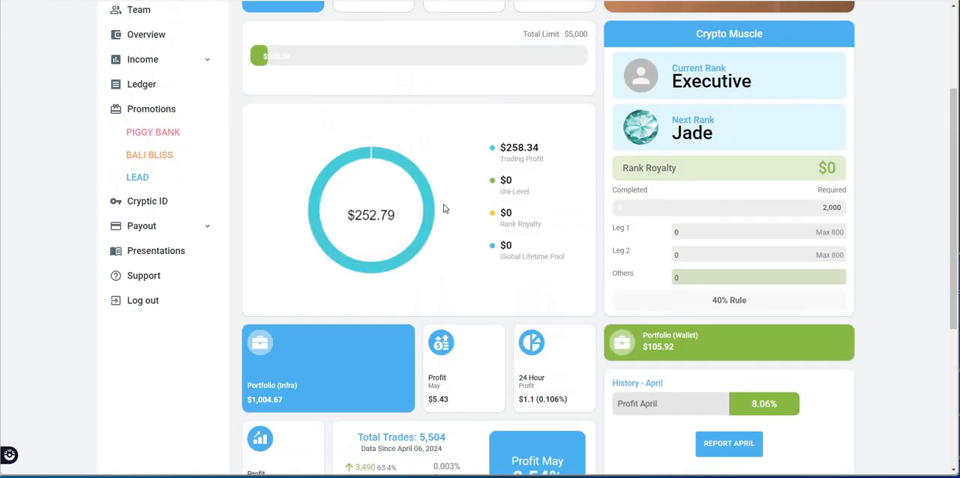
mouse_move(459, 228)
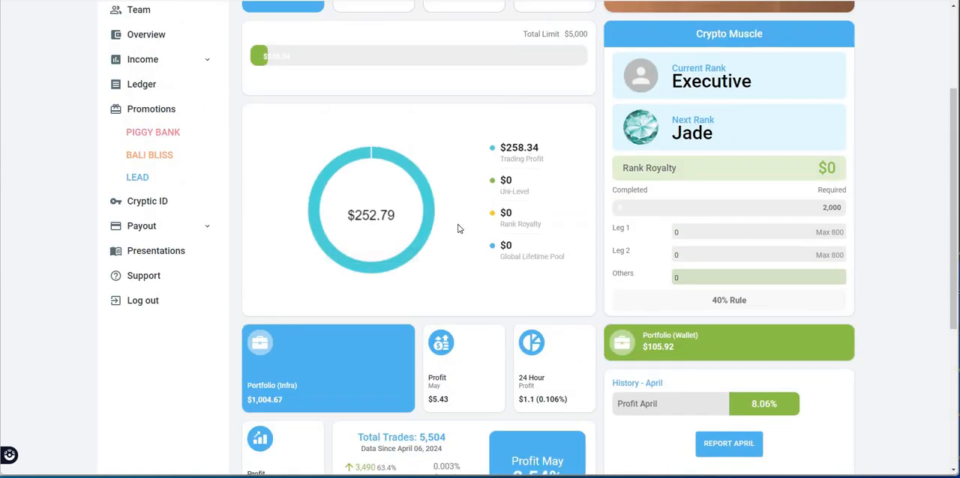
mouse_move(465, 231)
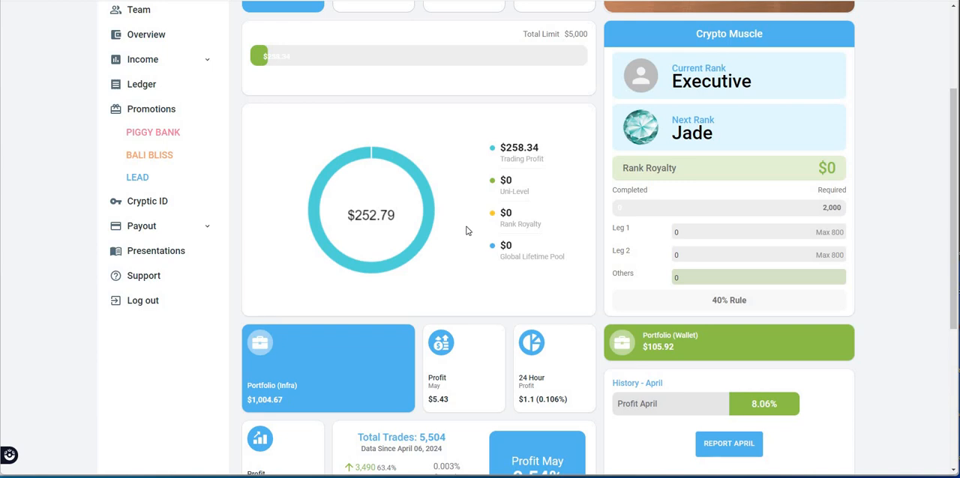
scroll("up", 3)
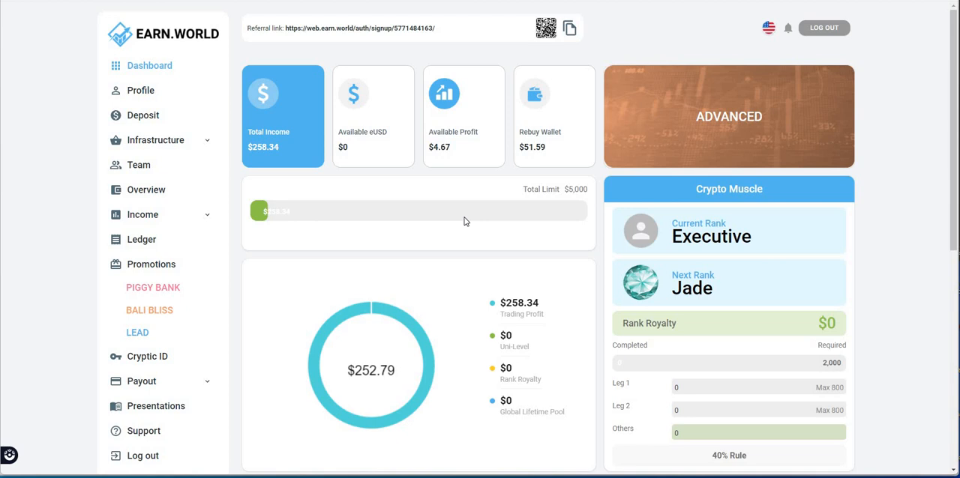
mouse_move(463, 225)
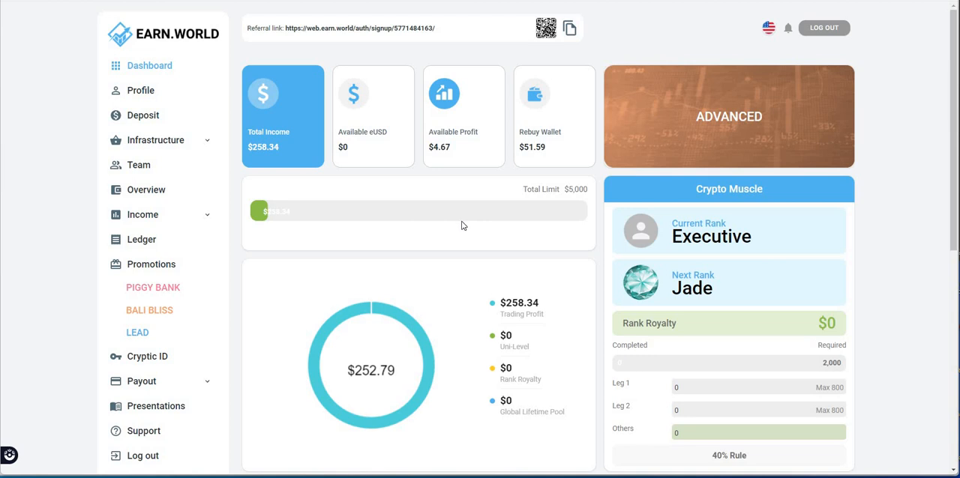
mouse_move(195, 54)
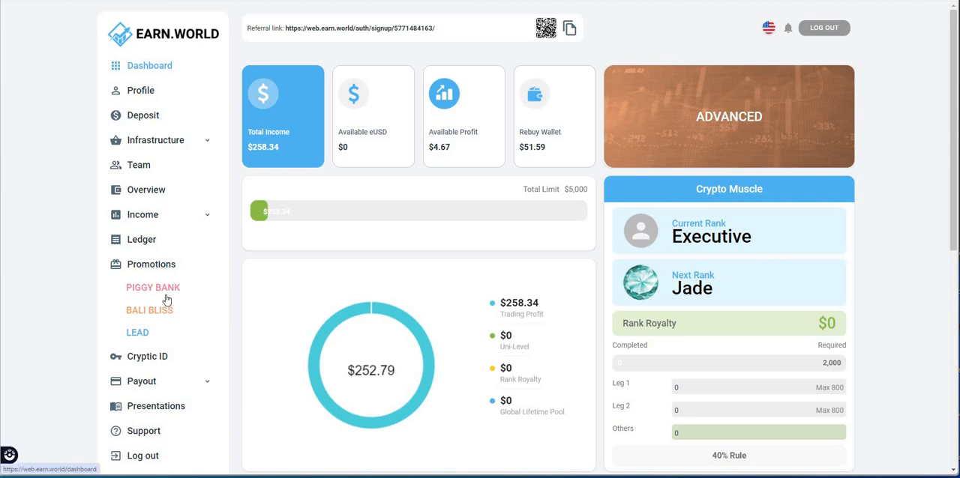
mouse_move(149, 310)
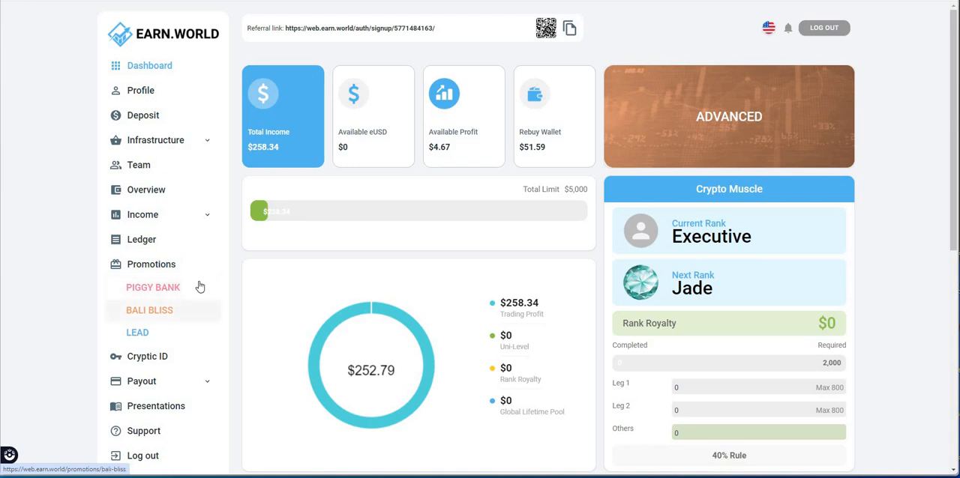
Browse the Piggy Bank promotion offers, then view the Bali Bliss travel promotion.
left_click(153, 287)
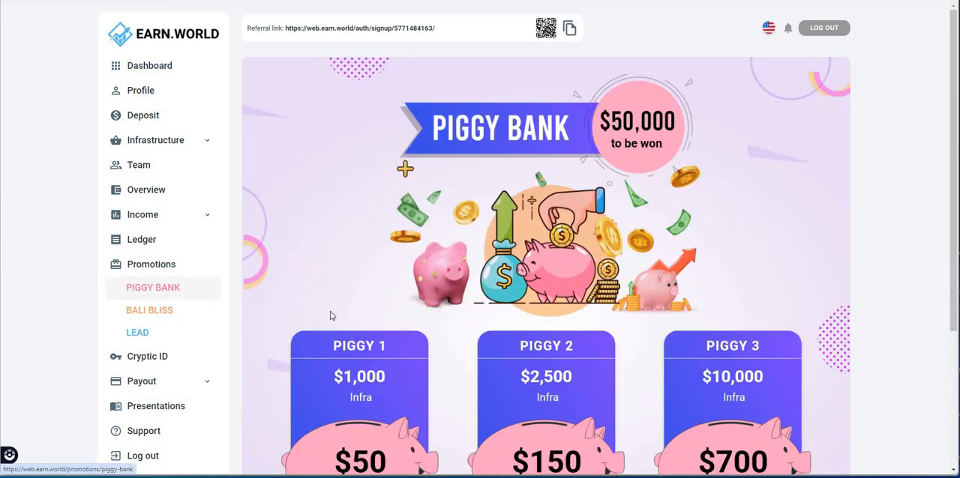
scroll("down", 3)
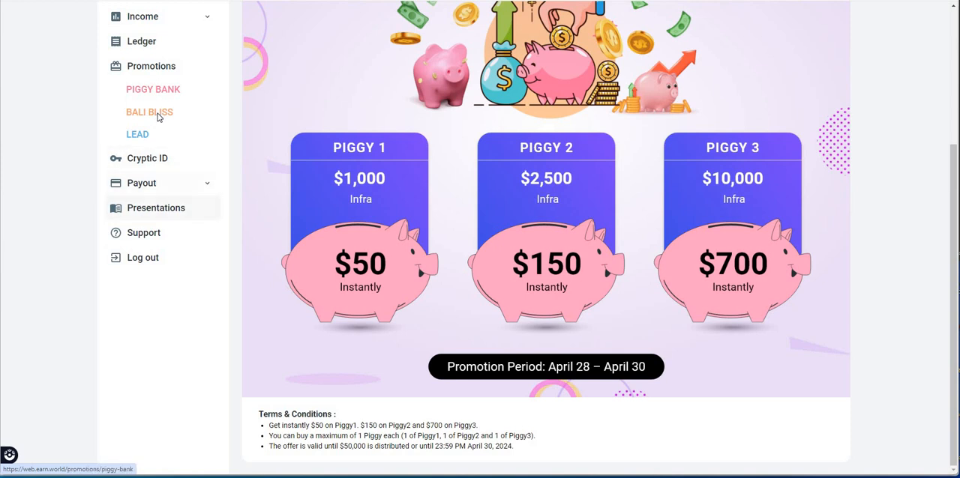
left_click(149, 112)
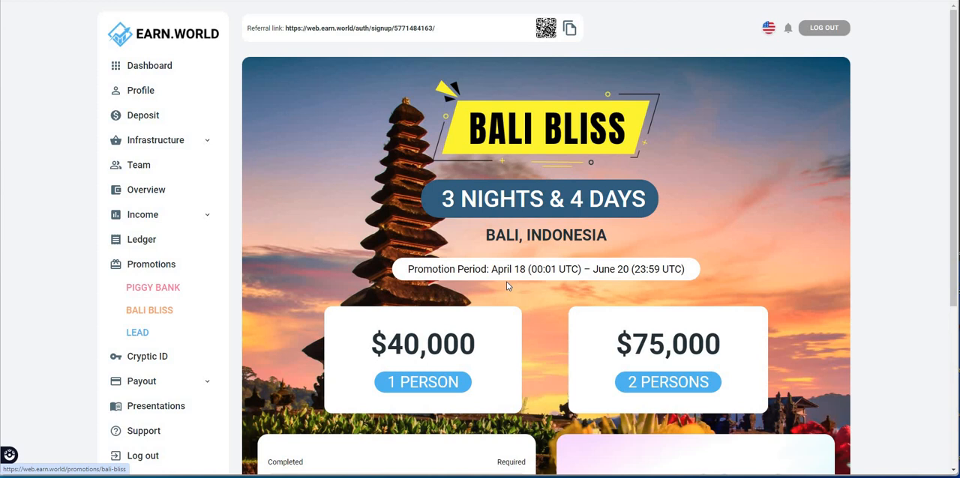
mouse_move(691, 280)
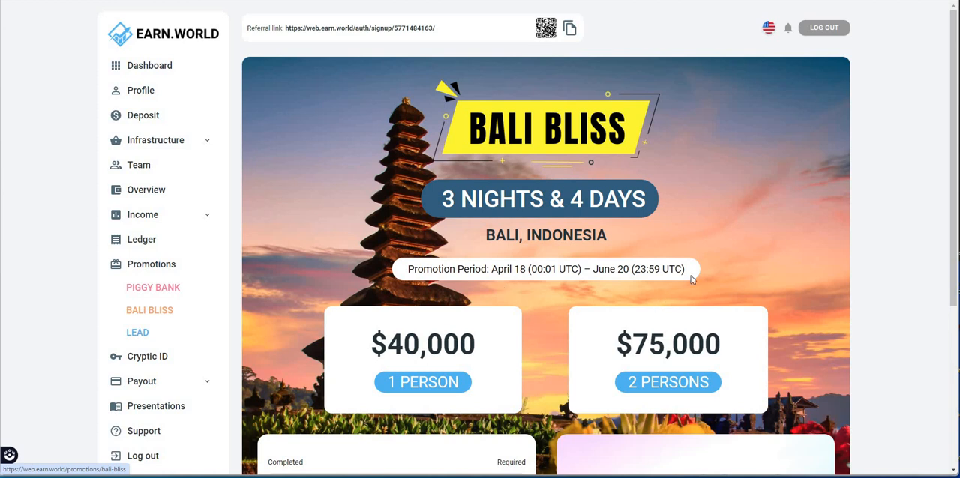
mouse_move(679, 267)
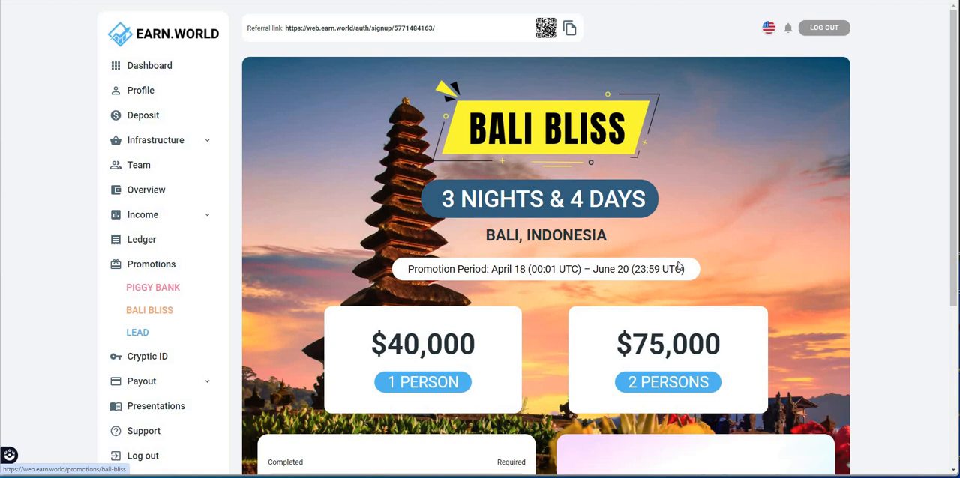
scroll("down", 3)
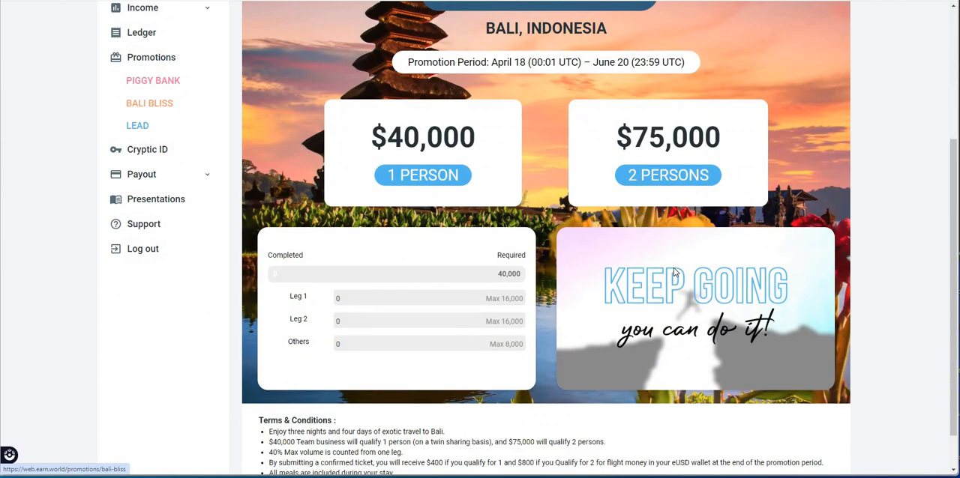
scroll("down", 3)
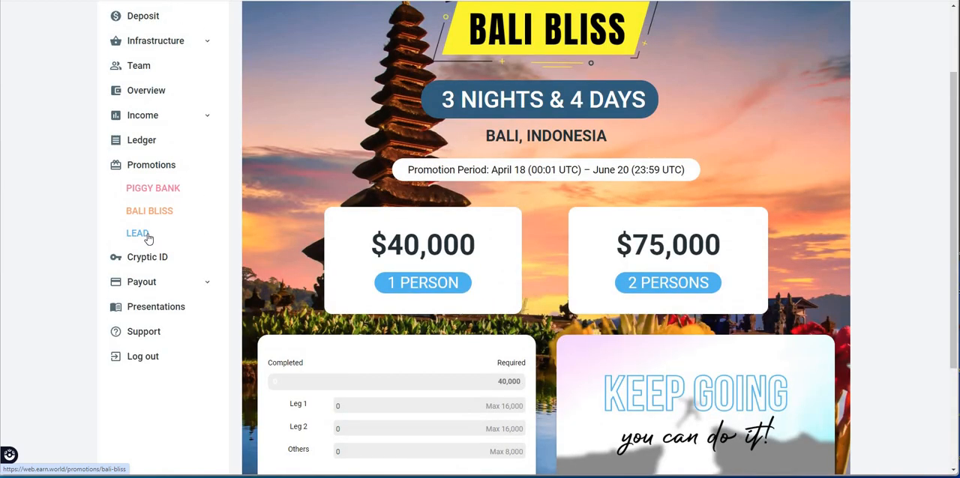
Review the LEAD Budapest convention ticket tiers, then go to the account Overview.
left_click(138, 233)
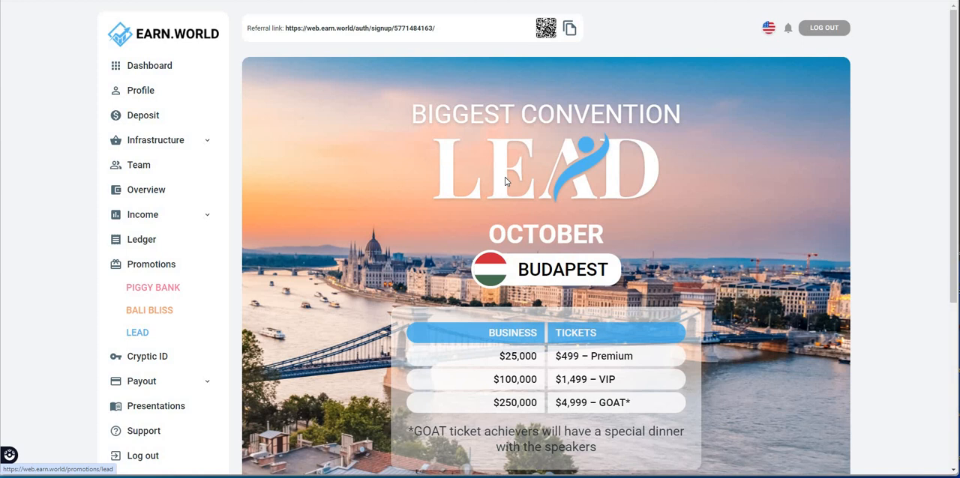
mouse_move(687, 205)
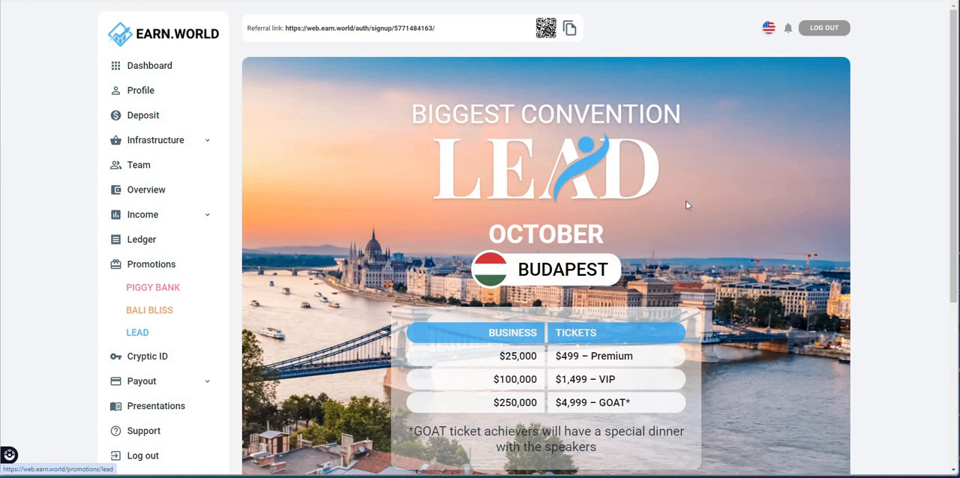
mouse_move(675, 210)
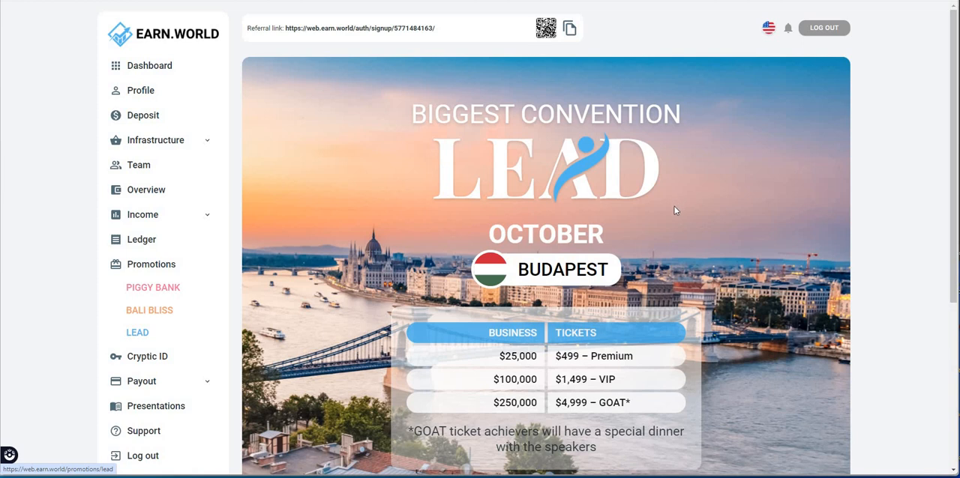
scroll("down", 3)
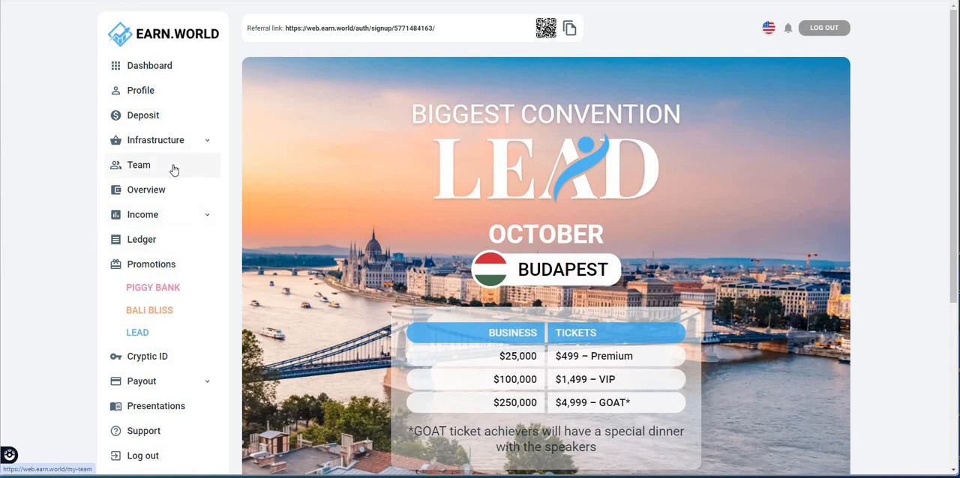
mouse_move(173, 175)
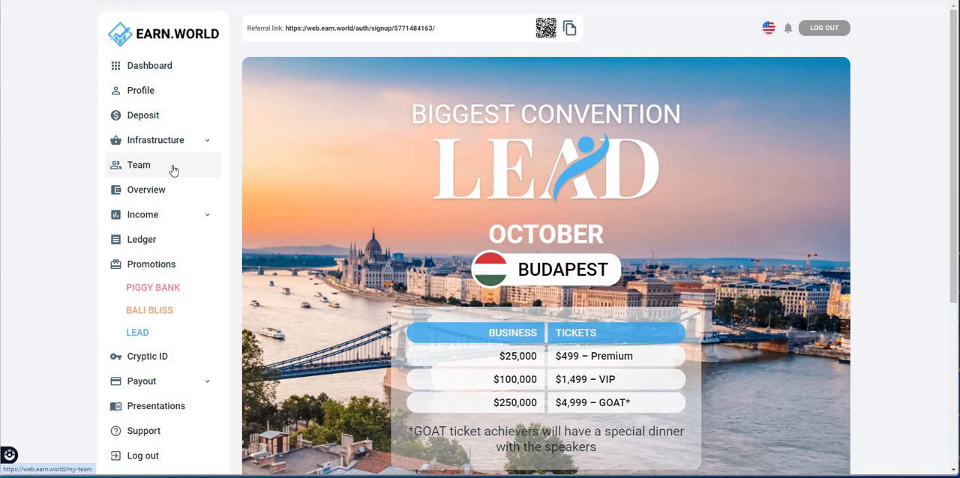
mouse_move(176, 175)
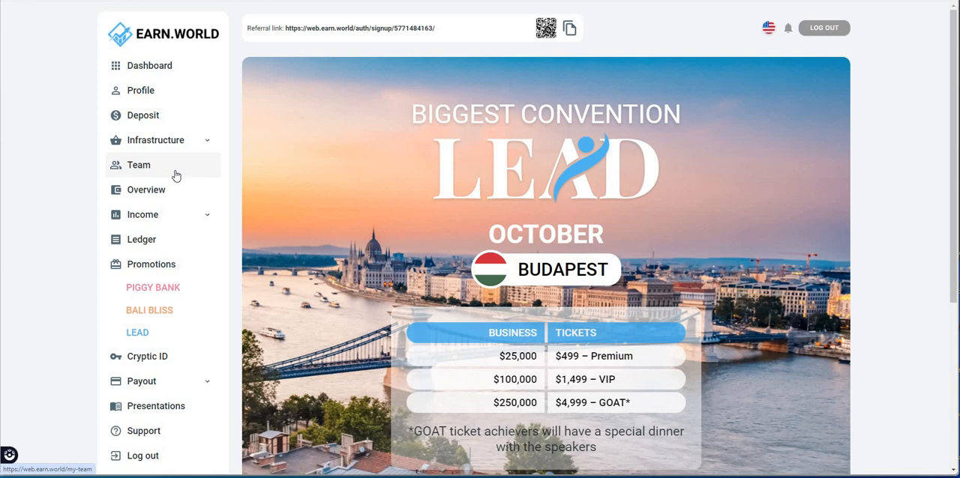
mouse_move(192, 193)
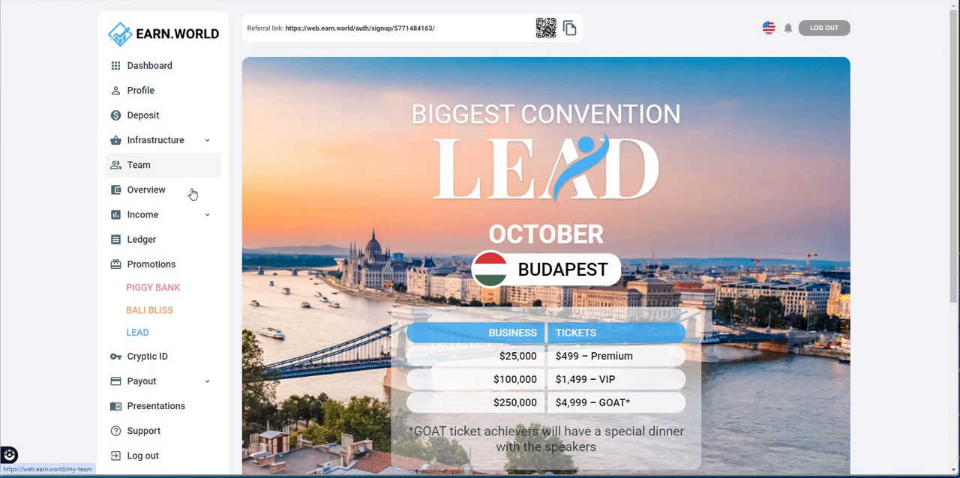
left_click(145, 189)
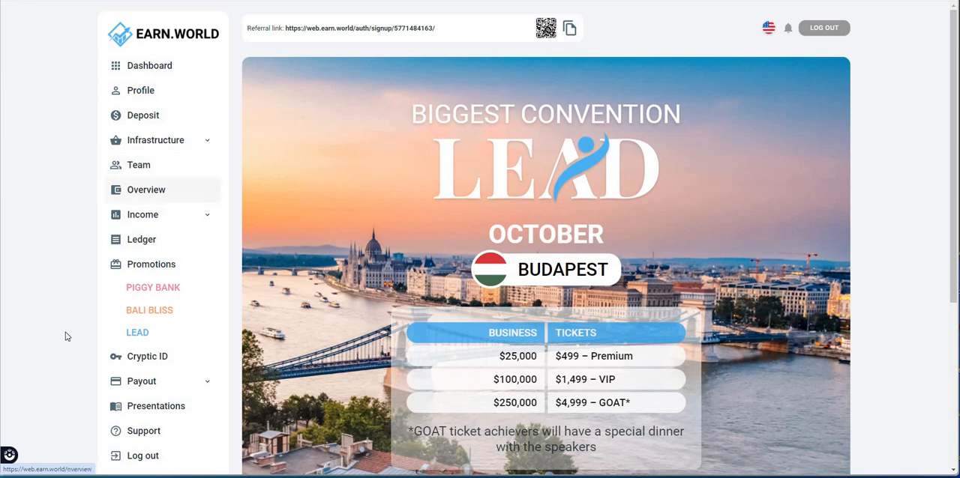
mouse_move(71, 305)
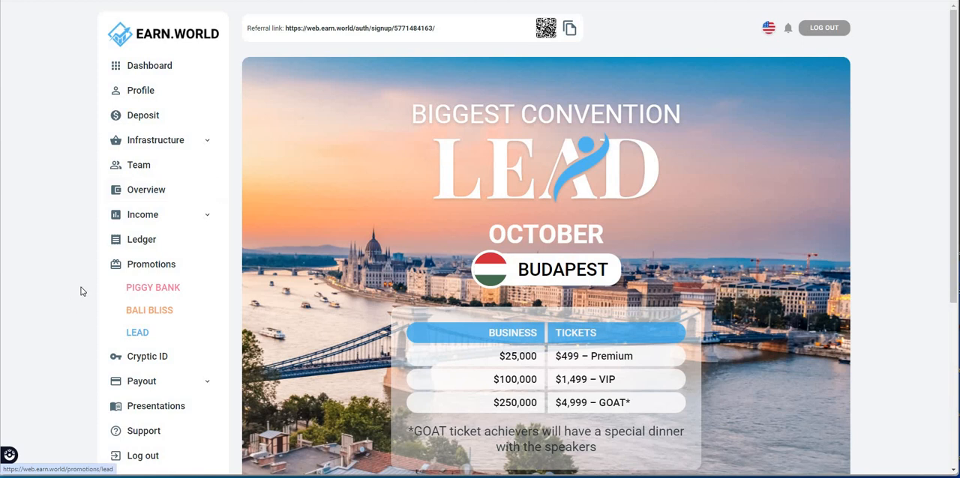
mouse_move(162, 142)
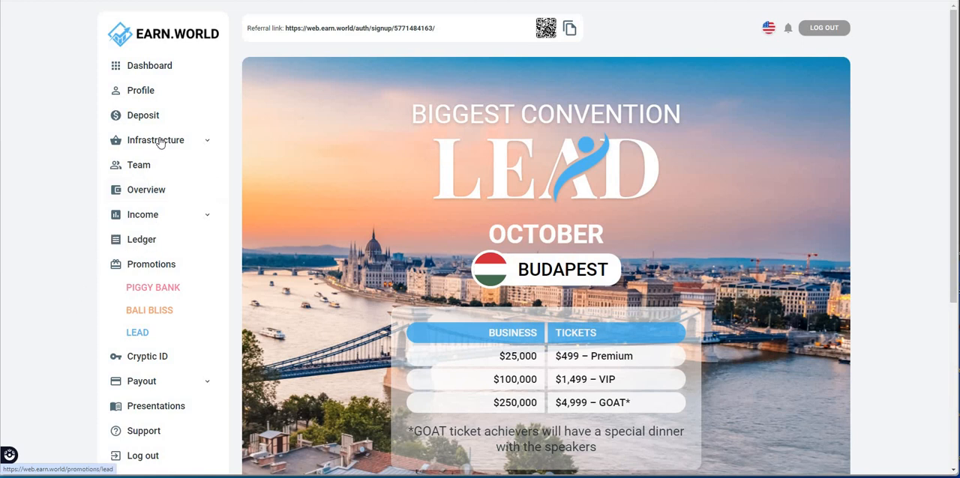
Expand Infrastructure to reveal Buy Infra, Trading Profit and Buy History.
left_click(155, 140)
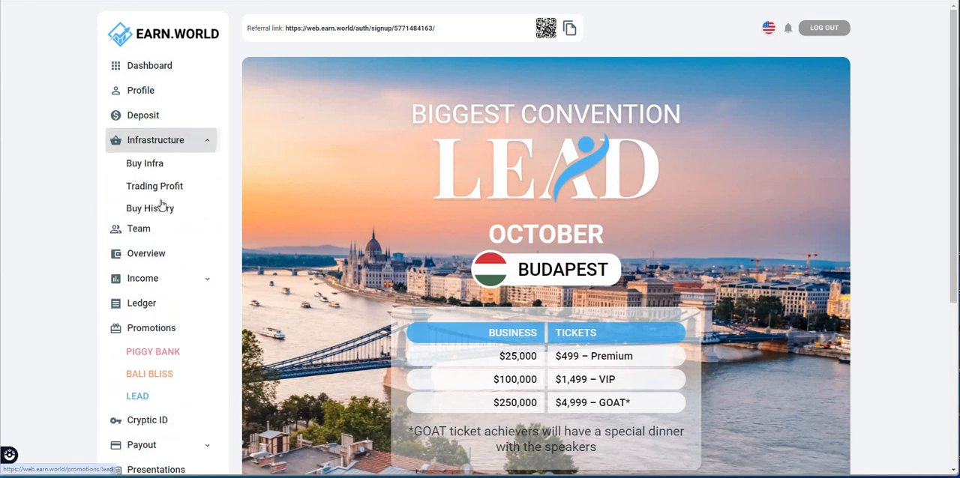
left_click(149, 208)
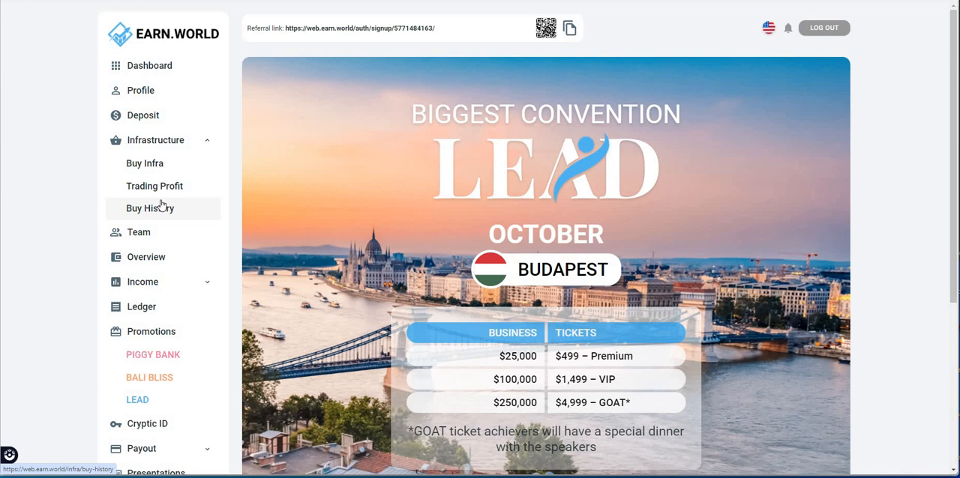
mouse_move(166, 188)
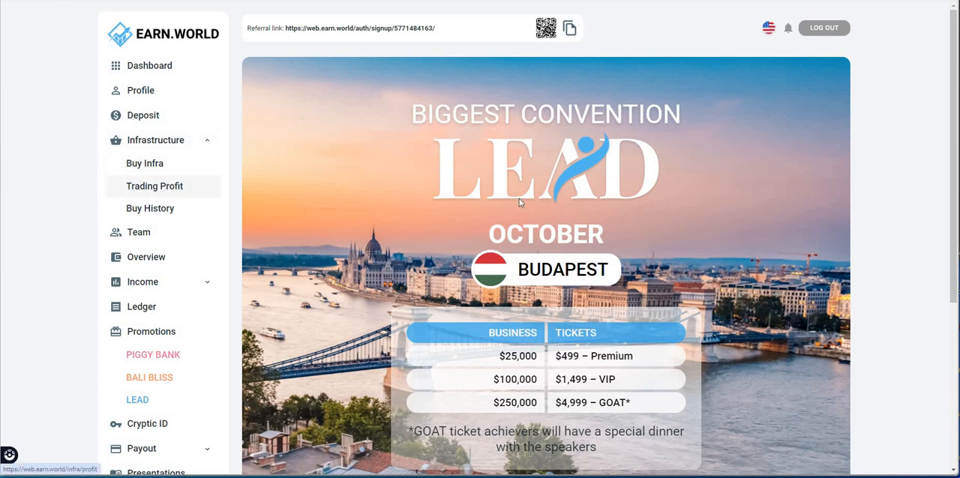
View the 101-entry daily Trading Profit history and expand the Income and Payout menus.
left_click(154, 186)
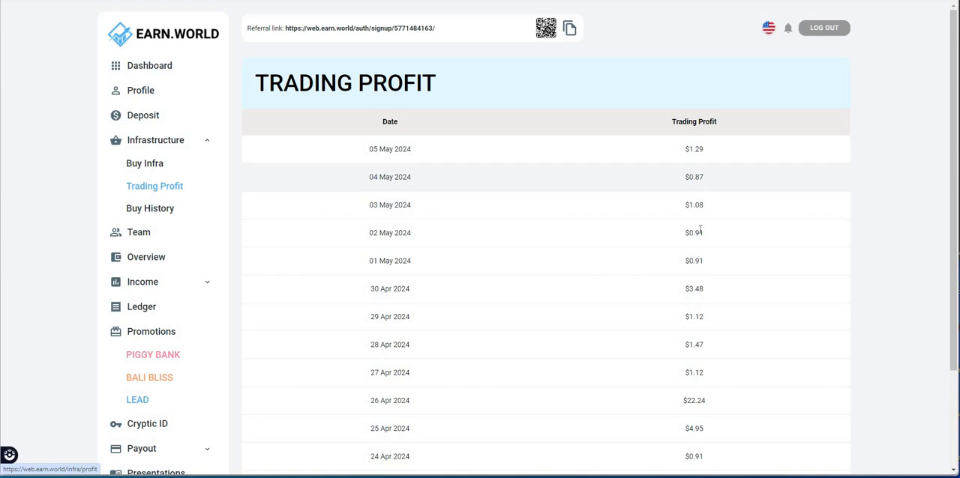
mouse_move(703, 262)
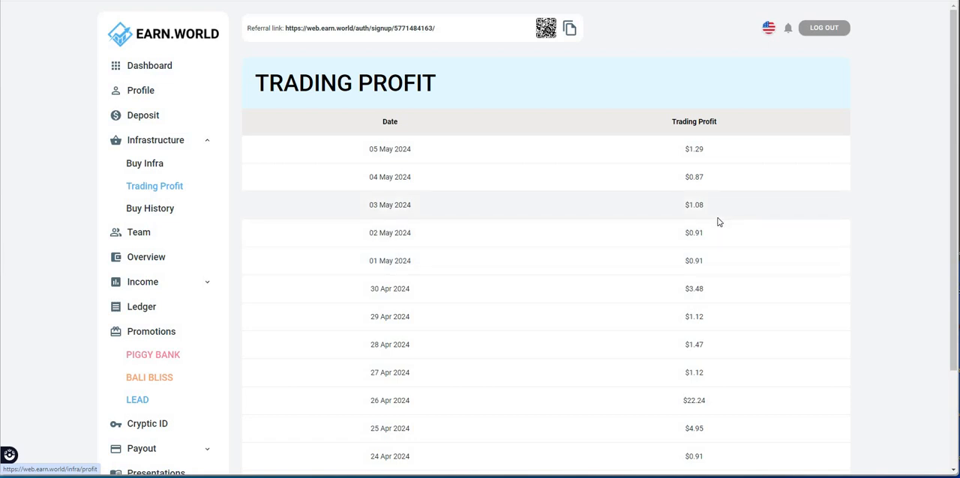
mouse_move(246, 251)
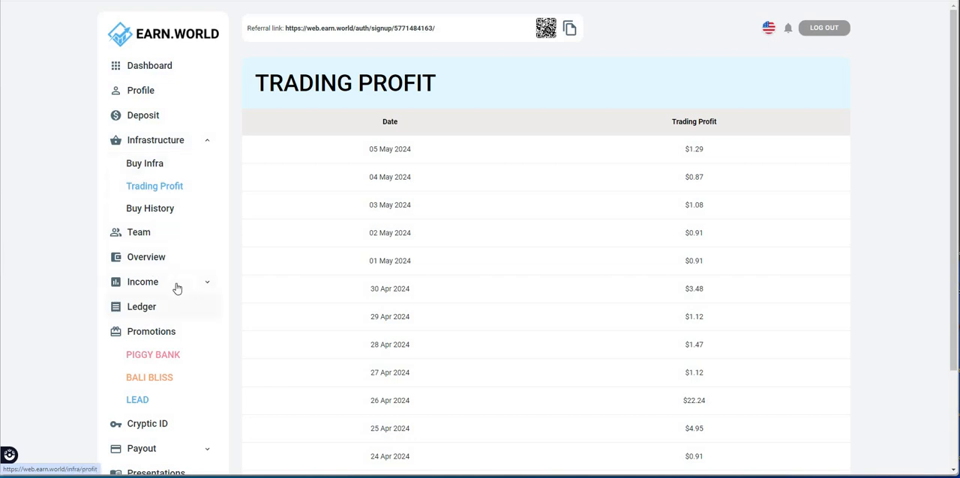
left_click(143, 281)
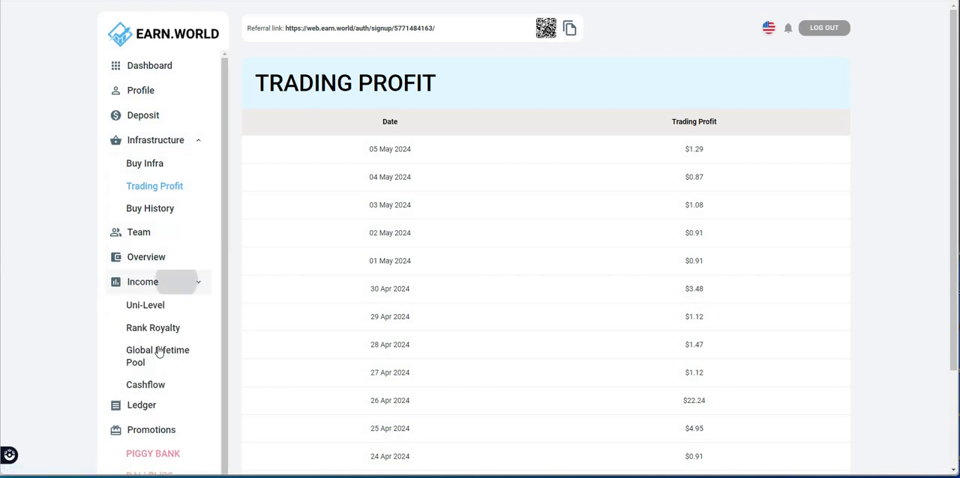
scroll("down", 3)
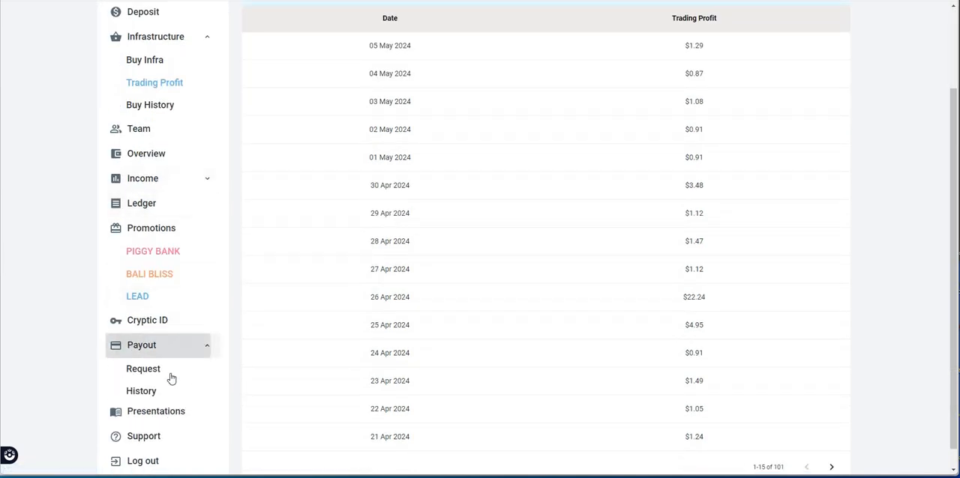
Request a payout from the $4.83 Trading Profit wallet to an external address.
left_click(142, 368)
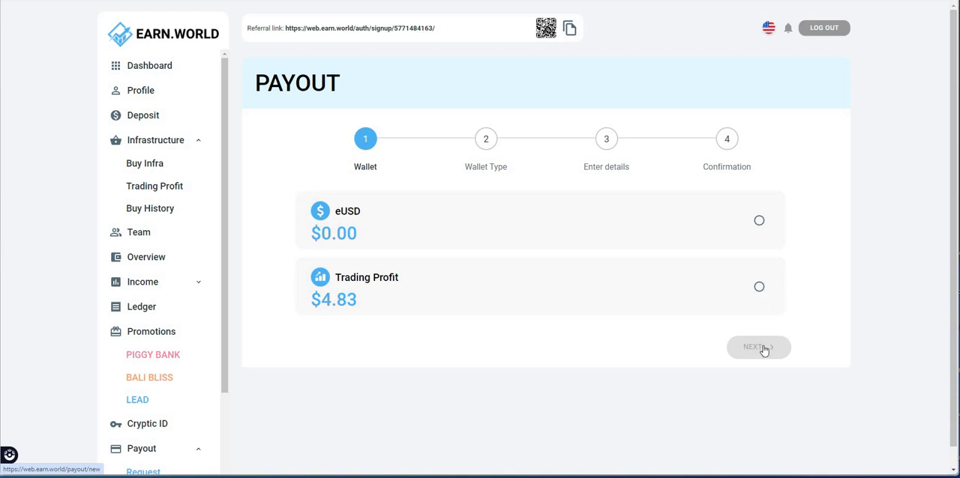
left_click(759, 287)
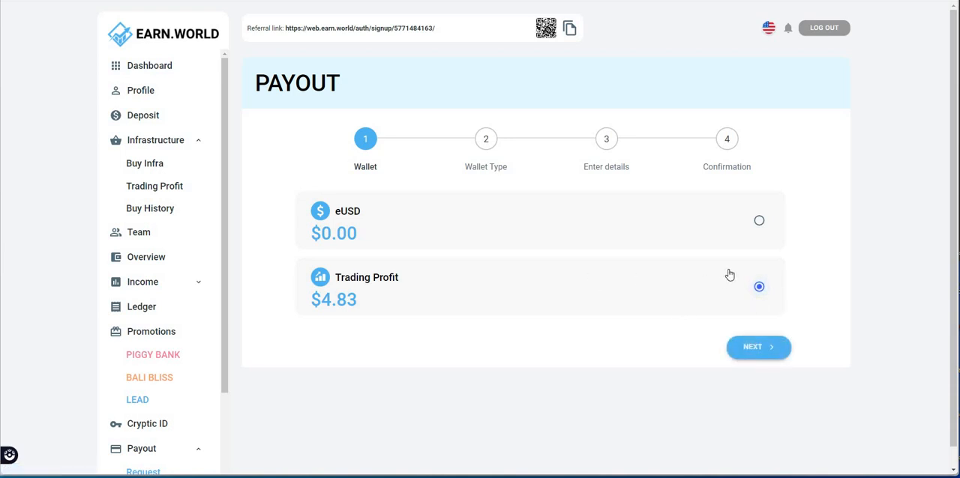
left_click(758, 346)
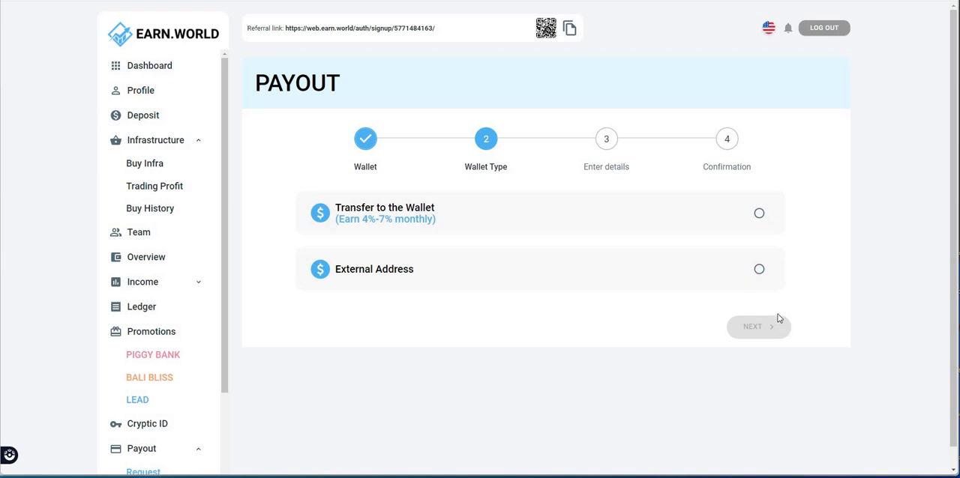
left_click(759, 268)
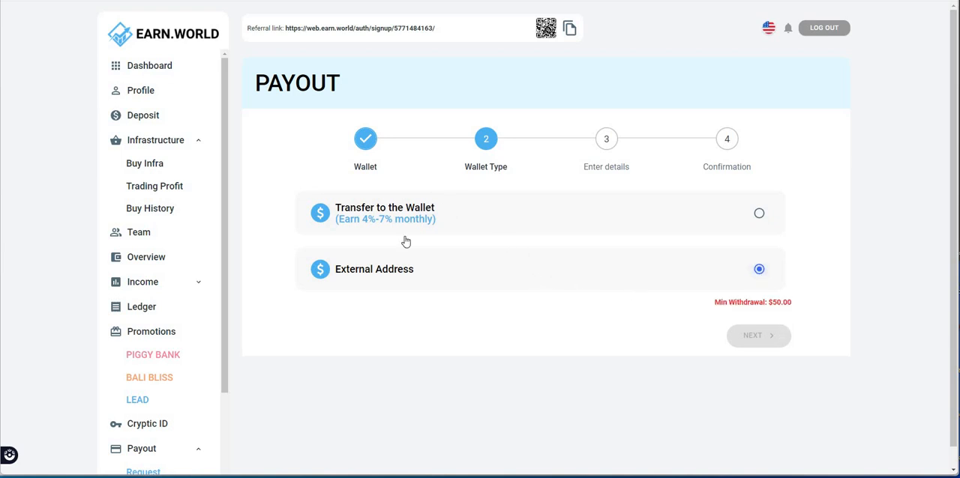
mouse_move(338, 235)
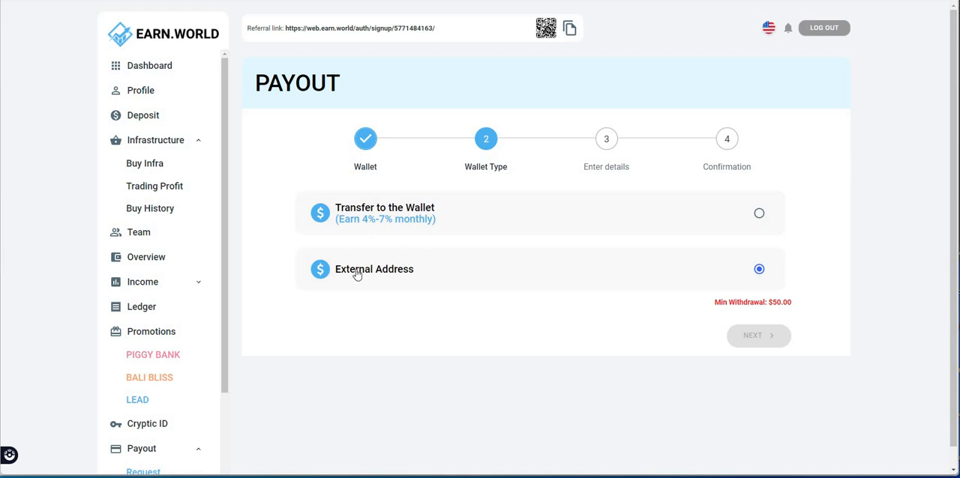
mouse_move(377, 274)
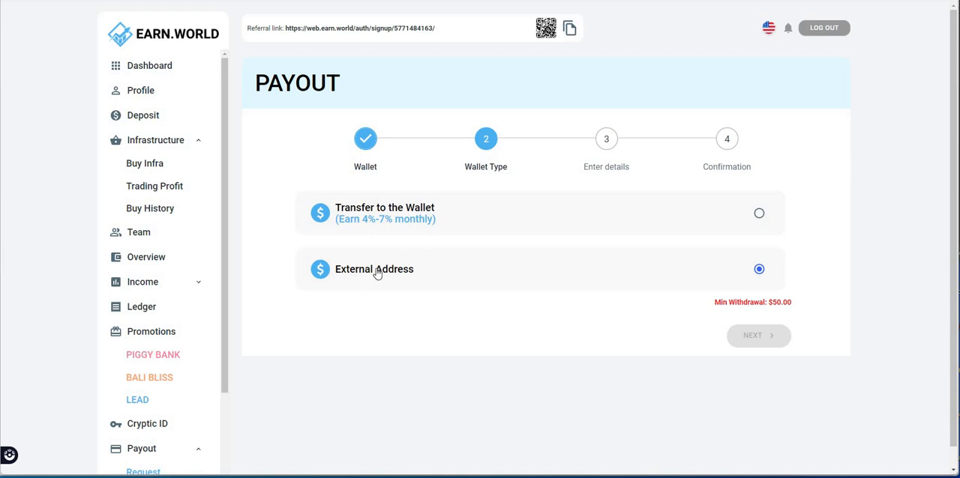
mouse_move(149, 90)
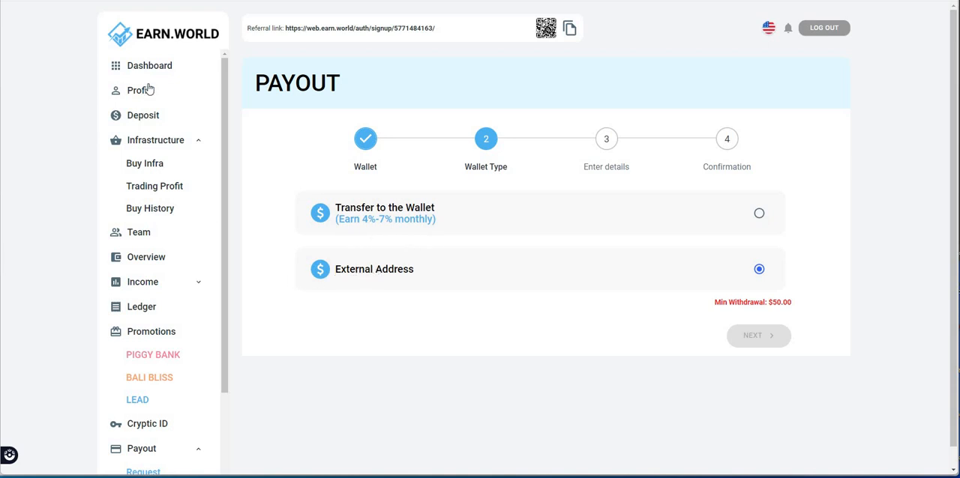
mouse_move(147, 71)
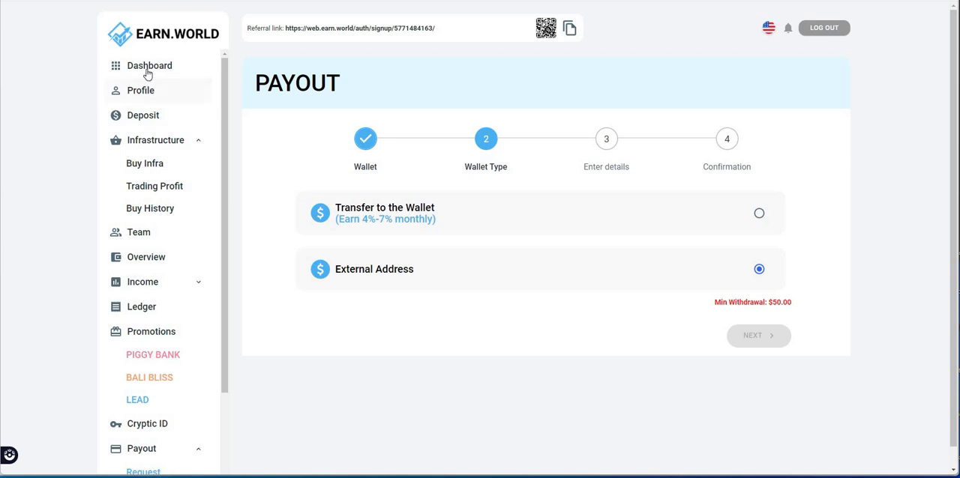
Go to the Deposit page showing the USDT-TRC20 QR code and $100 and $1,001 deposits.
left_click(149, 65)
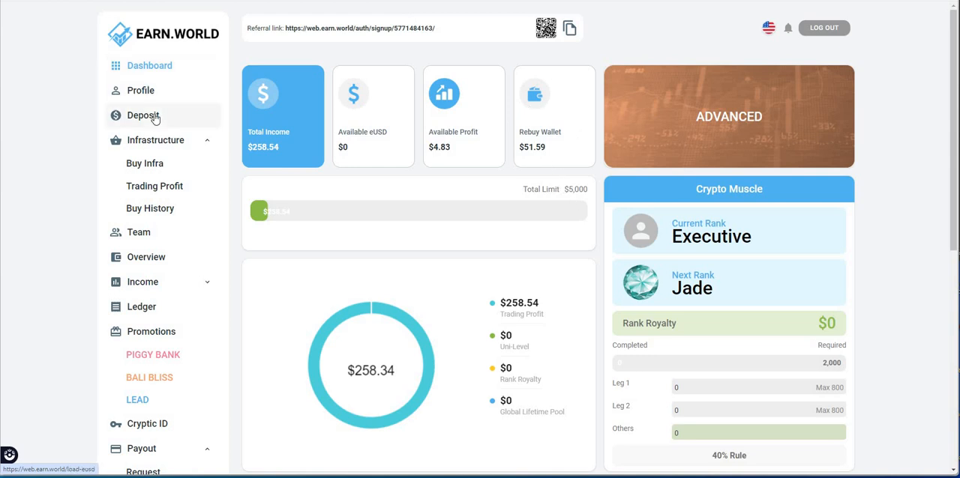
left_click(142, 115)
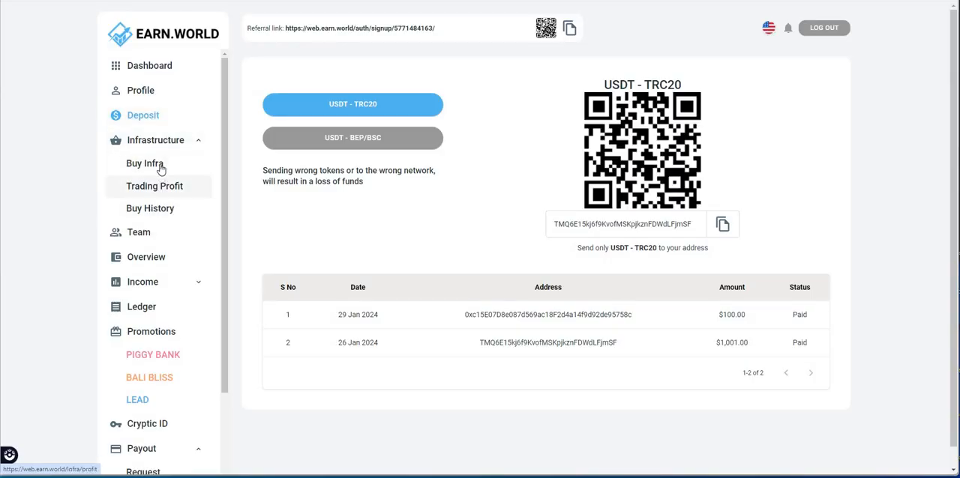
Open Buy Infra to see the Professional ($10,000), Premium ($2,500) and Advanced ($1,000) packages.
left_click(154, 186)
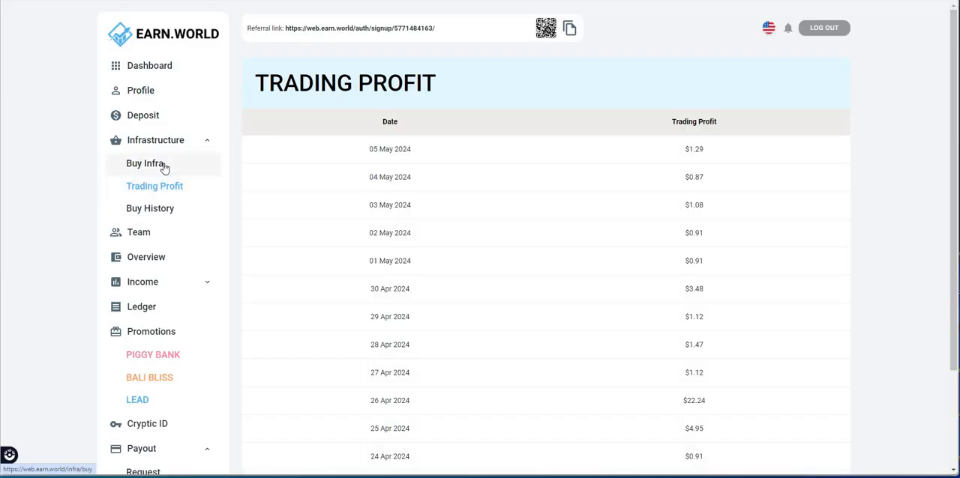
left_click(144, 164)
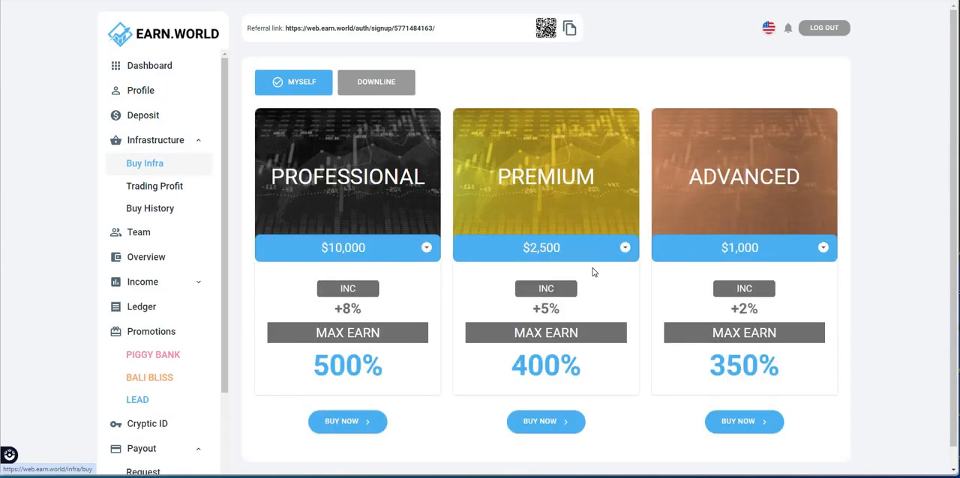
scroll("down", 3)
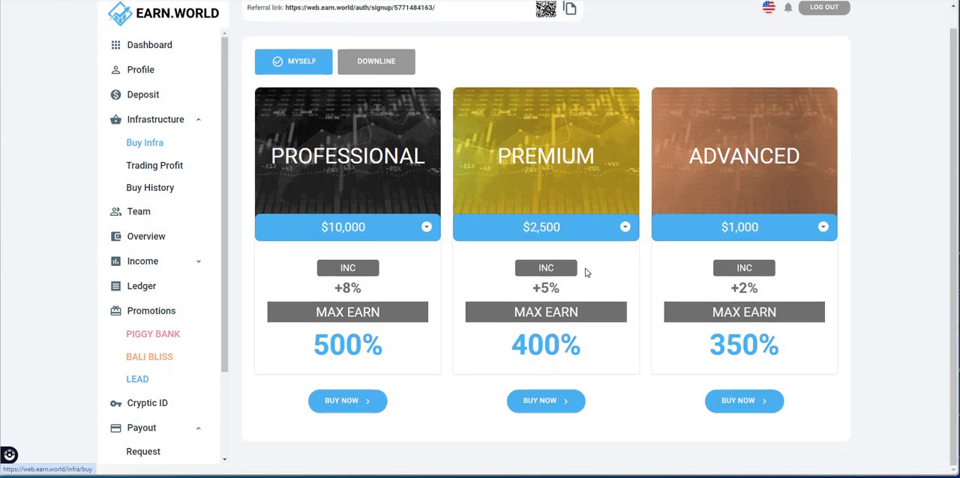
mouse_move(541, 238)
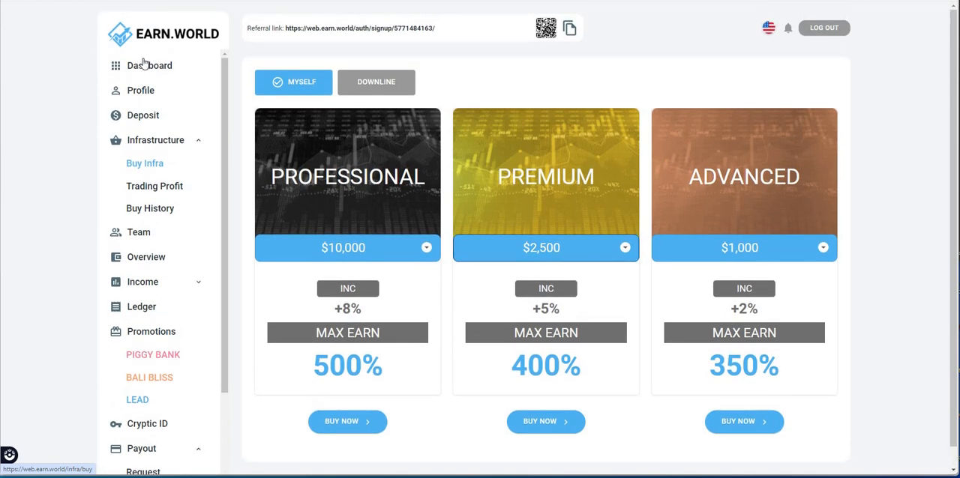
Return to the dashboard showing $258.54 total income and $4.83 available profit.
left_click(149, 65)
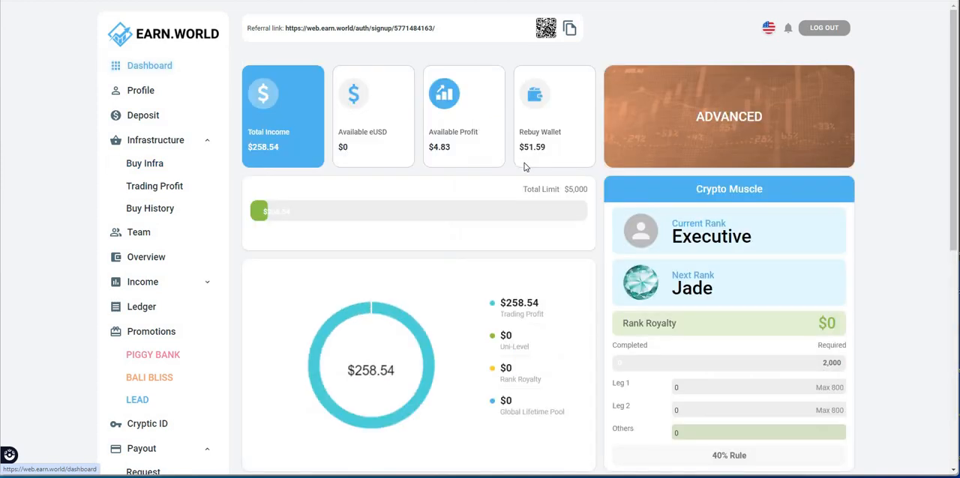
mouse_move(420, 171)
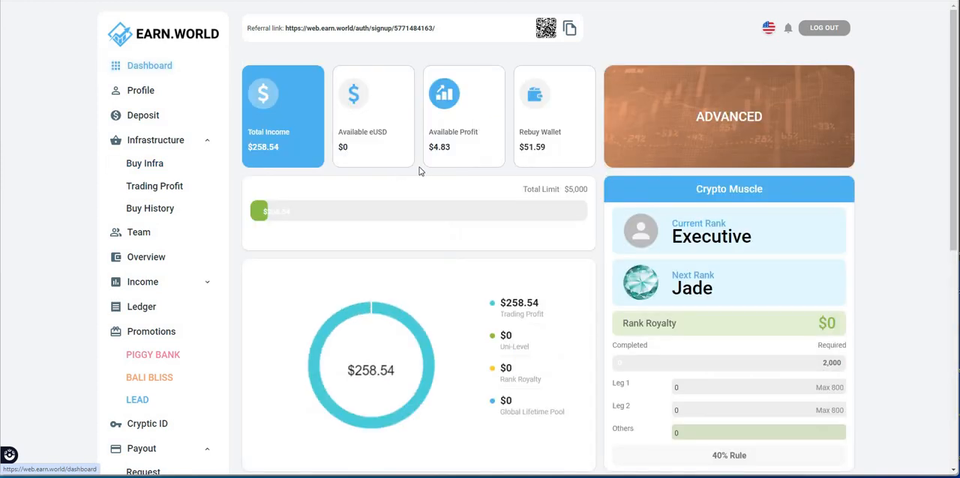
mouse_move(390, 190)
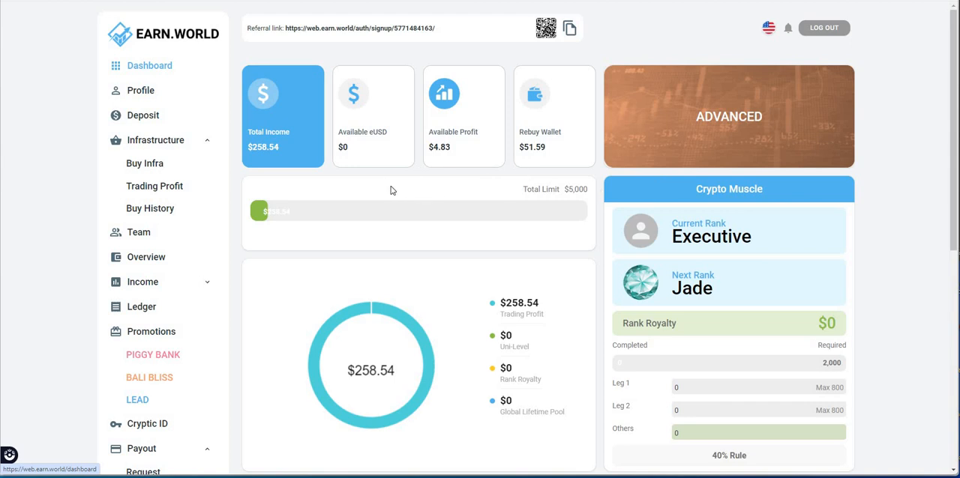
mouse_move(384, 187)
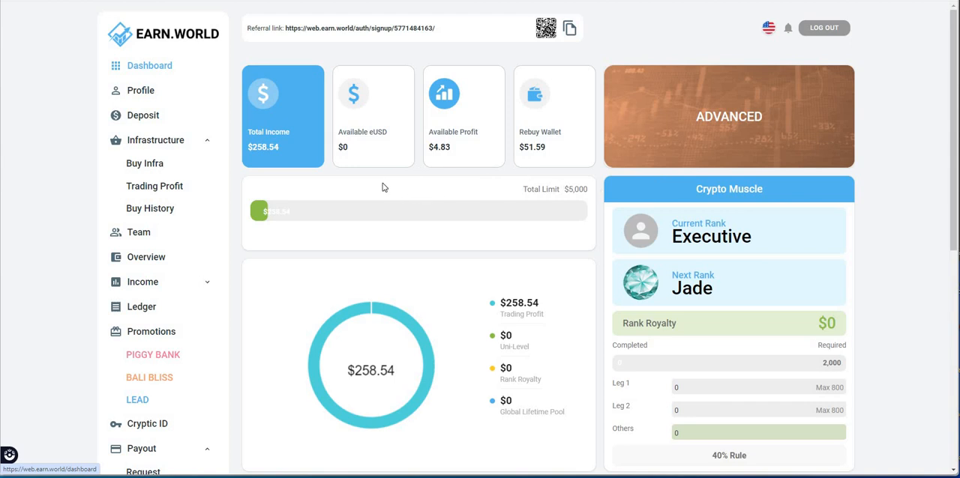
mouse_move(236, 178)
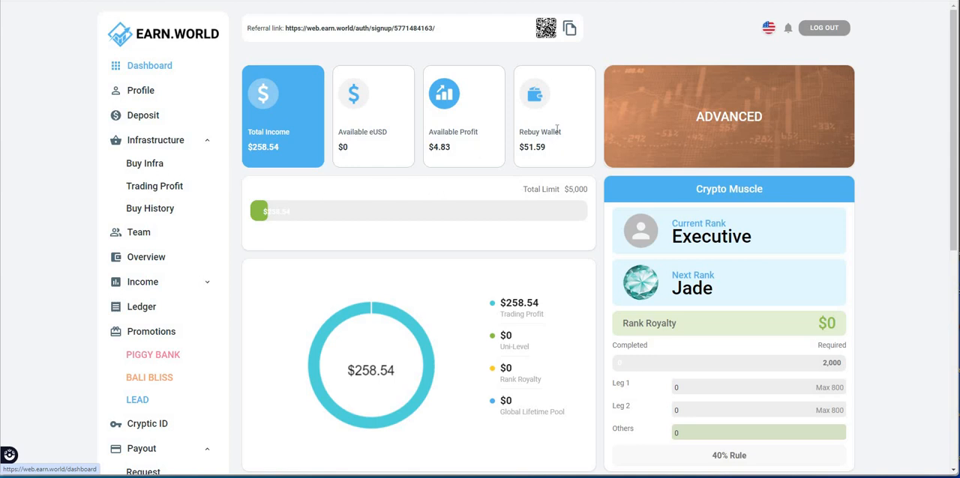
mouse_move(567, 159)
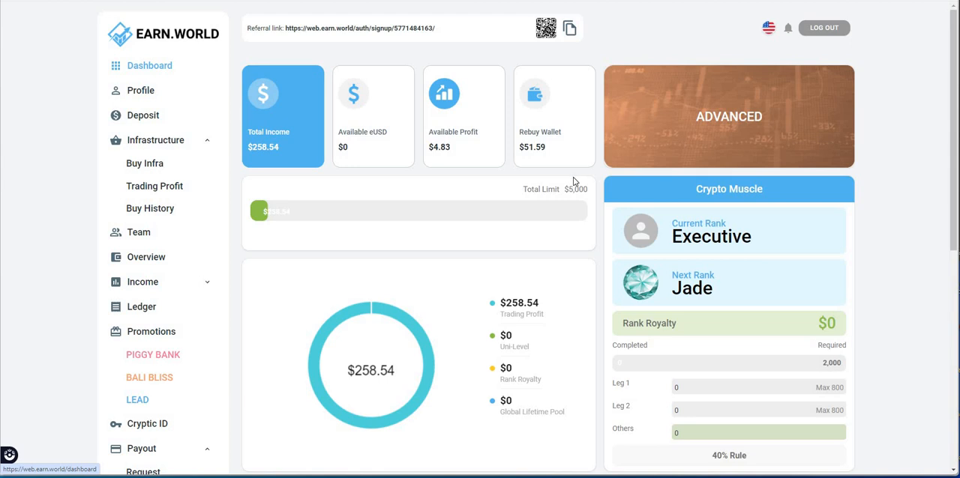
mouse_move(176, 79)
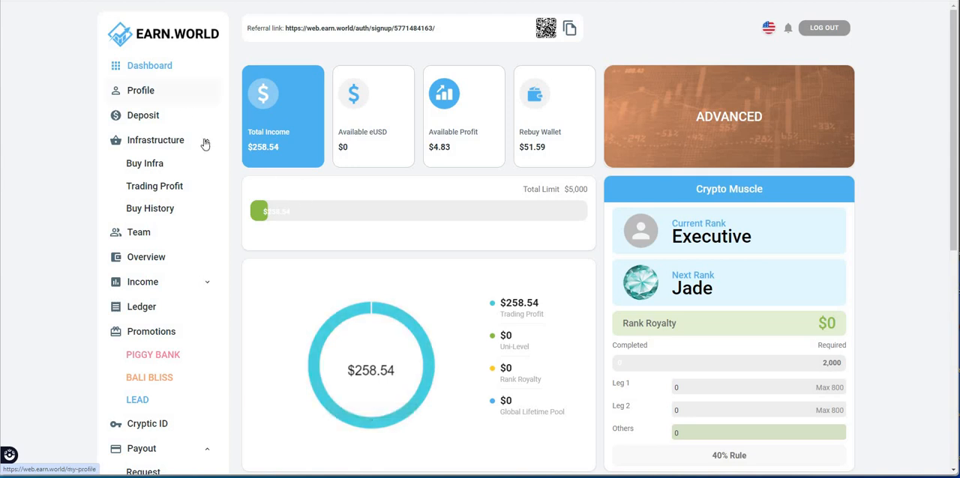
Scroll the Past Performance list back through monthly returns to August 2023.
scroll("down", 3)
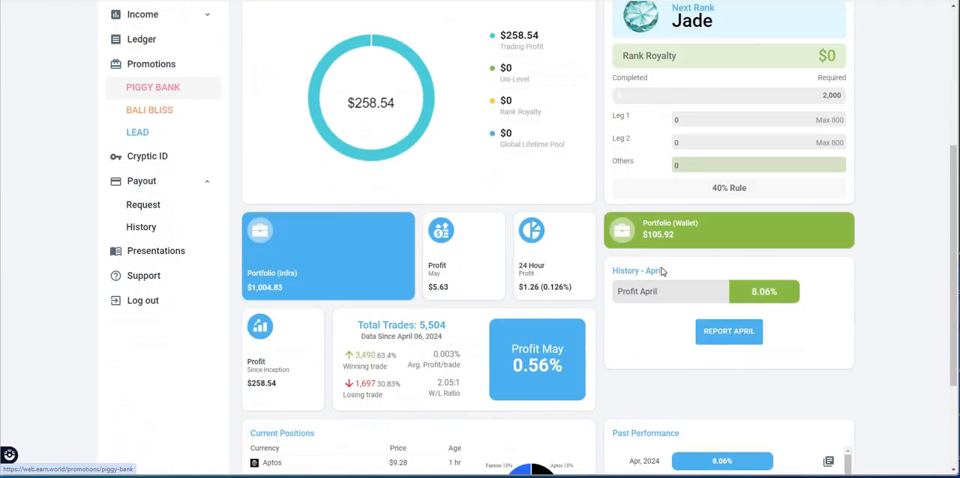
scroll("down", 3)
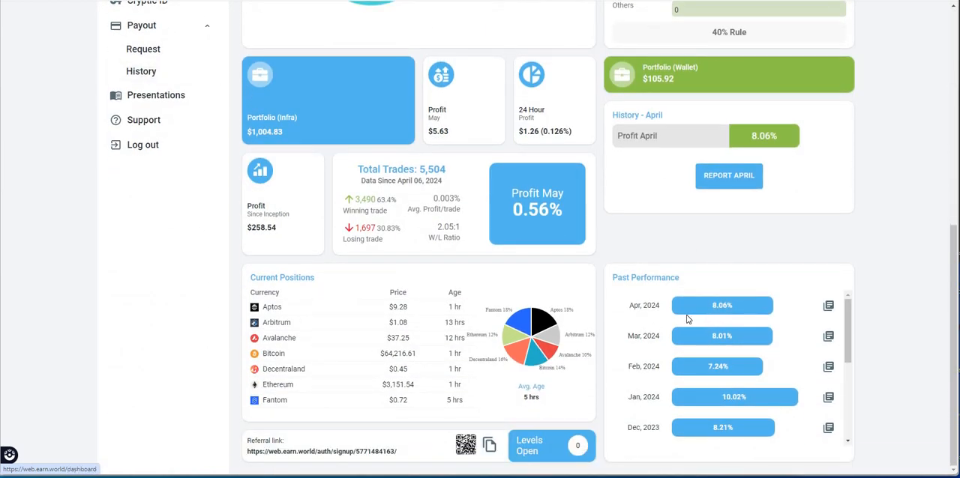
mouse_move(701, 319)
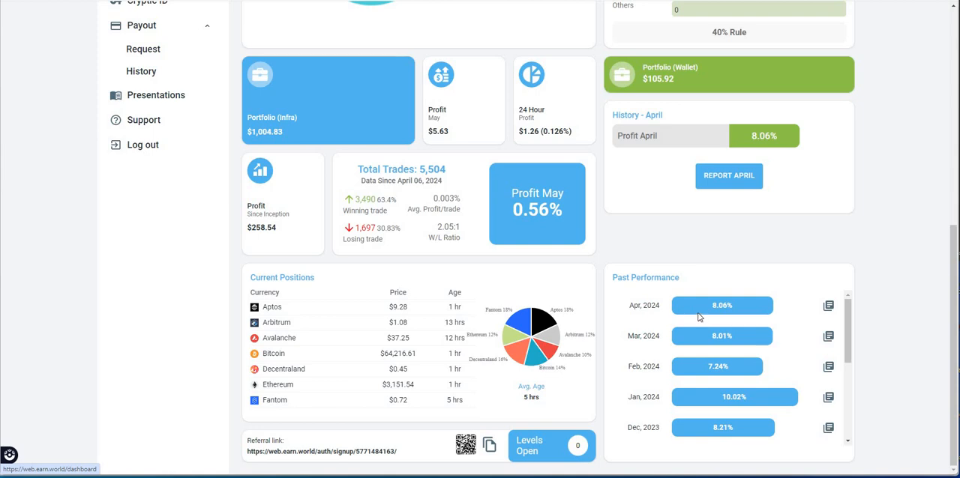
mouse_move(701, 339)
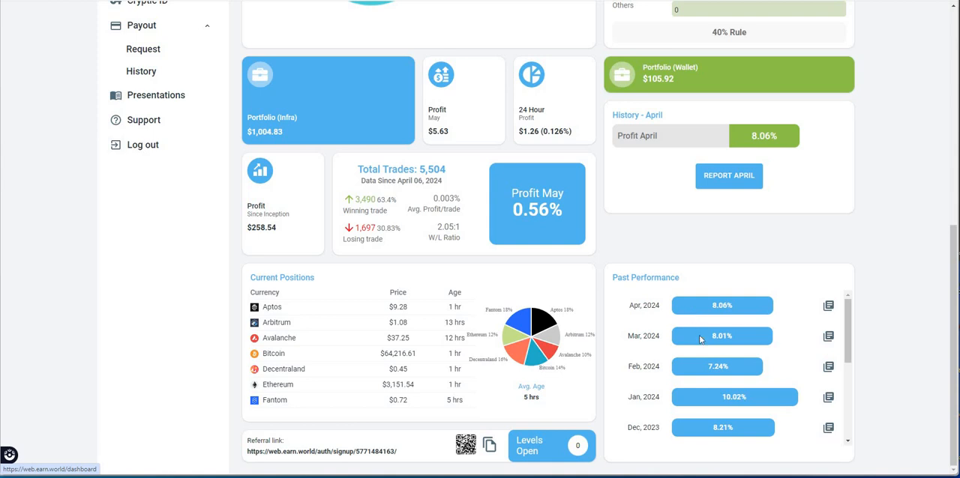
mouse_move(698, 365)
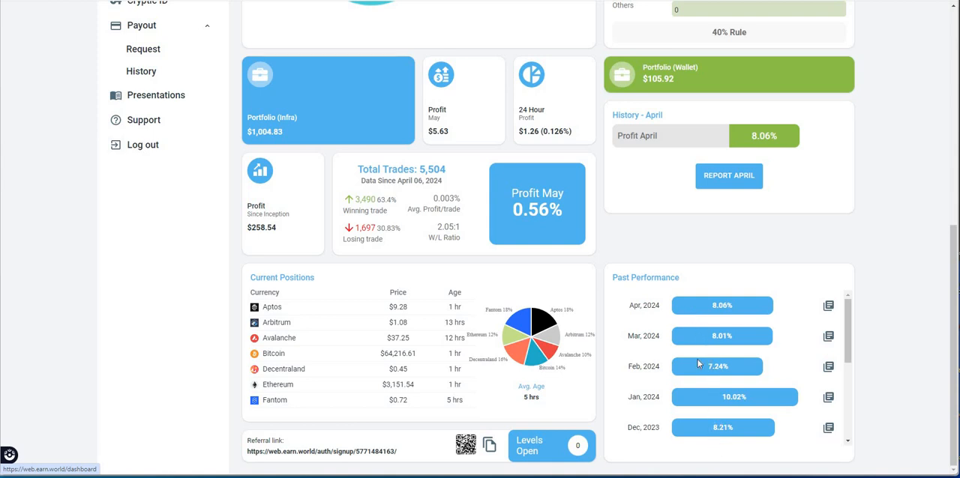
mouse_move(705, 335)
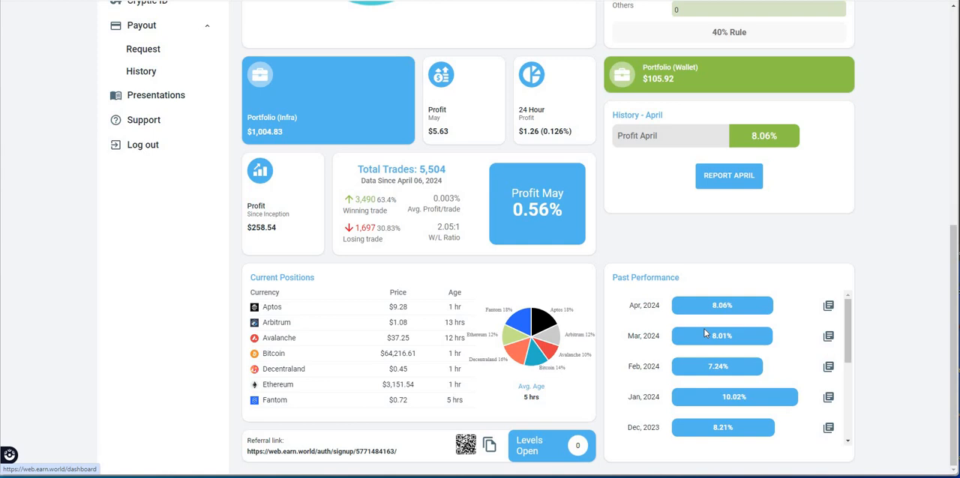
mouse_move(726, 336)
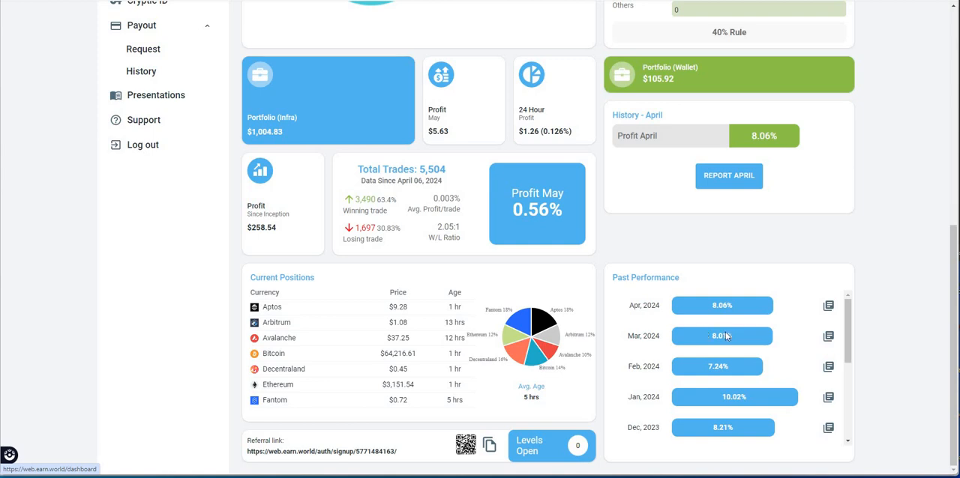
mouse_move(851, 425)
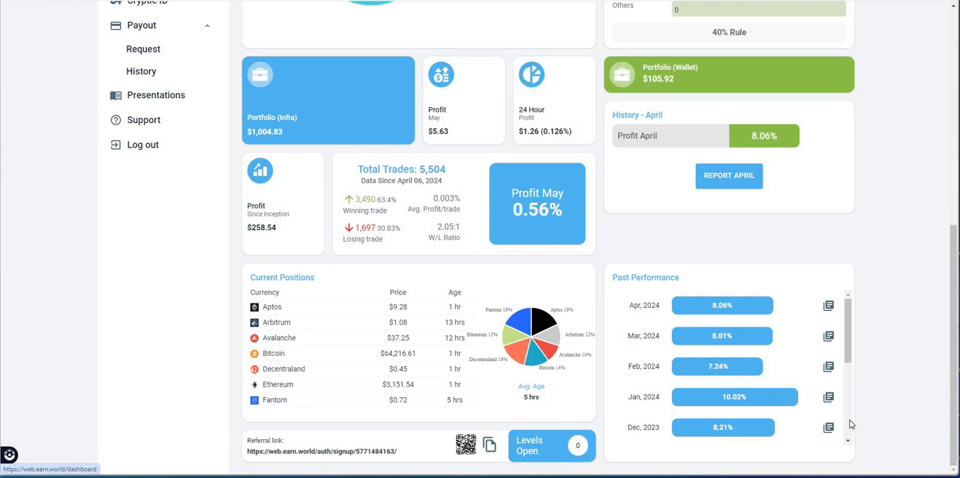
scroll("down", 3)
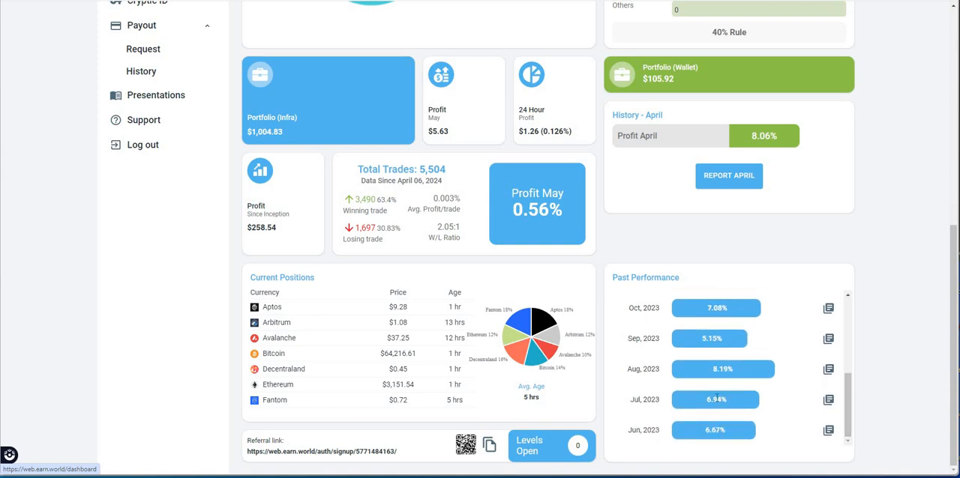
scroll("down", 3)
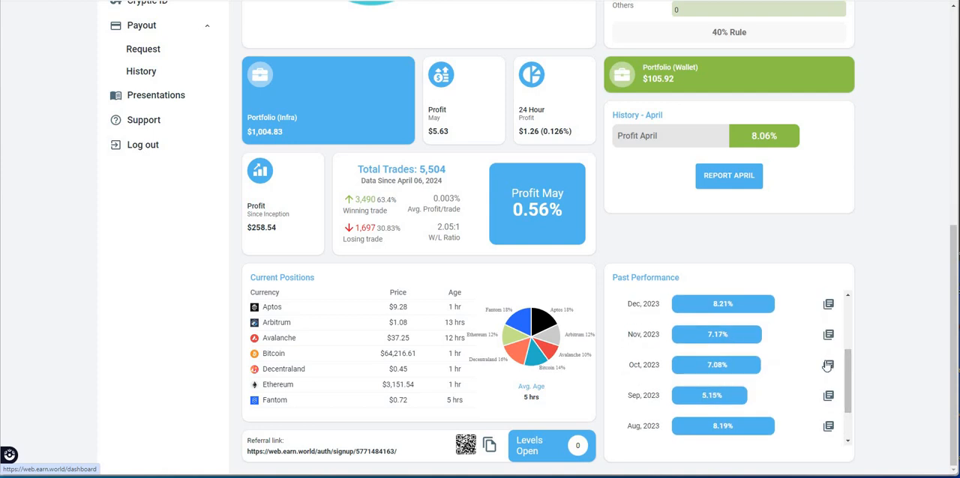
mouse_move(853, 327)
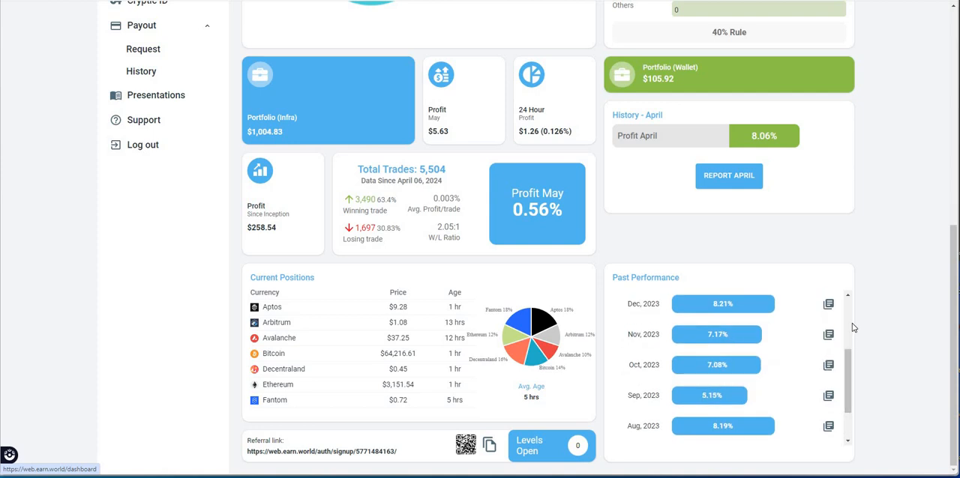
scroll("down", 3)
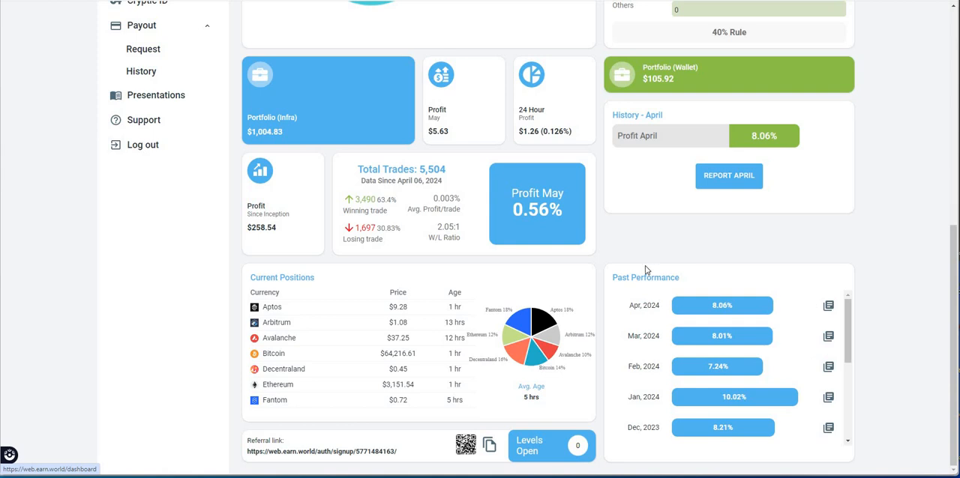
mouse_move(735, 252)
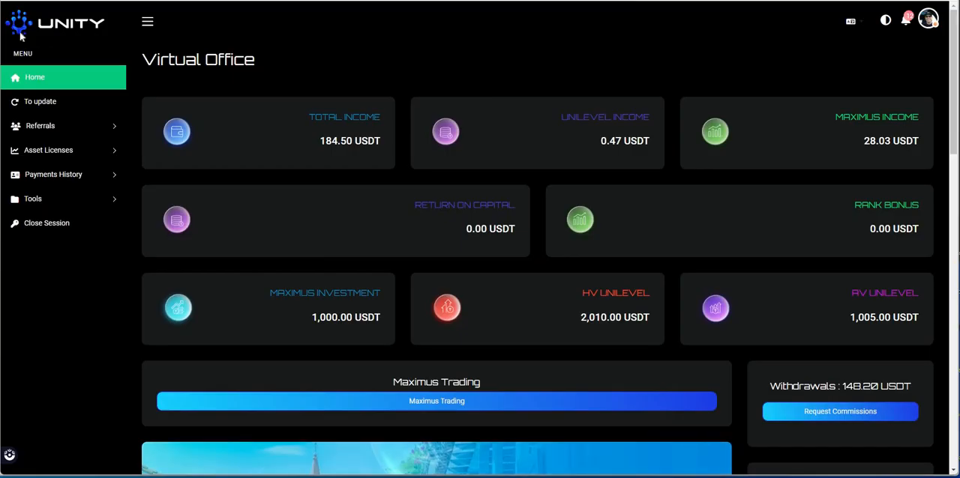
mouse_move(60, 59)
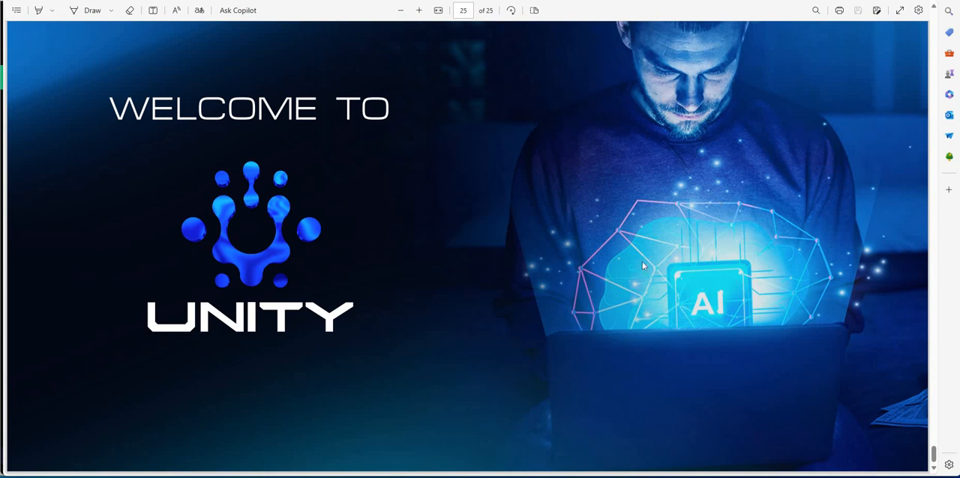
mouse_move(740, 254)
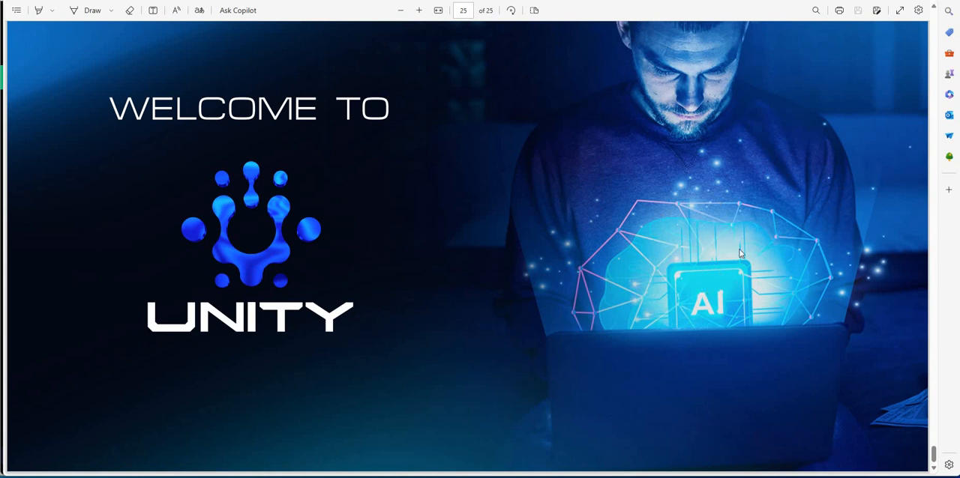
mouse_move(656, 227)
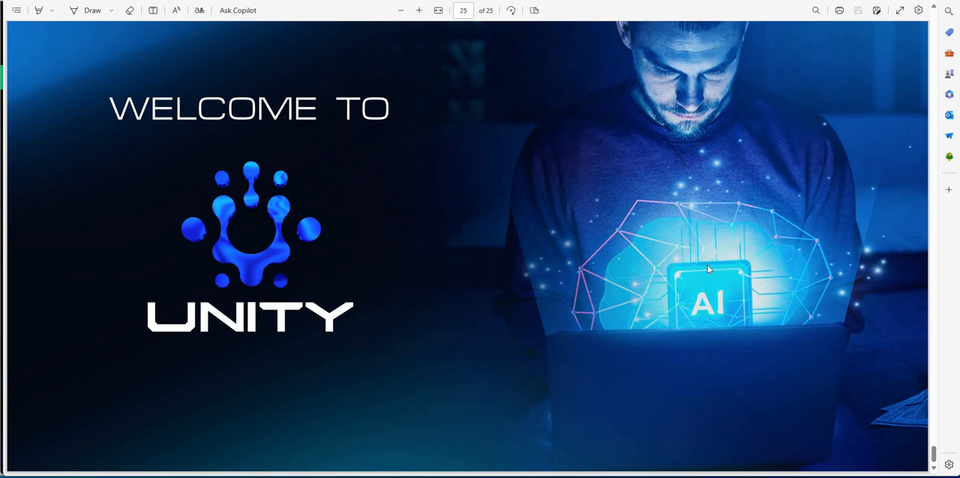
mouse_move(722, 316)
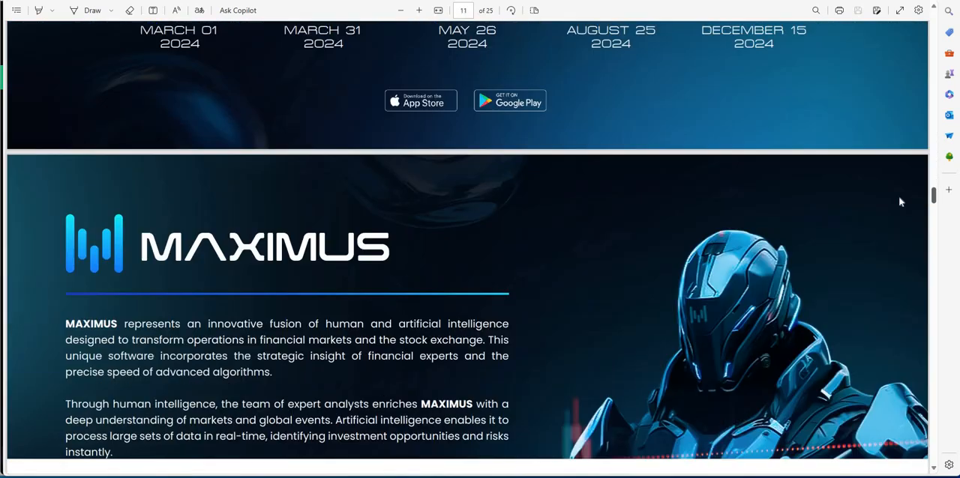
Scroll the Unity presentation past the Cryptocurrency Market page to the trading licenses page.
scroll("down", 3)
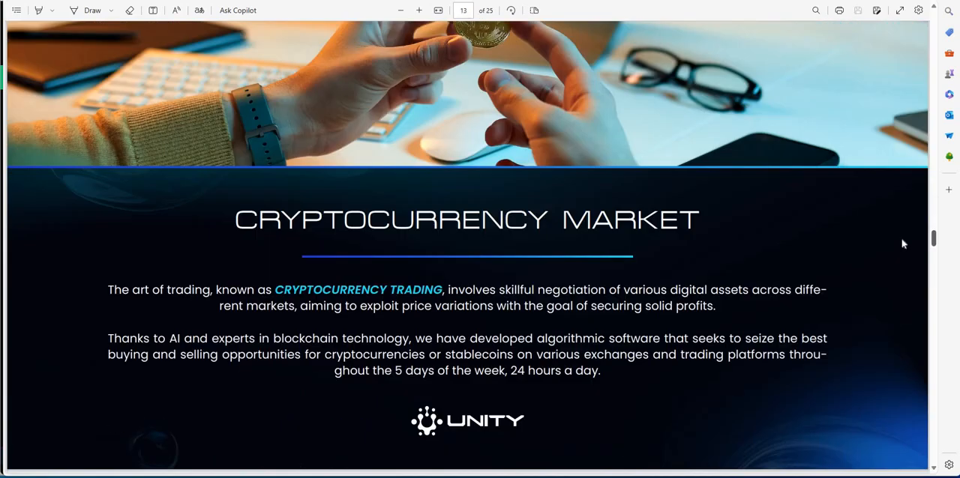
scroll("down", 3)
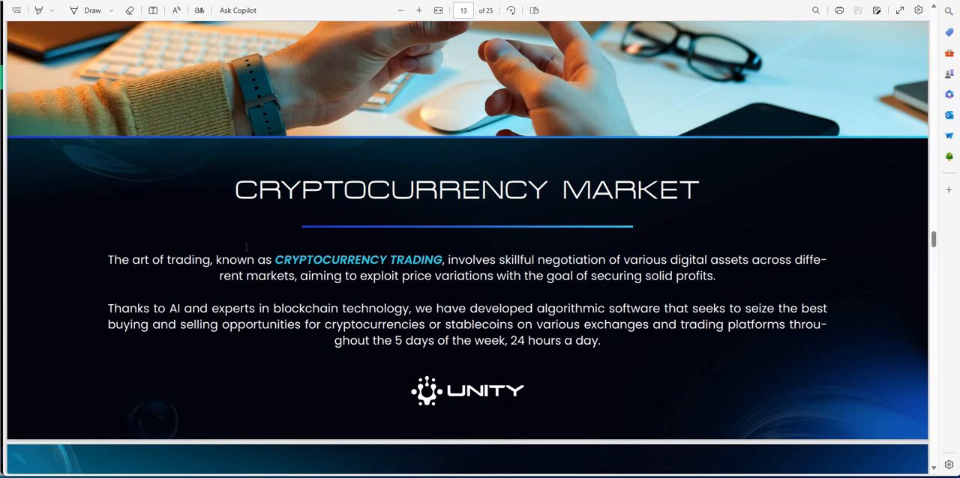
scroll("down", 3)
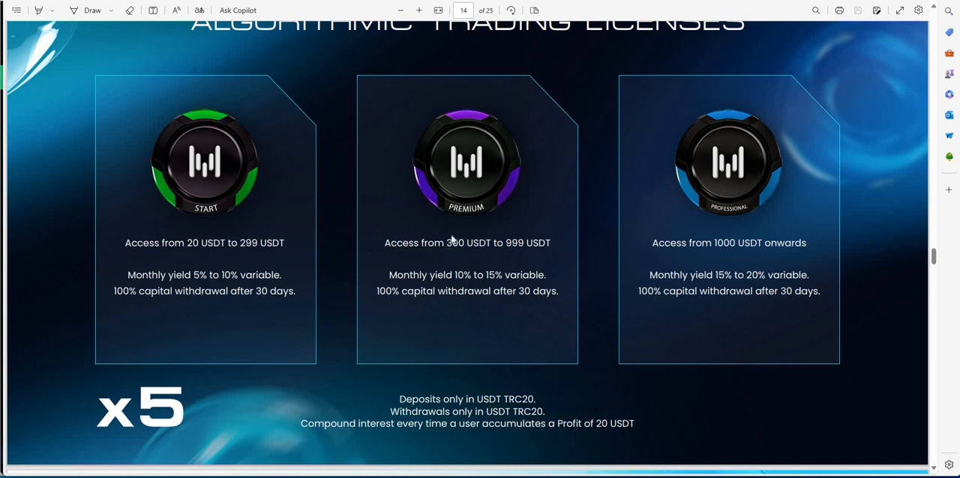
mouse_move(467, 185)
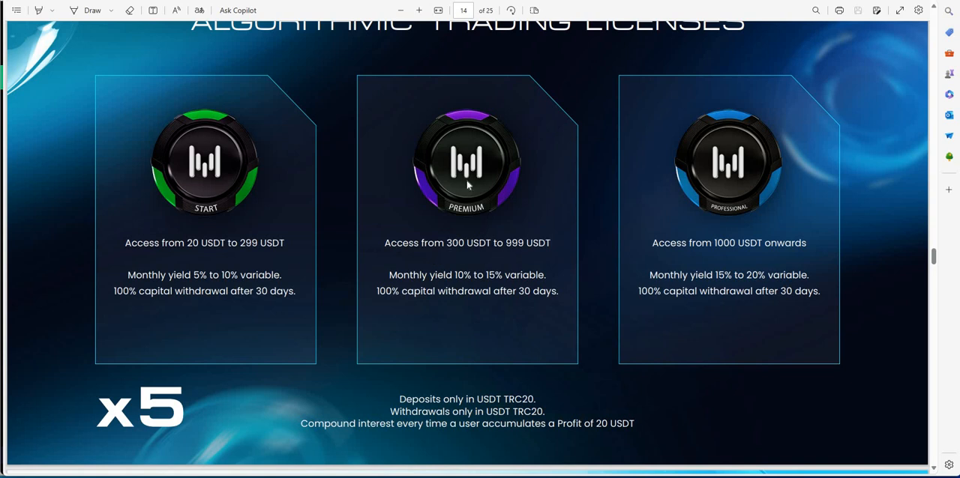
mouse_move(731, 225)
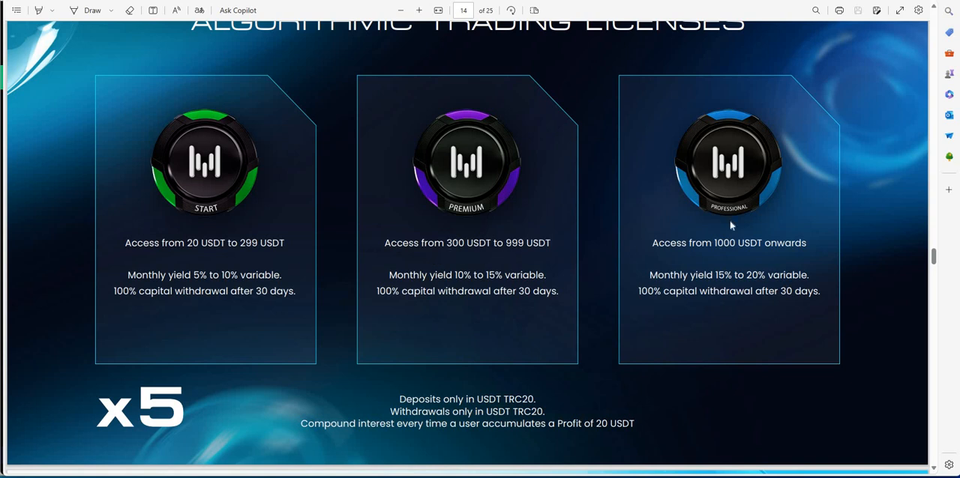
mouse_move(240, 321)
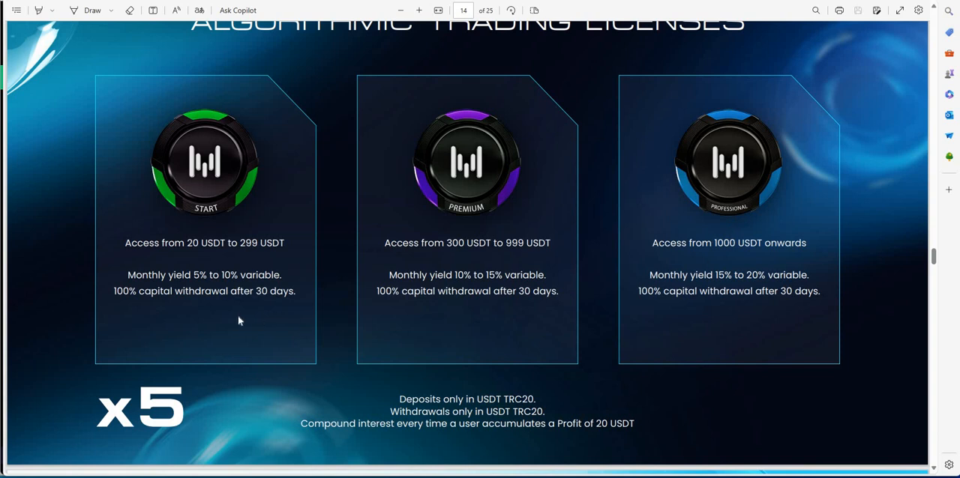
mouse_move(258, 316)
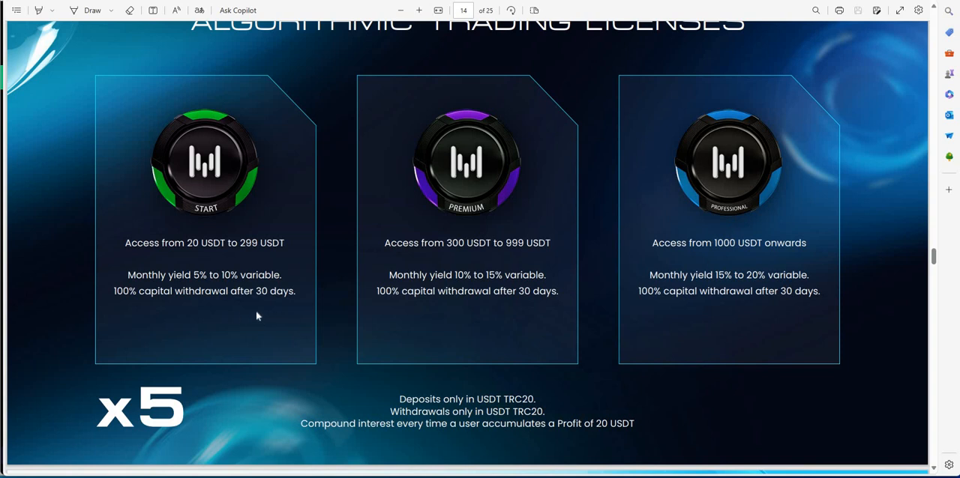
mouse_move(262, 317)
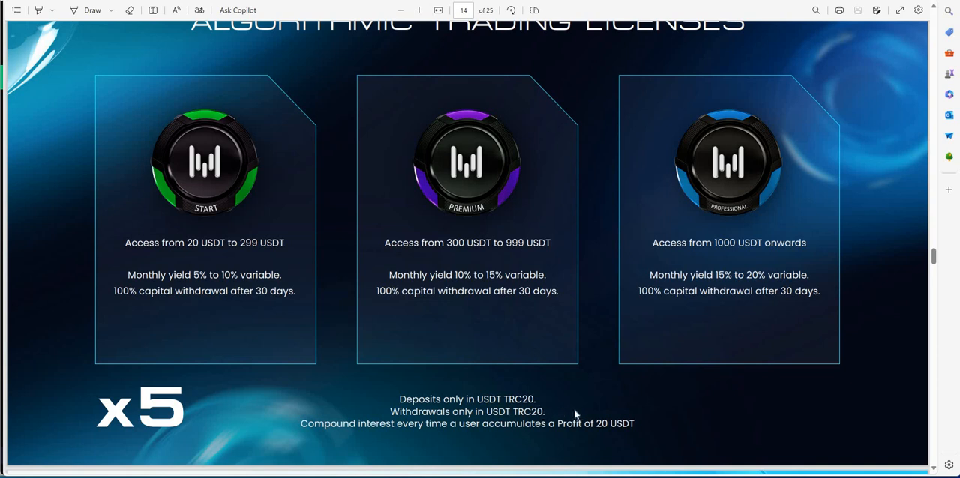
mouse_move(292, 439)
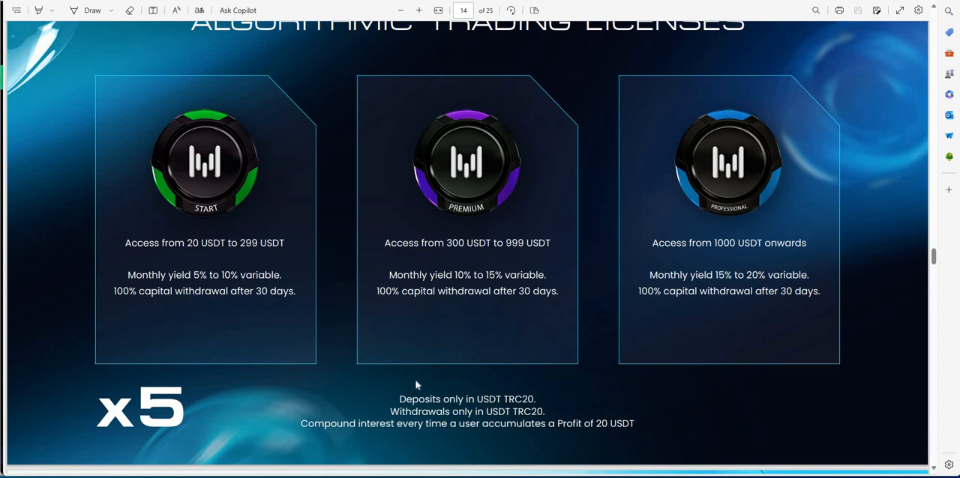
Scroll through the remaining pages to 'More Information about Unity' with social links.
scroll("down", 3)
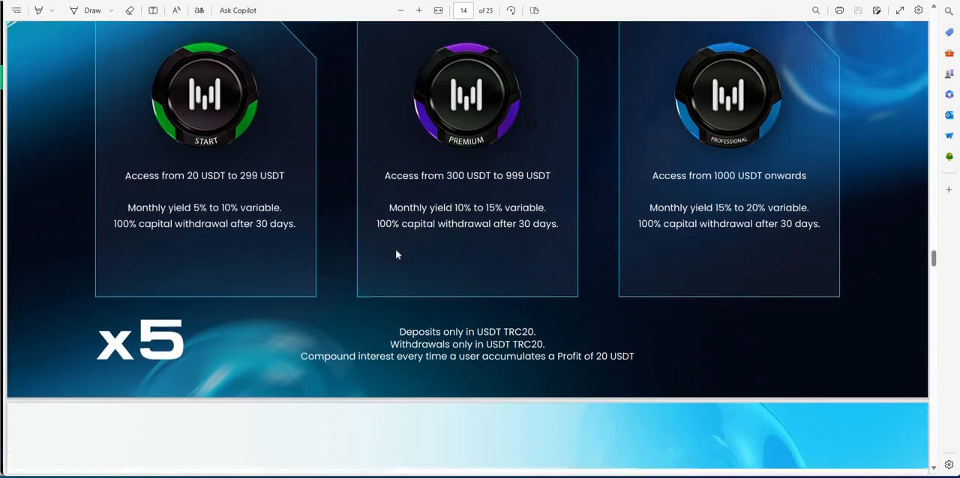
scroll("down", 3)
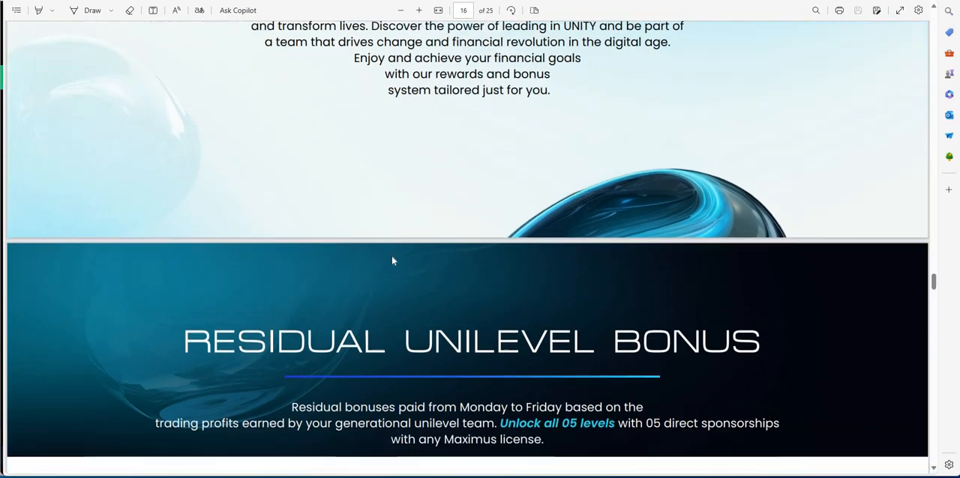
scroll("down", 3)
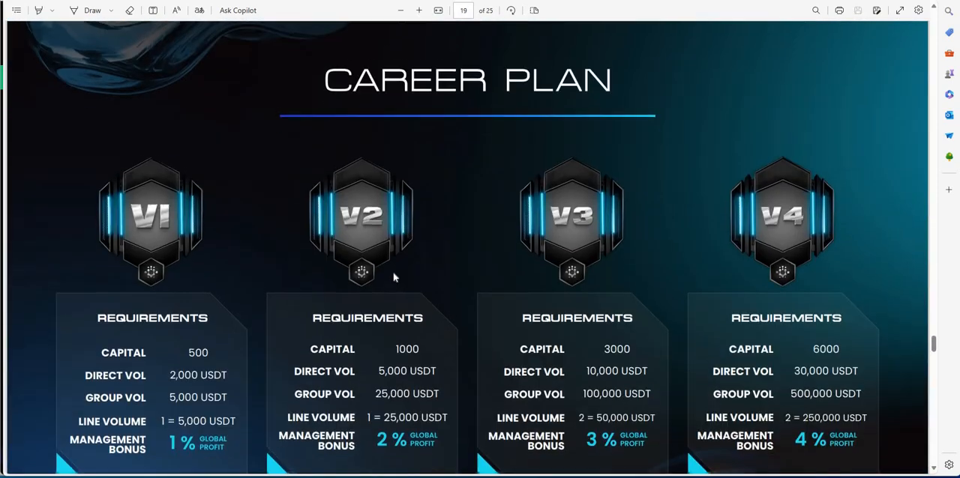
scroll("down", 3)
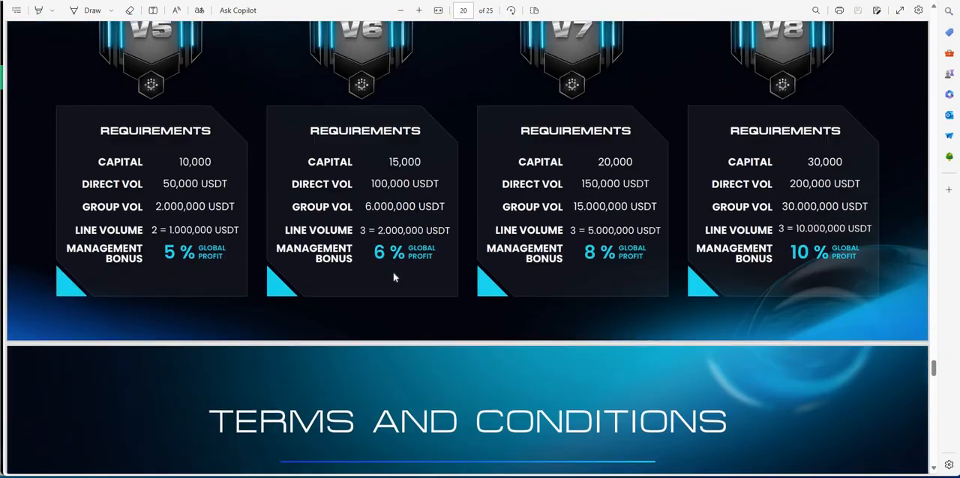
scroll("down", 3)
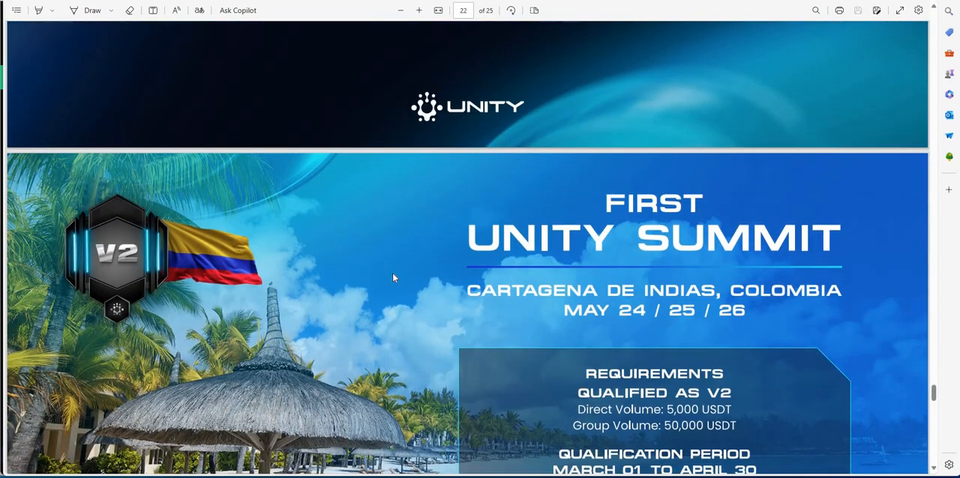
scroll("down", 3)
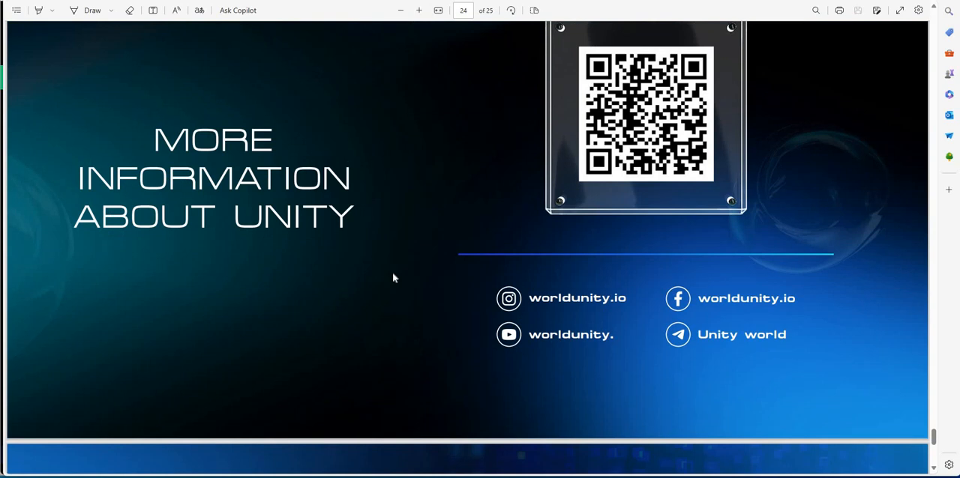
mouse_move(427, 383)
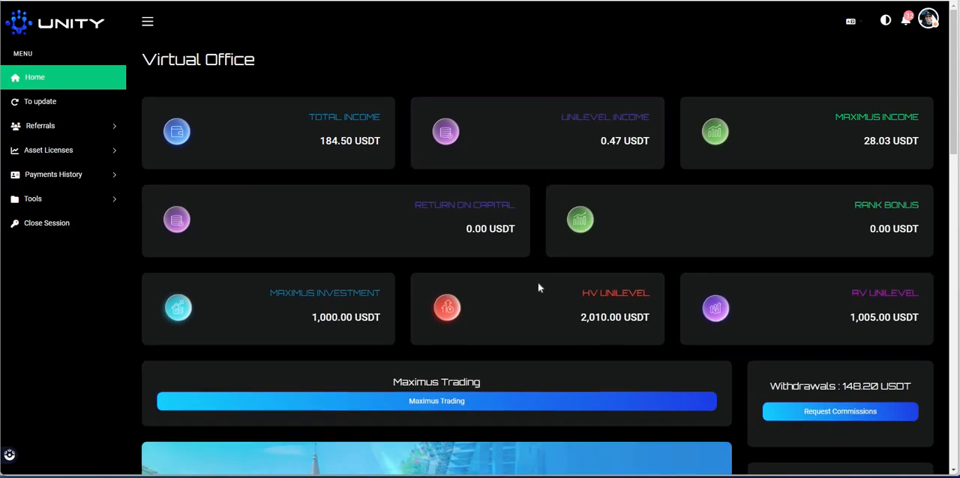
Scroll the Virtual Office dashboard past the Unity Summit banner and referral link.
scroll("down", 3)
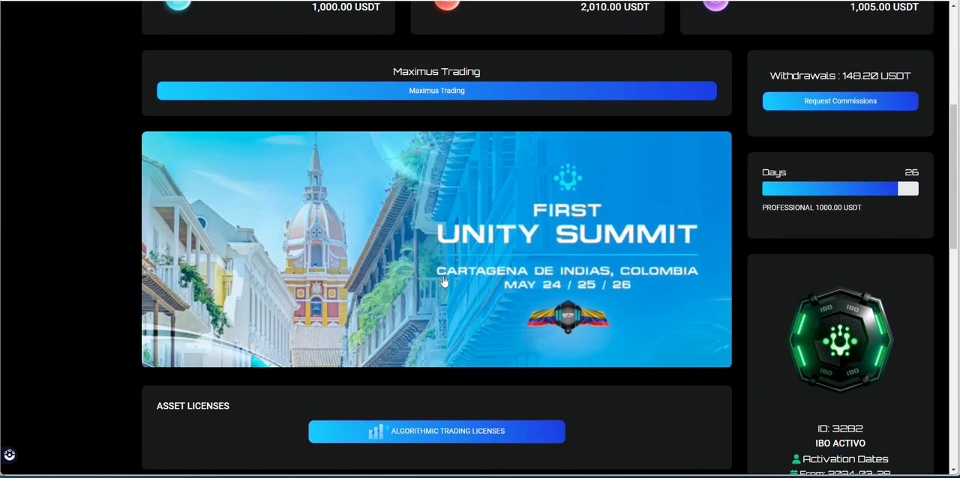
scroll("down", 3)
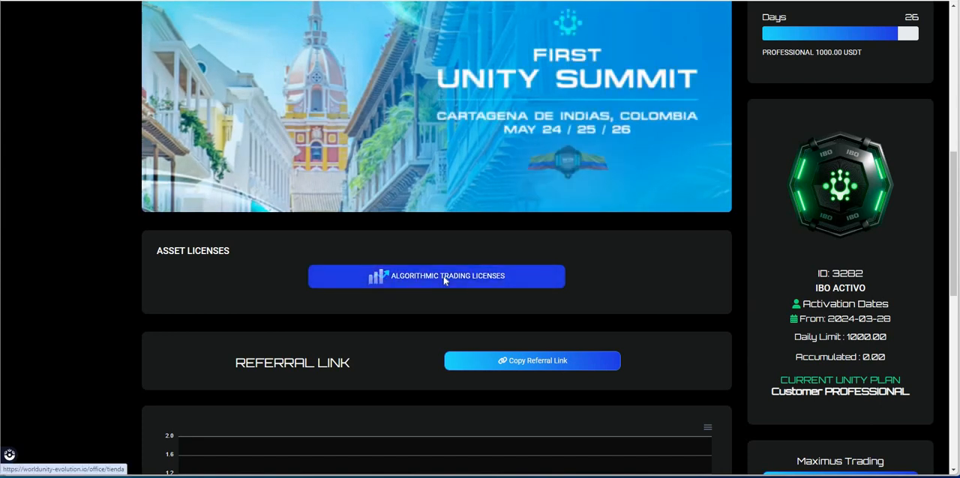
scroll("down", 3)
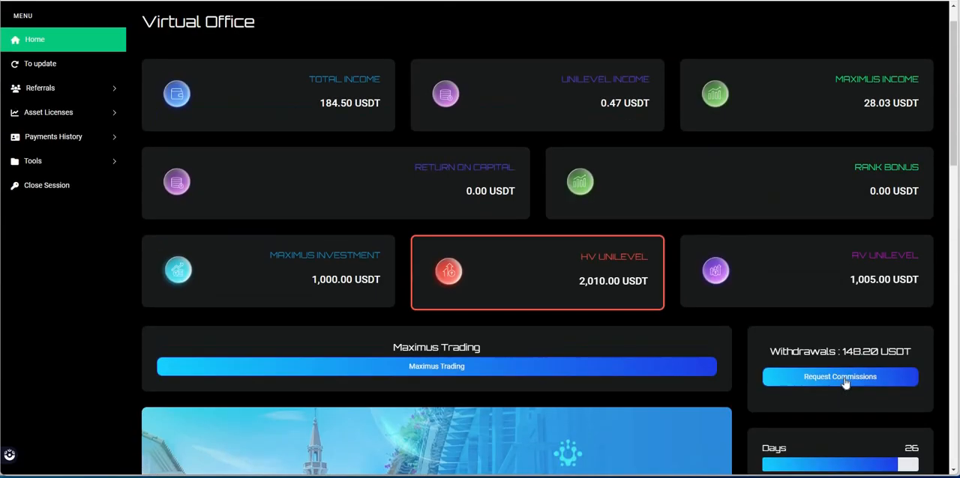
mouse_move(672, 299)
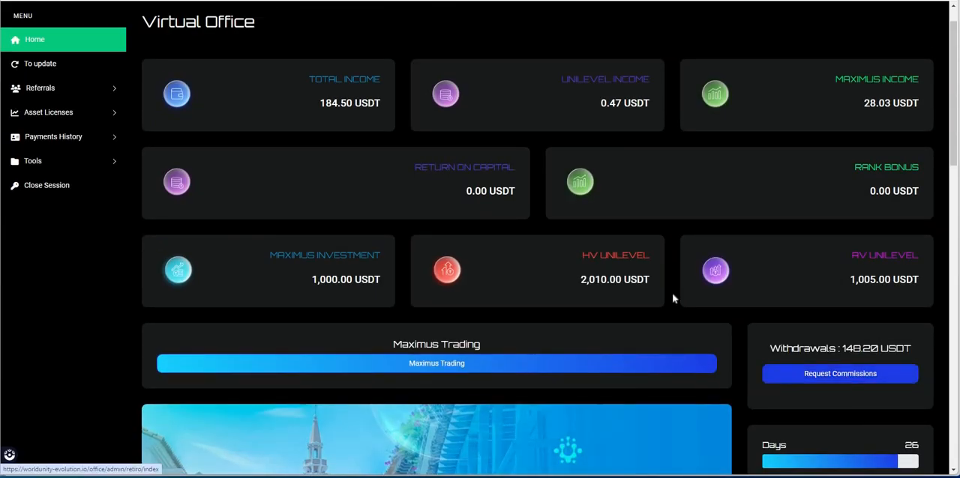
Start a commissions withdrawal request using Tether USDT TRC20 as the payment method.
left_click(840, 373)
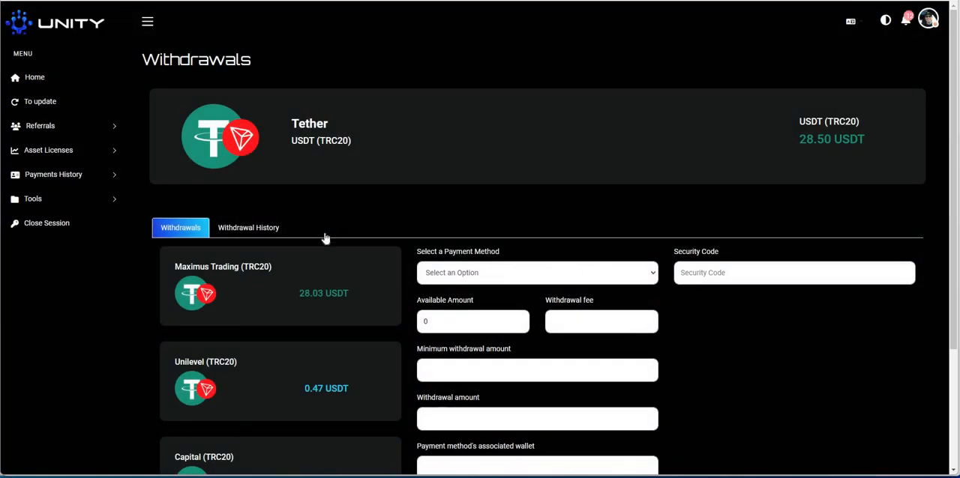
scroll("down", 3)
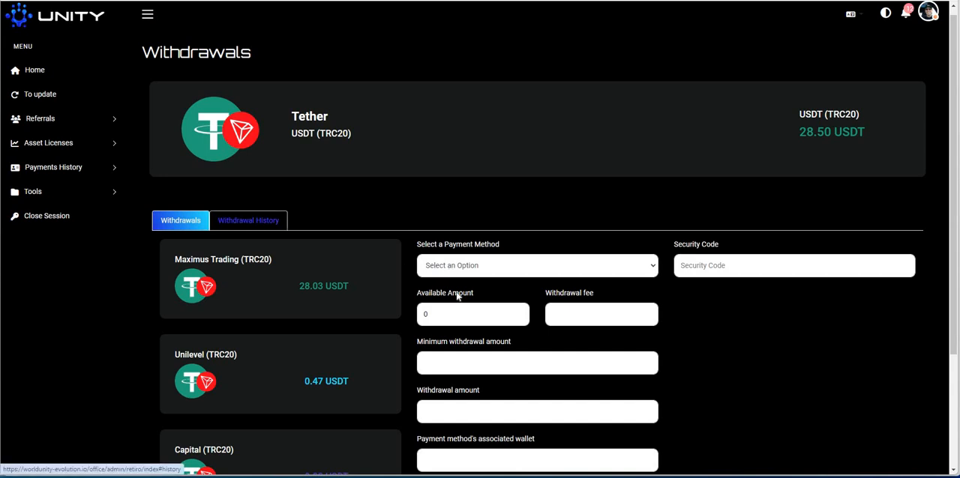
left_click(536, 266)
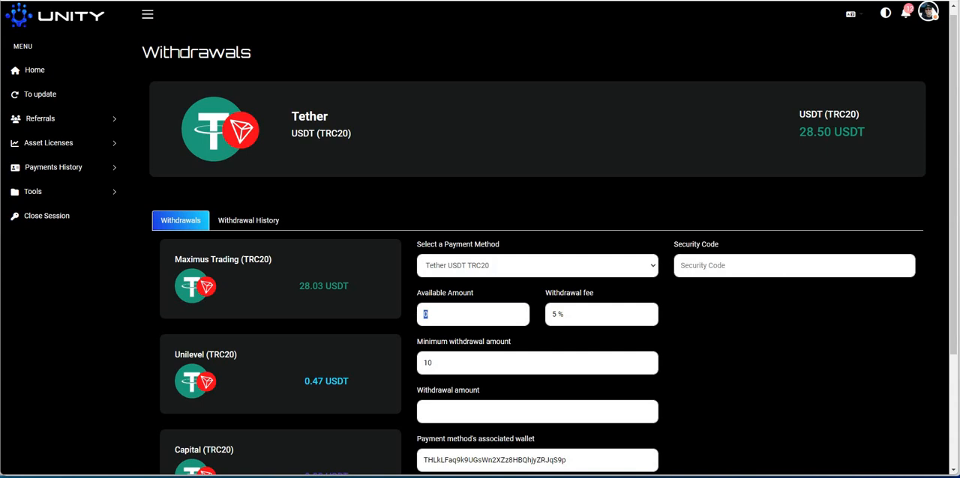
mouse_move(521, 343)
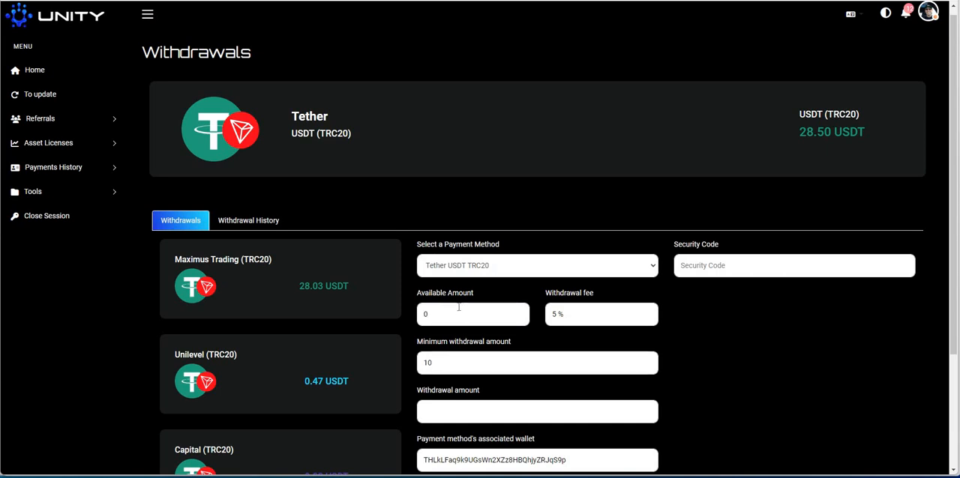
Request 28 from the Maximus Trading balance, netting 26.6 after the 5% fee.
type("28")
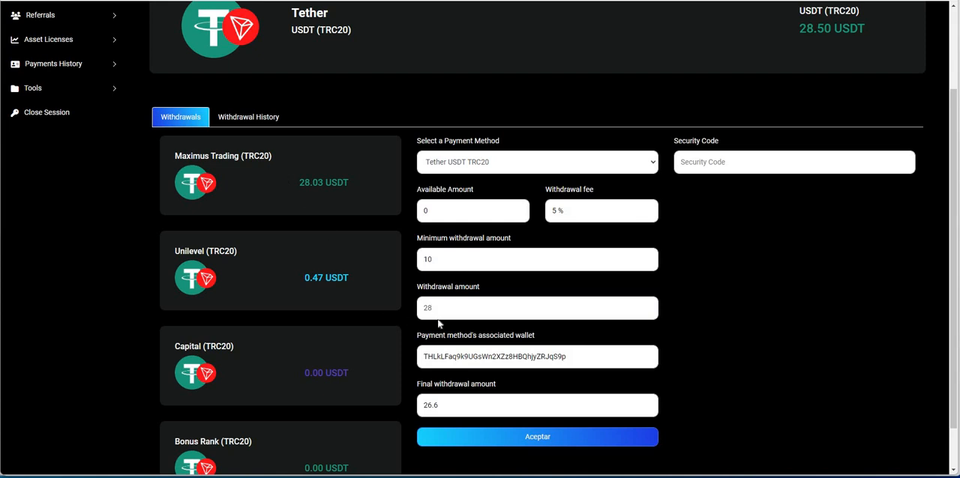
left_click(280, 176)
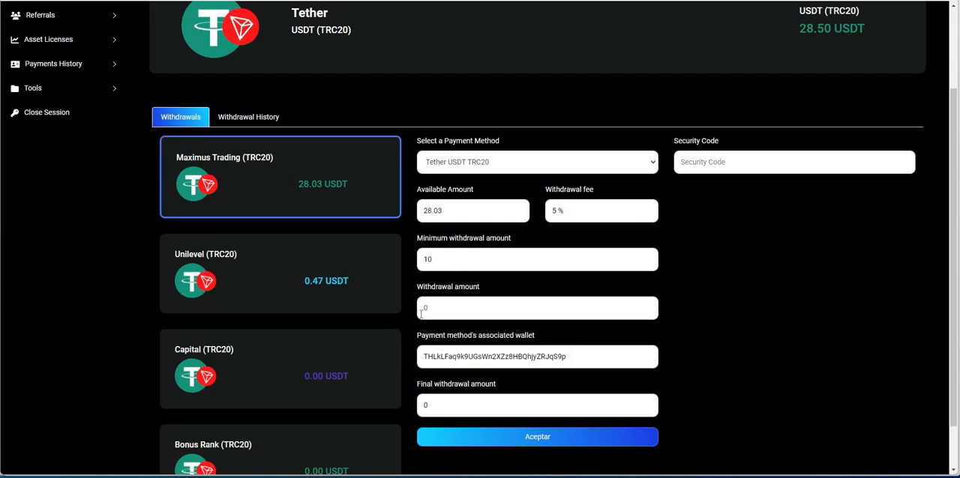
type("2")
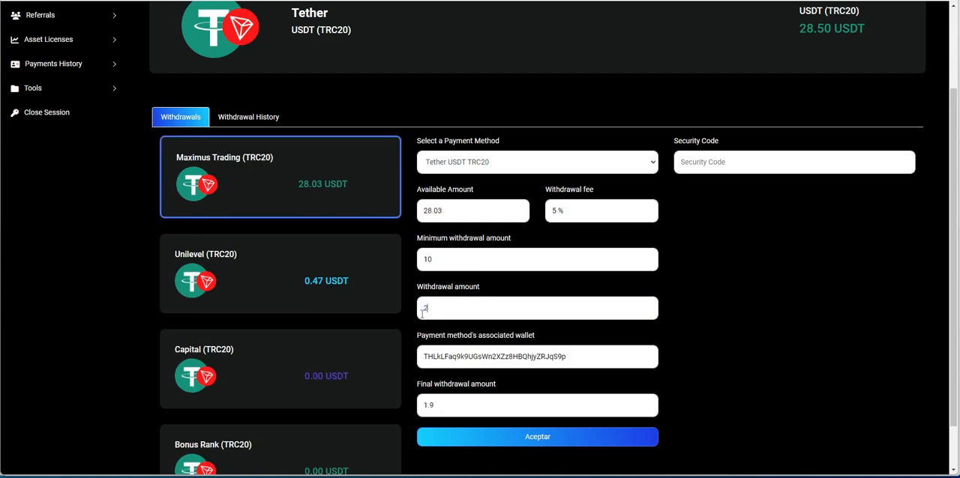
type("28")
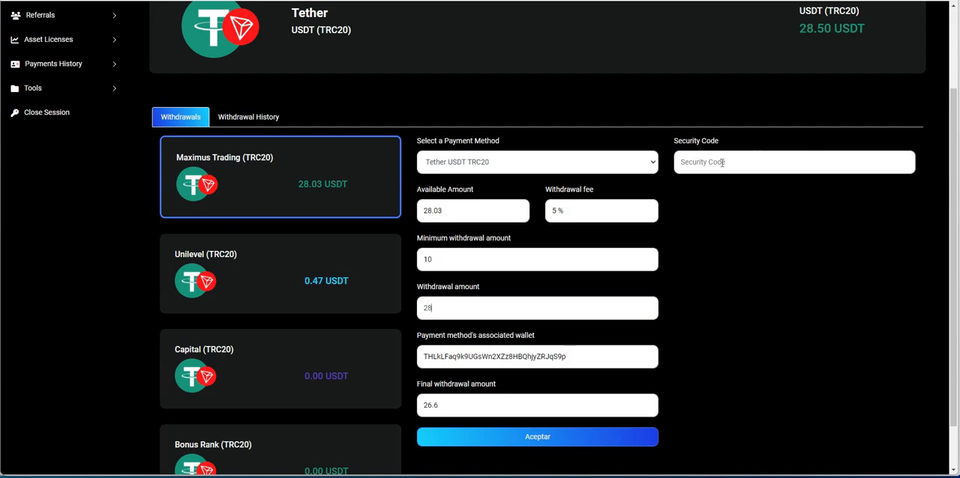
left_click(793, 162)
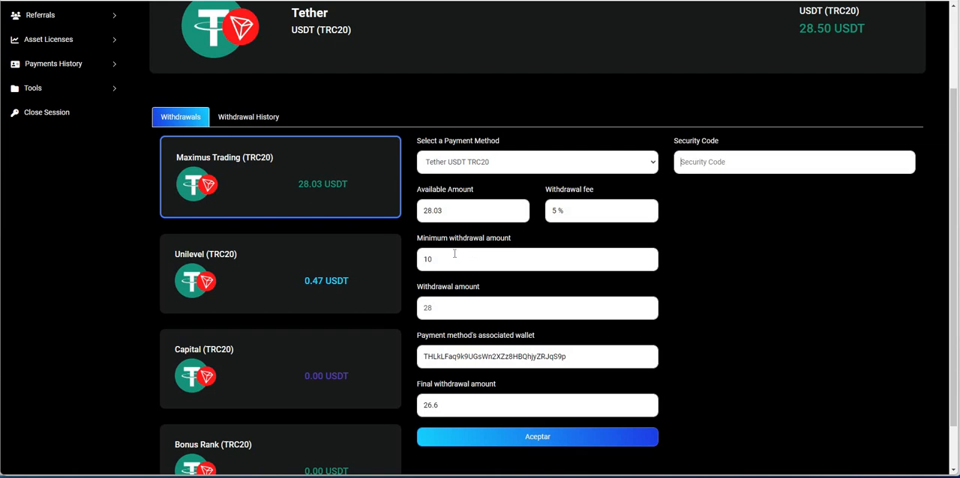
scroll("down", 3)
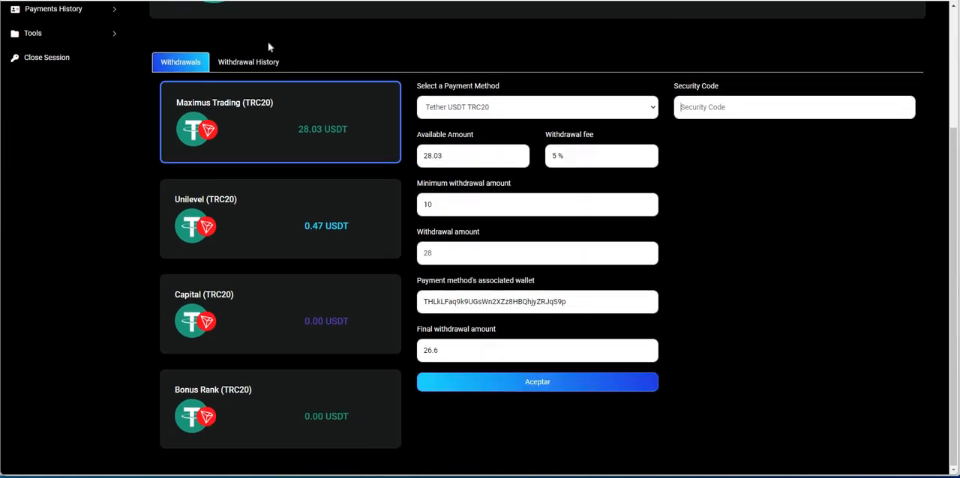
Submit the withdrawal, leaving the Maximus Trading balance at 0.03 USDT.
left_click(537, 381)
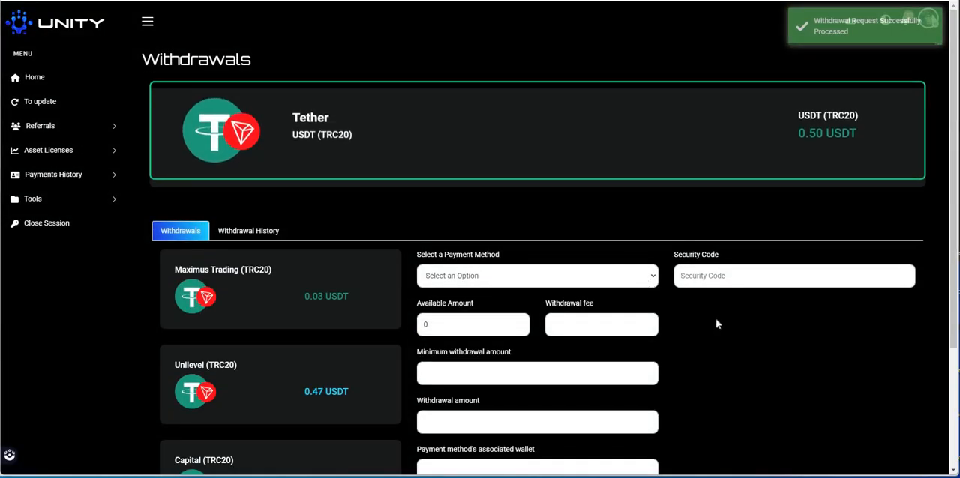
scroll("down", 3)
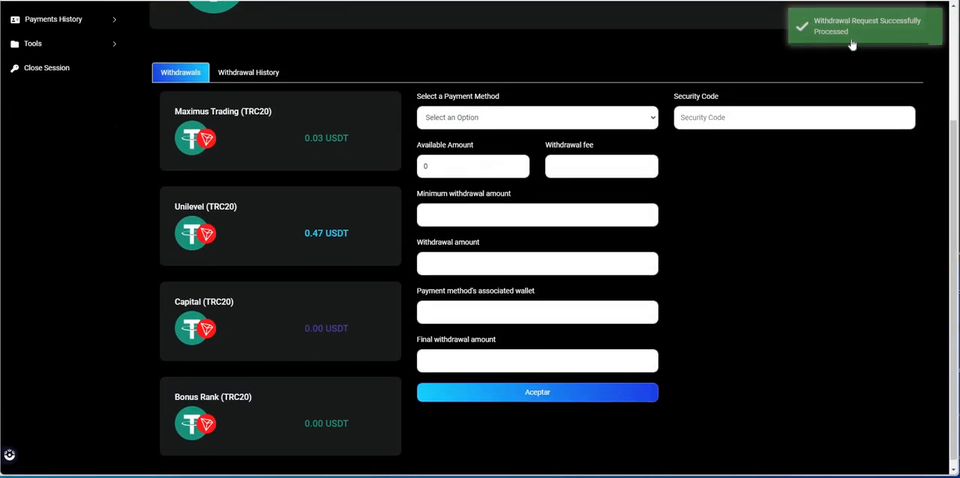
mouse_move(810, 177)
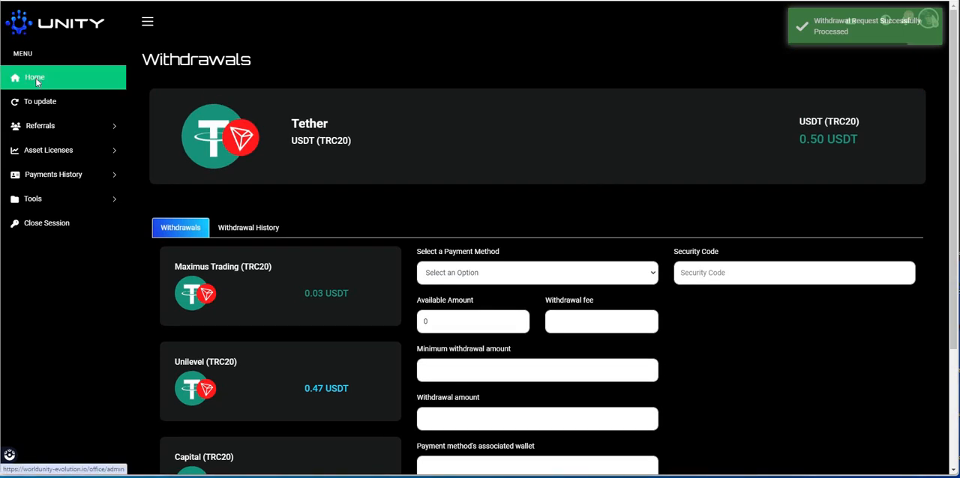
mouse_move(737, 221)
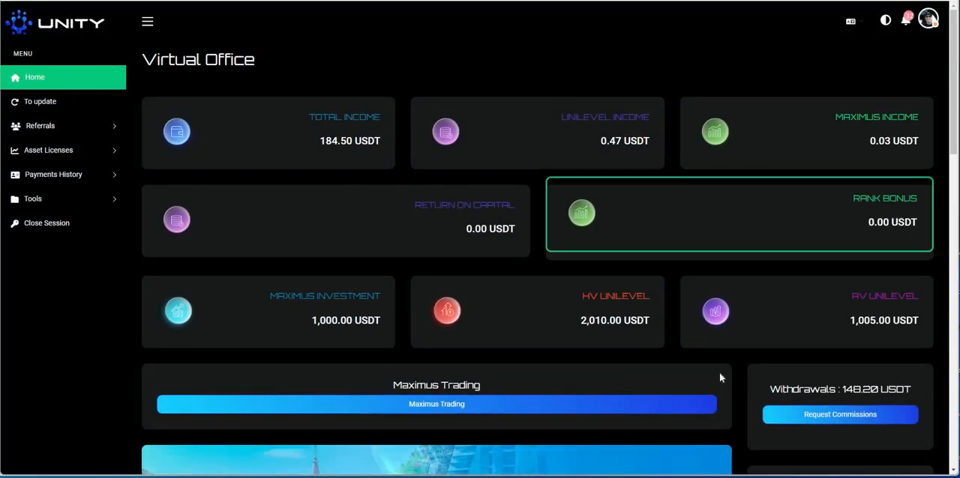
Scroll the Virtual Office dashboard, now showing 0.03 USDT Maximus income.
scroll("down", 3)
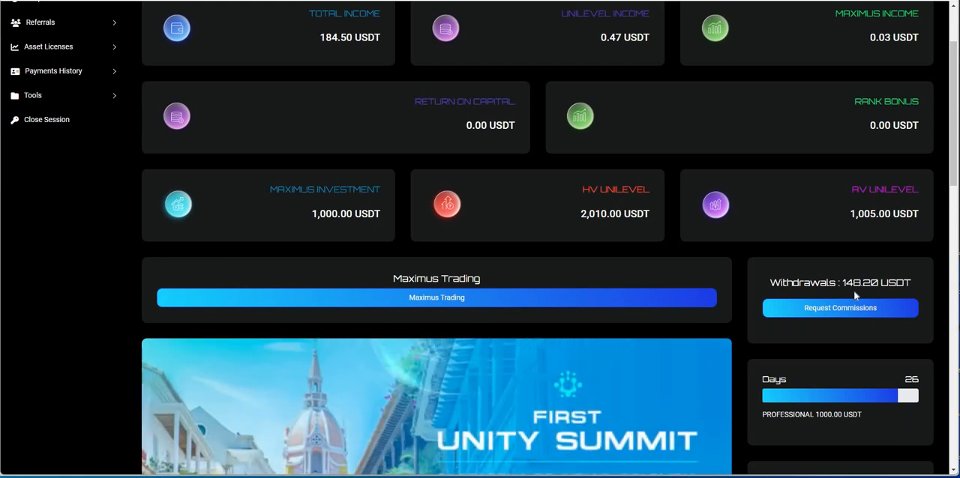
mouse_move(783, 393)
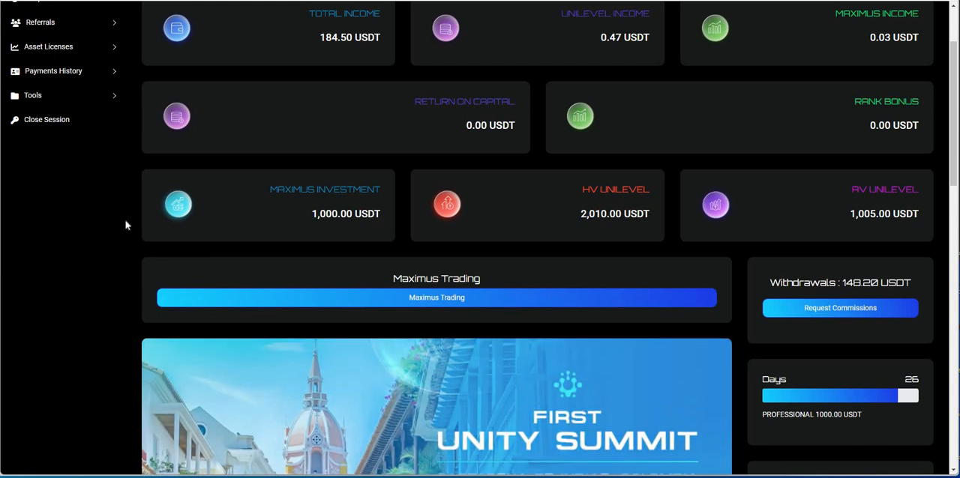
scroll("down", 3)
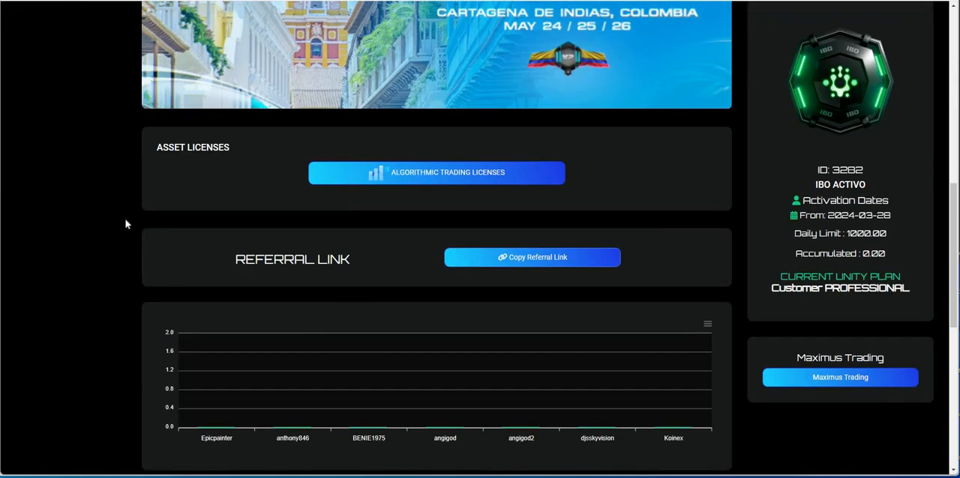
scroll("down", 3)
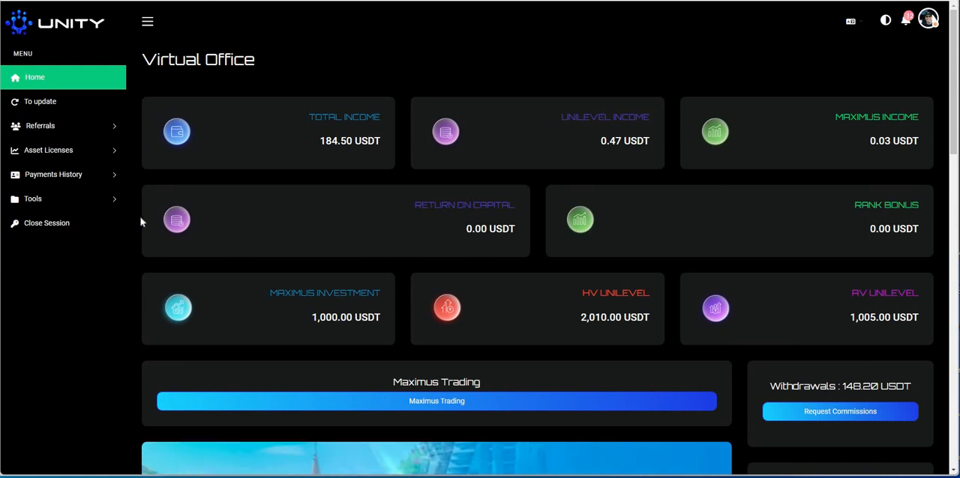
mouse_move(148, 225)
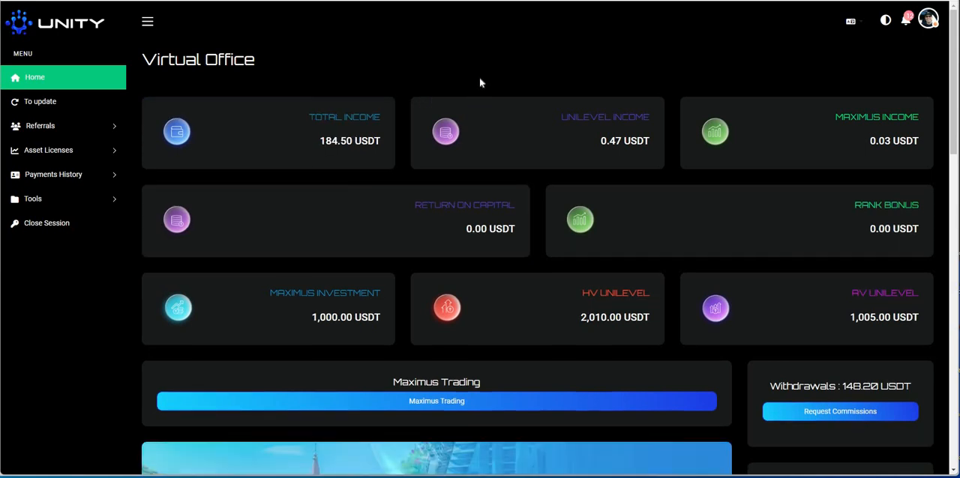
mouse_move(484, 84)
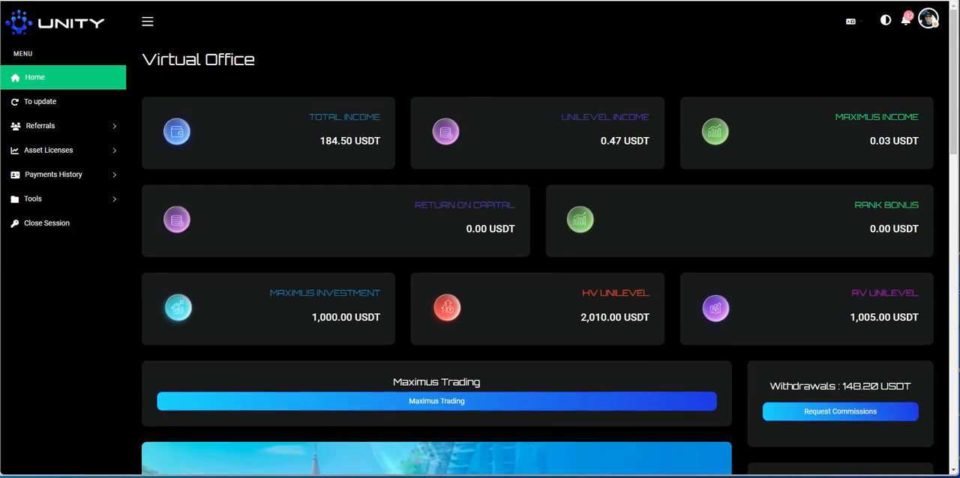
mouse_move(513, 169)
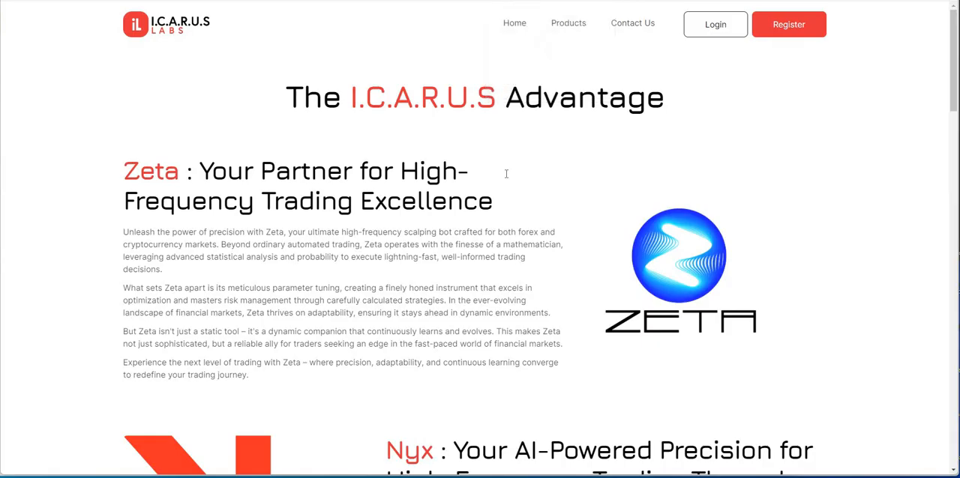
Scroll the ICARUS Labs products page to its footer and back toward the Zeta bot.
scroll("down", 3)
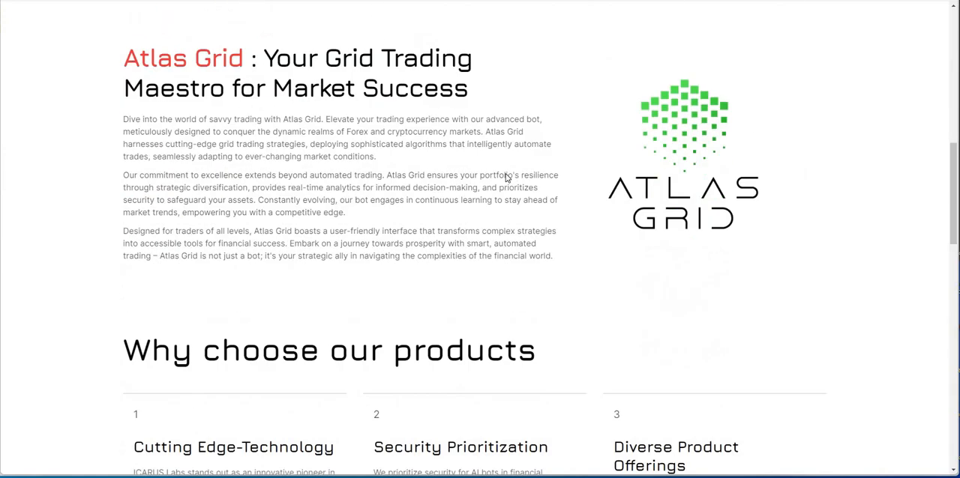
scroll("down", 3)
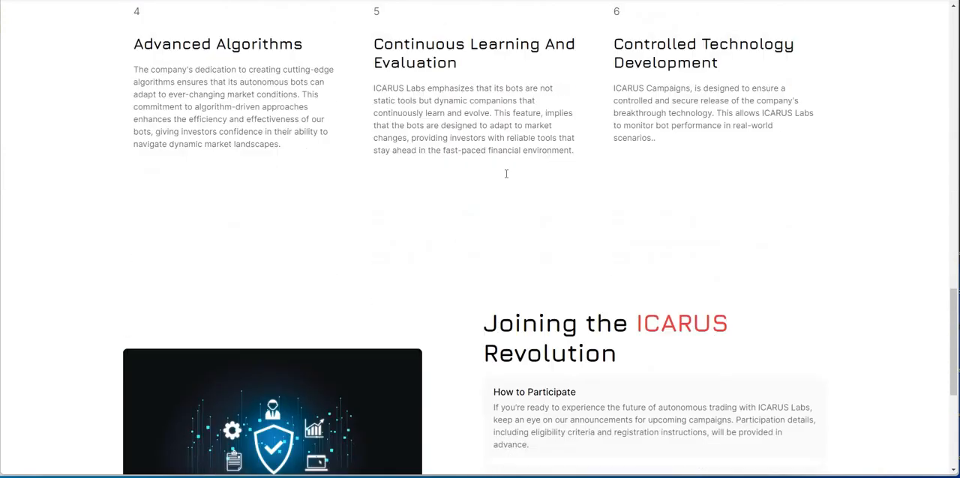
scroll("down", 3)
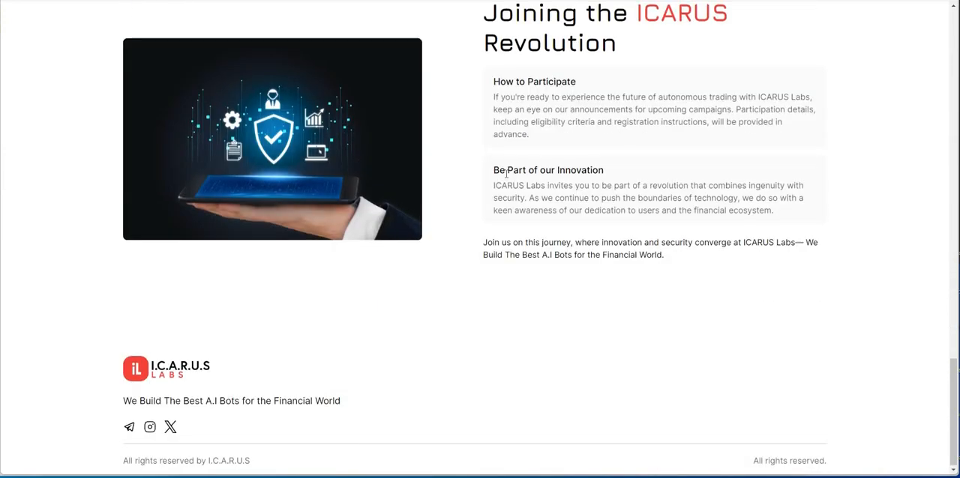
scroll("up", 3)
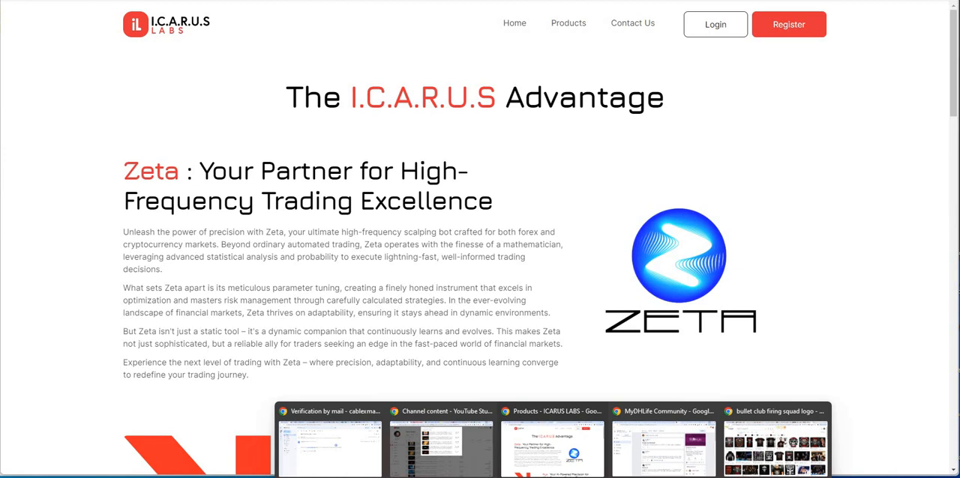
mouse_move(696, 103)
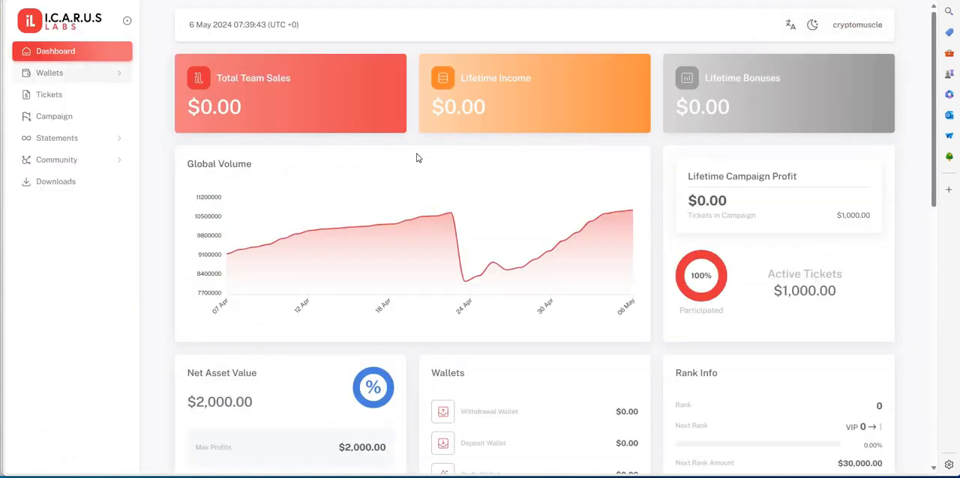
mouse_move(420, 158)
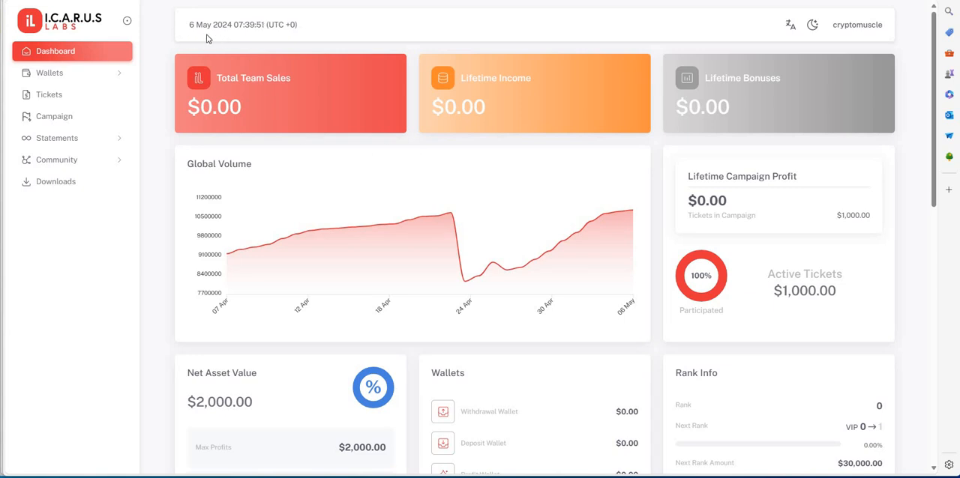
mouse_move(680, 241)
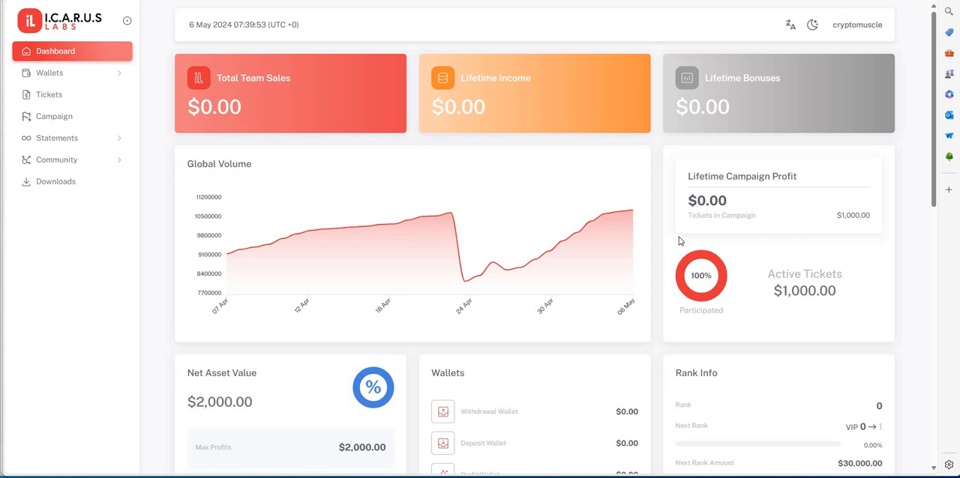
mouse_move(774, 295)
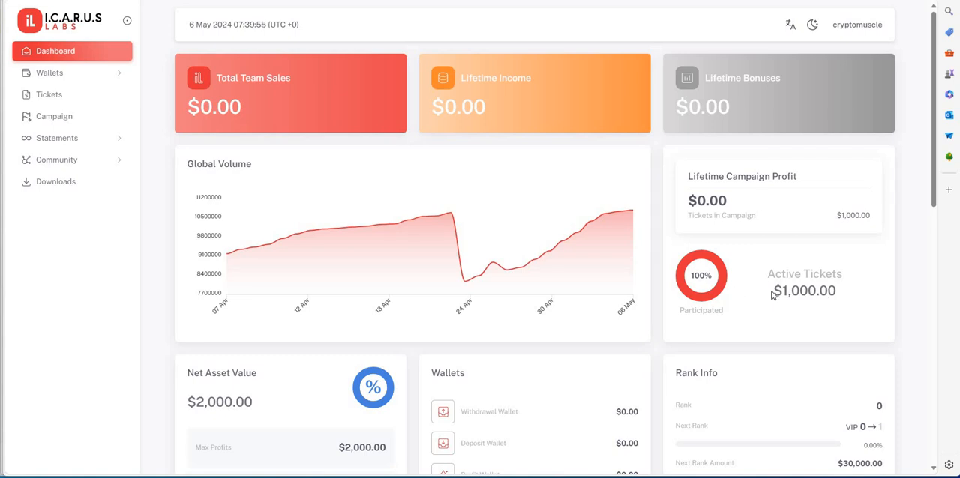
mouse_move(797, 303)
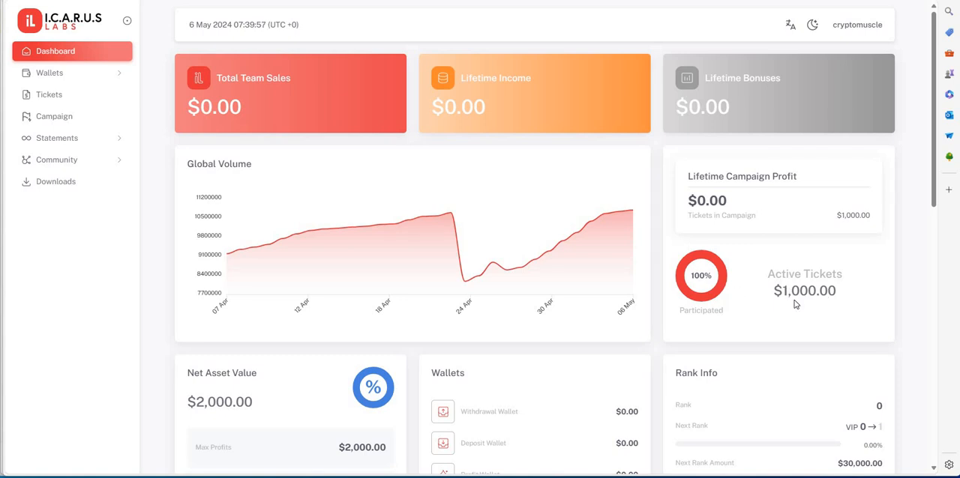
mouse_move(120, 69)
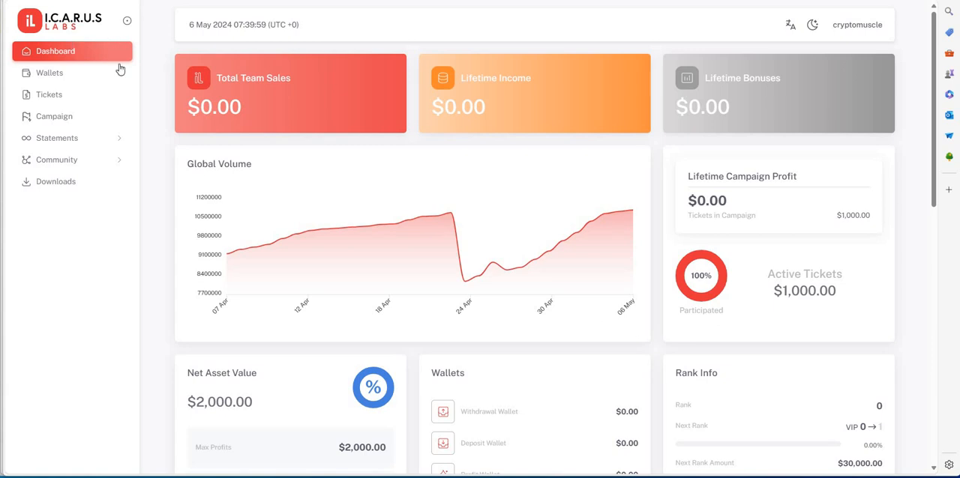
mouse_move(158, 110)
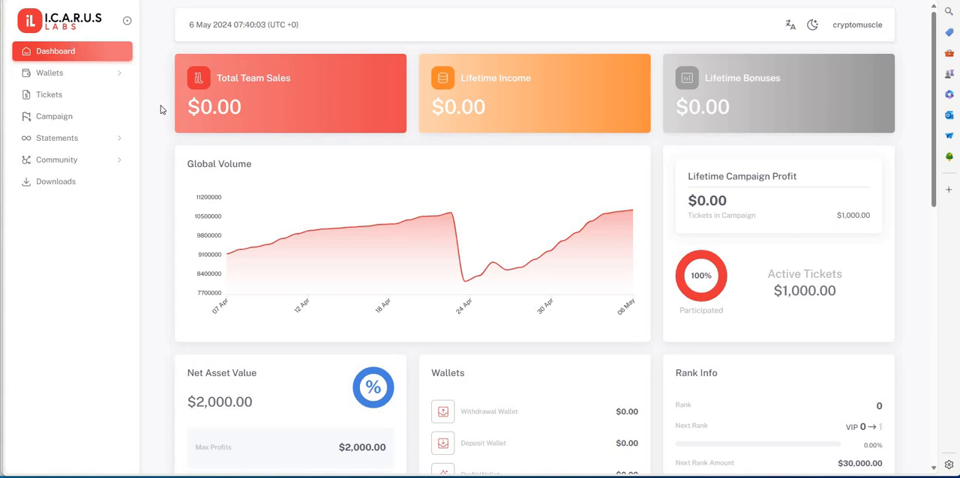
mouse_move(165, 101)
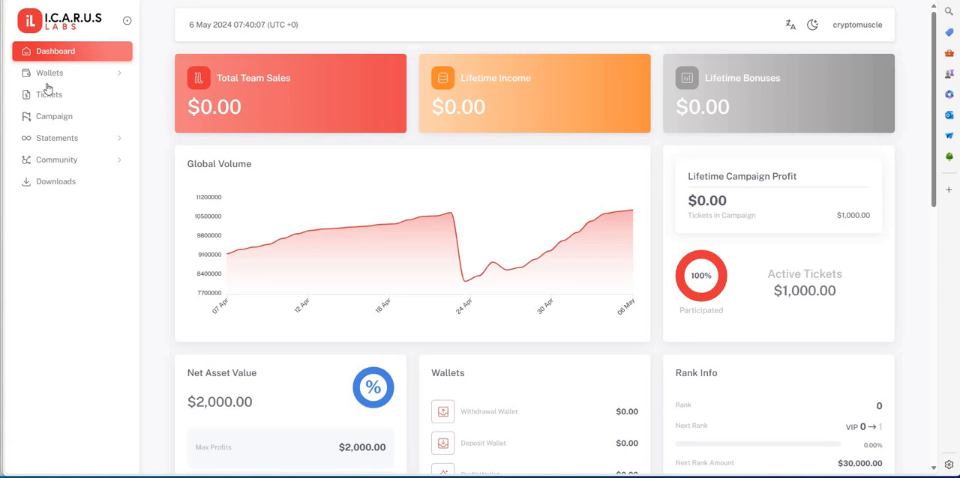
mouse_move(54, 116)
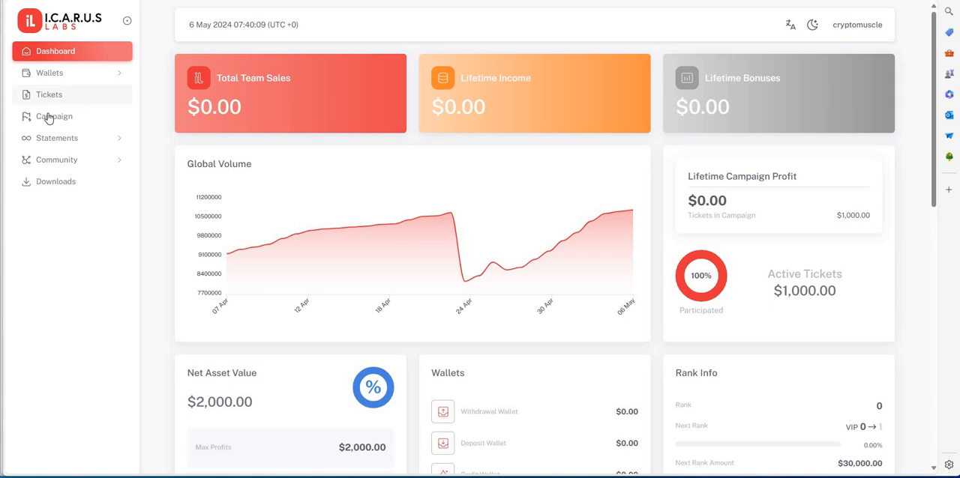
Open ICARUS Labs' Campaign page and page through the 33 completed past campaigns.
left_click(54, 116)
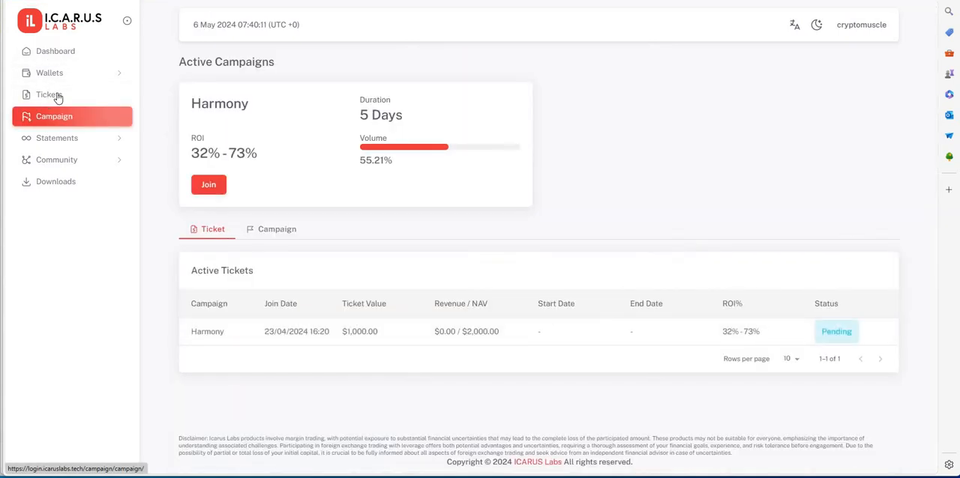
mouse_move(80, 84)
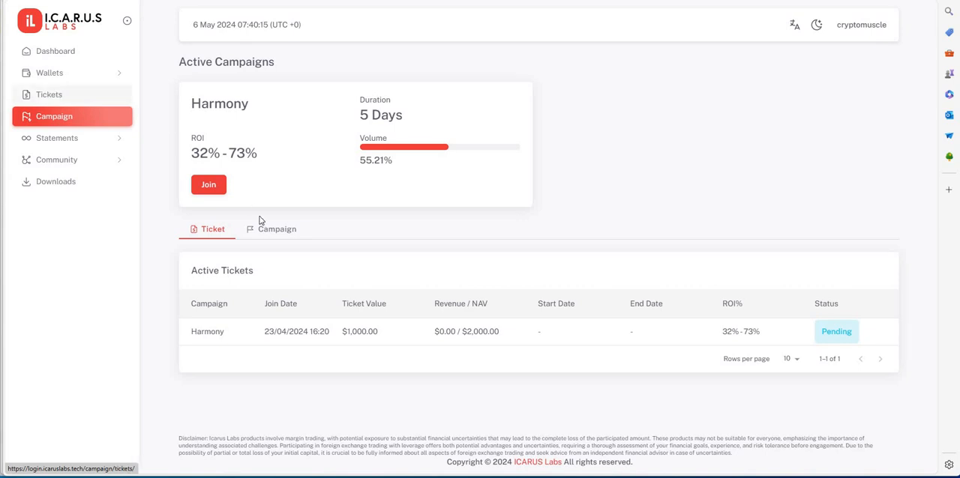
mouse_move(745, 336)
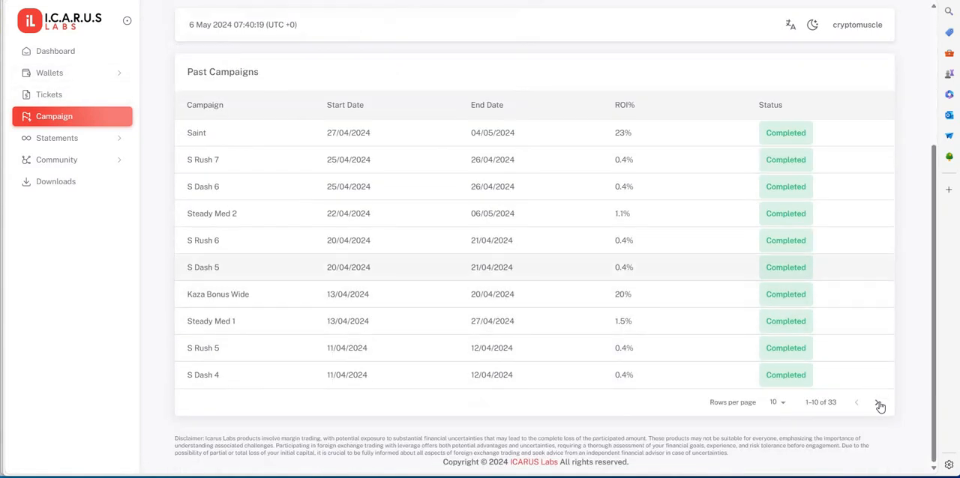
left_click(879, 403)
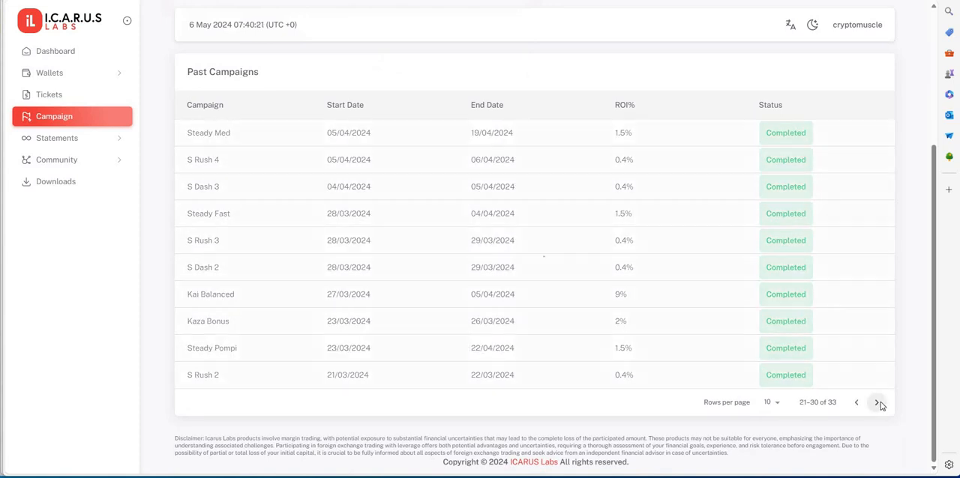
left_click(878, 402)
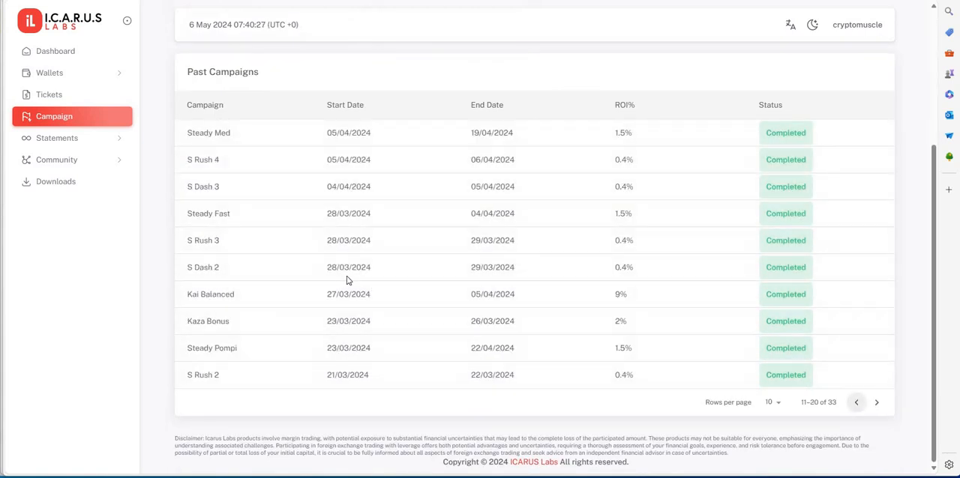
left_click(856, 403)
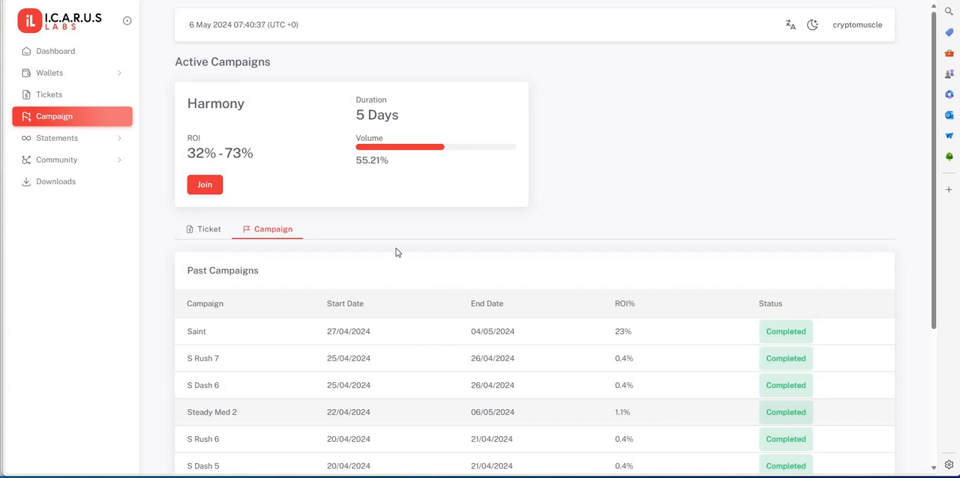
scroll("down", 3)
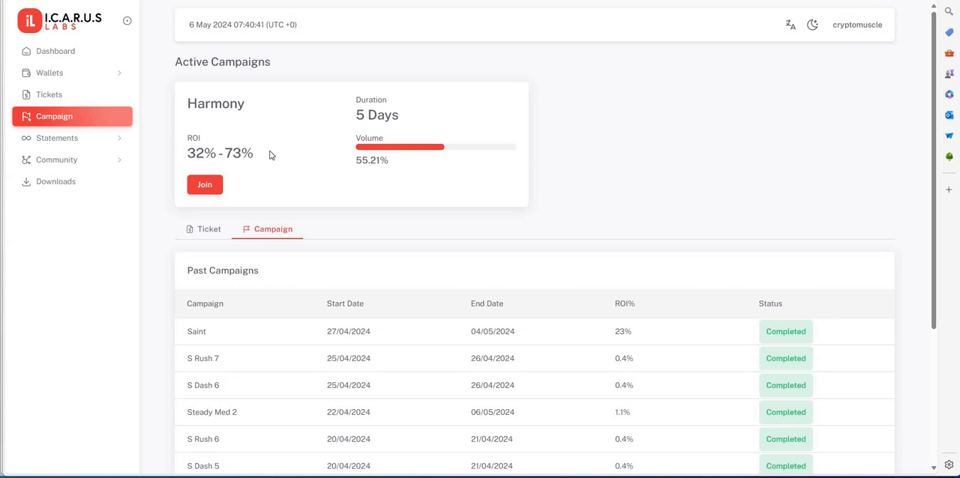
mouse_move(210, 228)
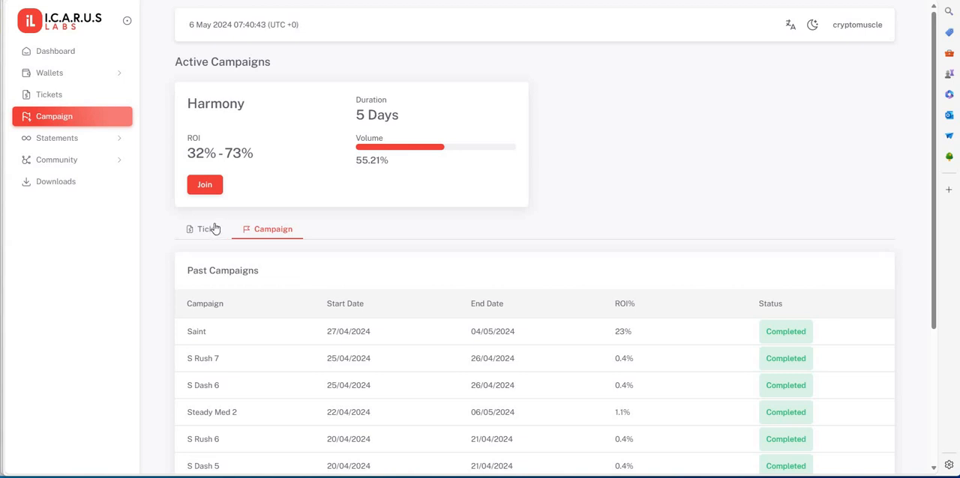
mouse_move(357, 348)
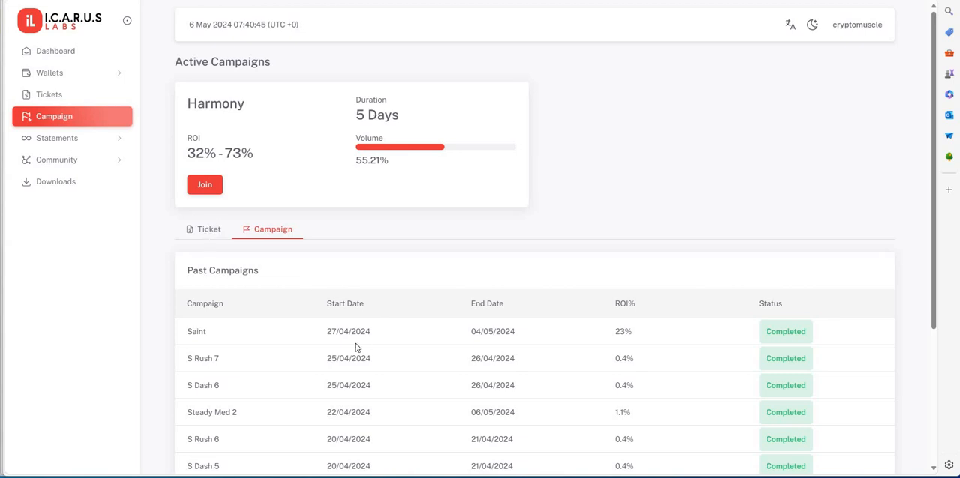
Review the pending $1,000 Harmony ticket, then return to the $2,000 dashboard.
left_click(208, 228)
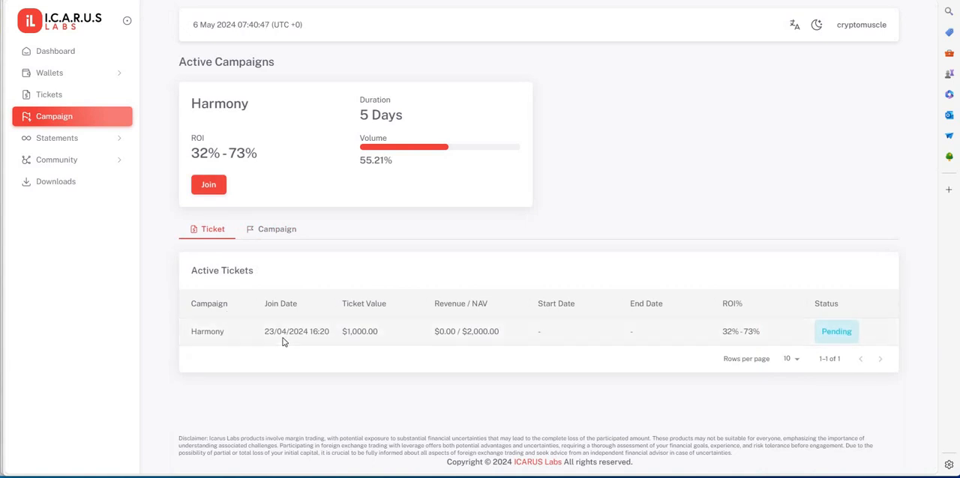
mouse_move(267, 341)
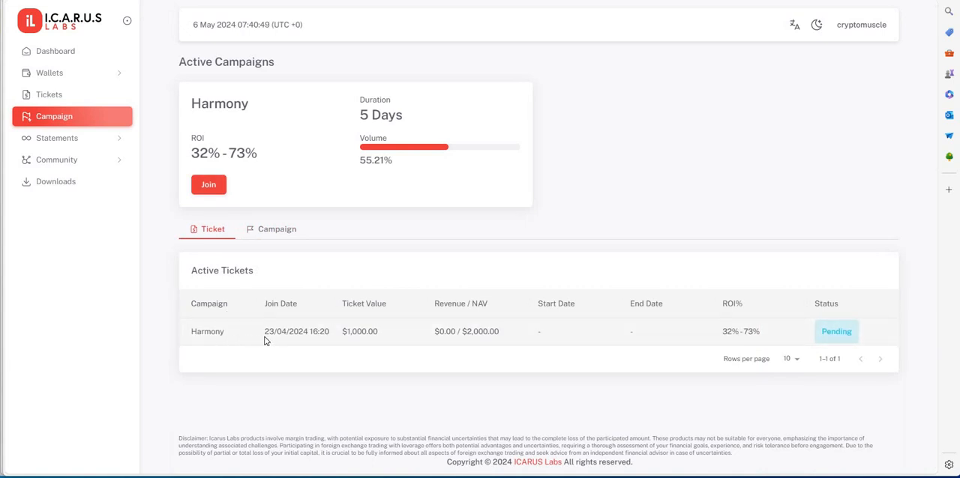
mouse_move(284, 342)
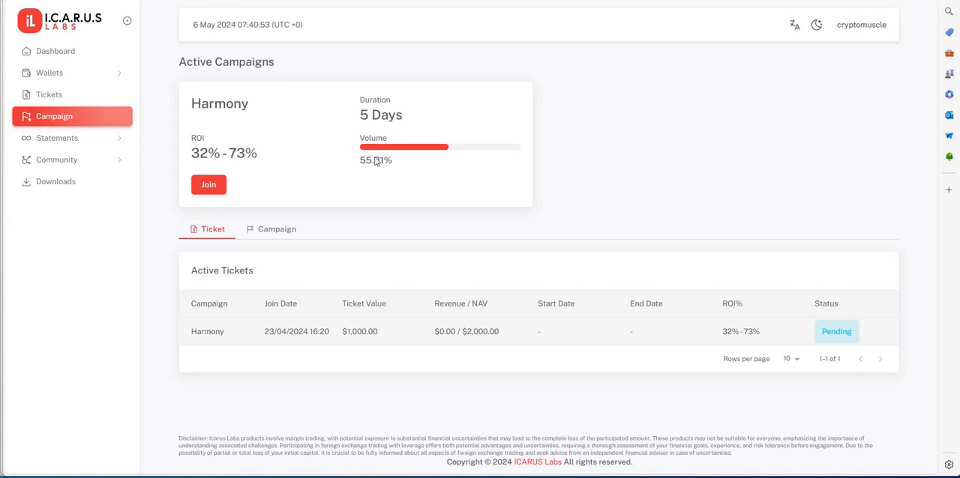
mouse_move(458, 188)
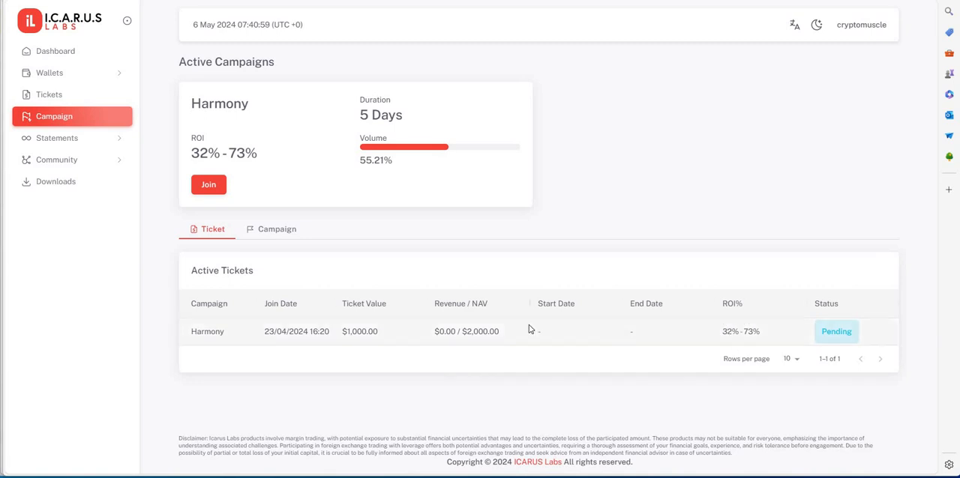
mouse_move(803, 338)
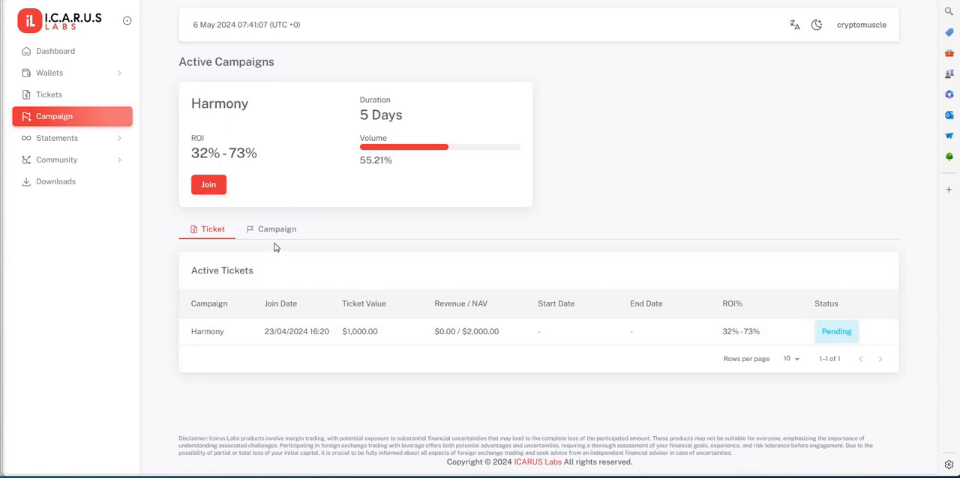
mouse_move(271, 234)
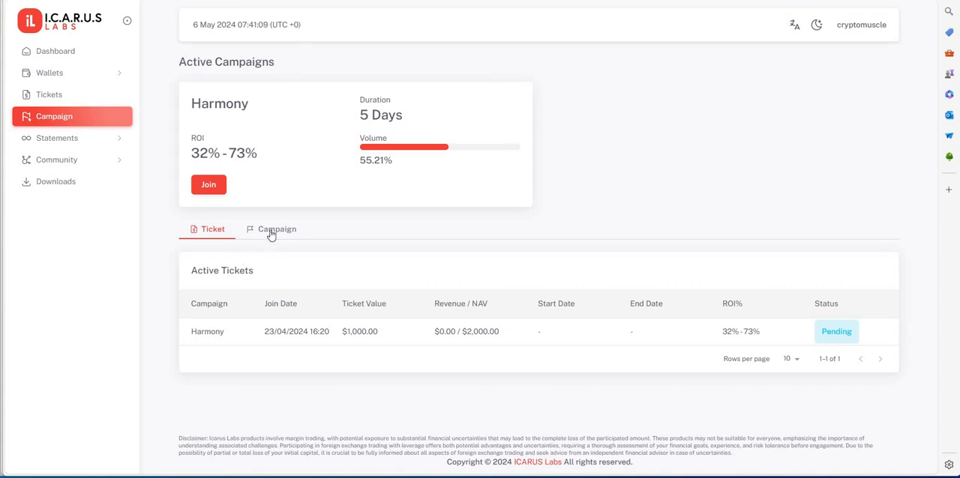
mouse_move(453, 285)
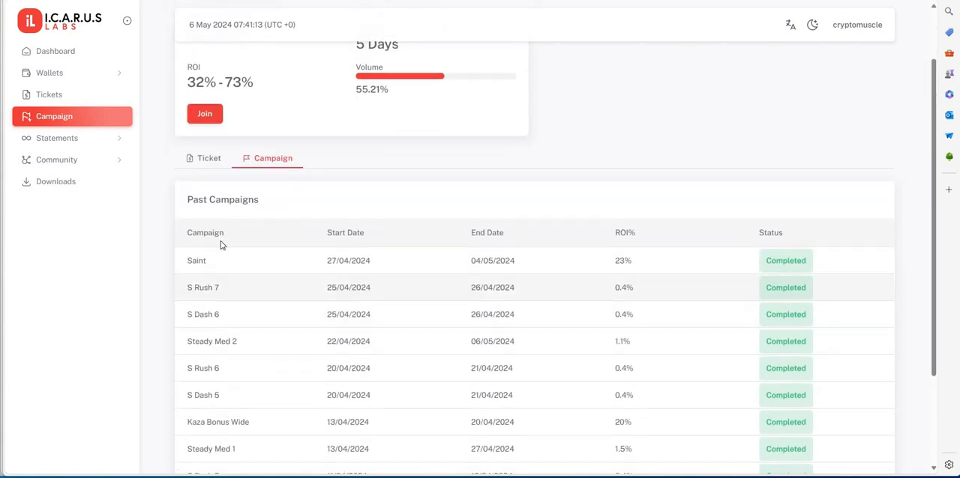
left_click(208, 158)
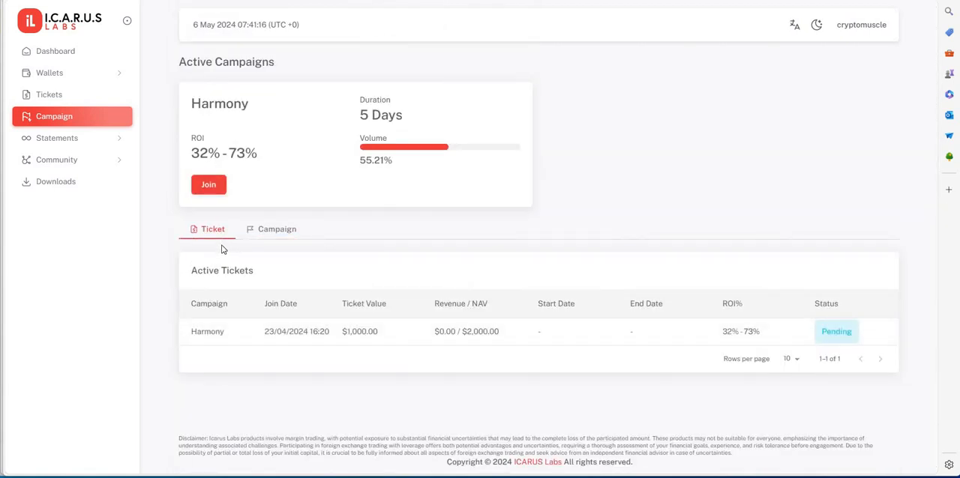
mouse_move(146, 280)
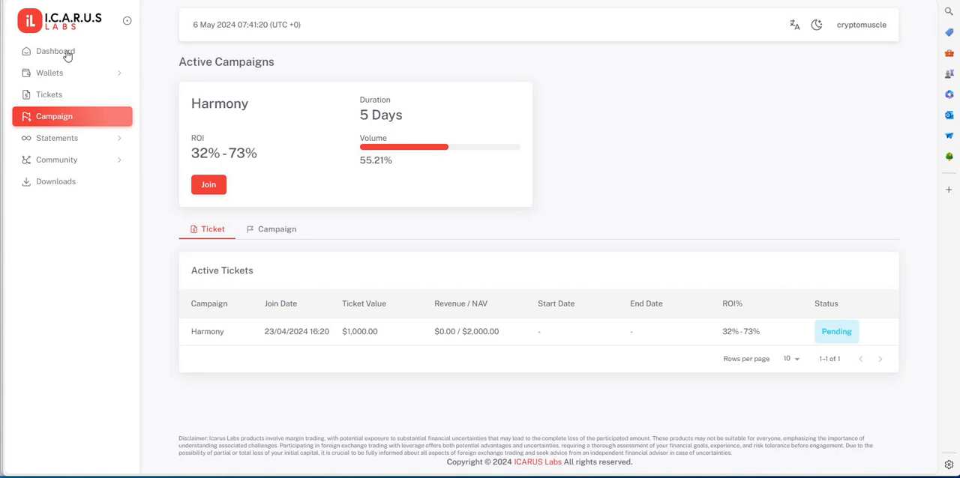
left_click(55, 51)
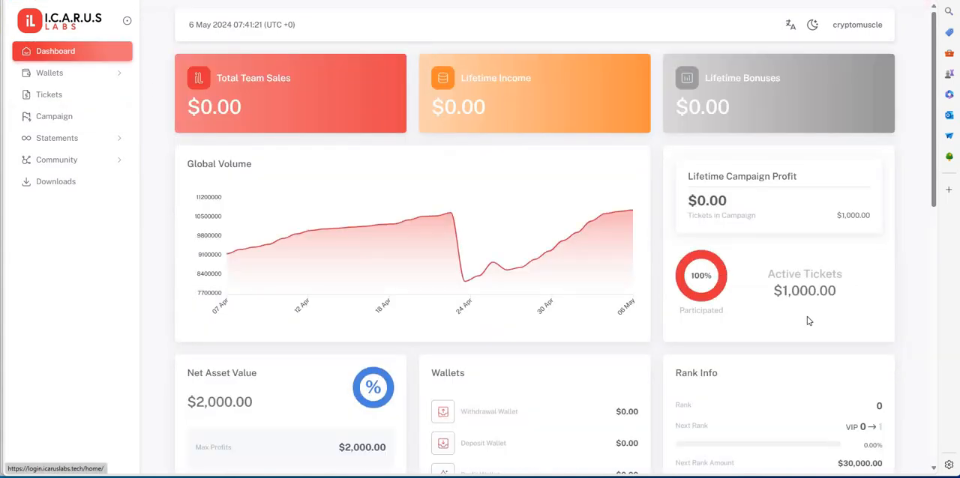
mouse_move(697, 354)
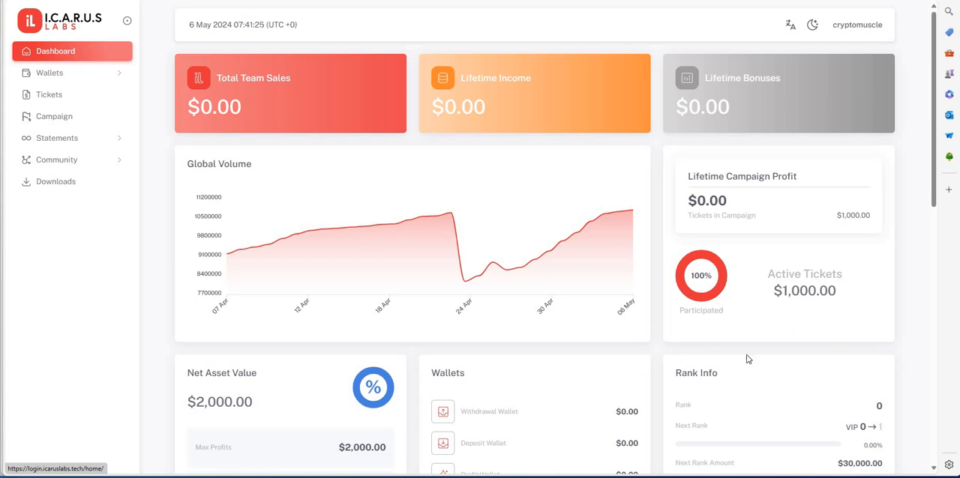
Expand Wallets in the sidebar and open the empty $0.00 Withdrawal wallet.
scroll("down", 3)
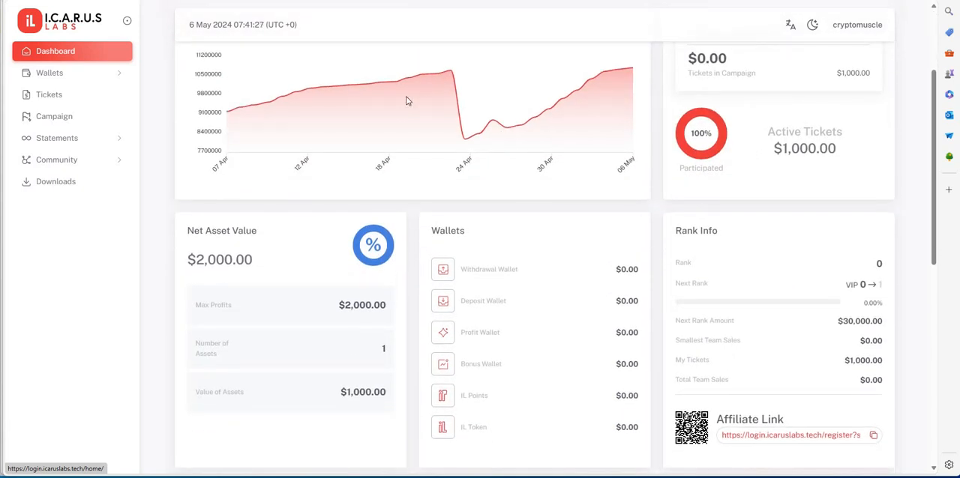
scroll("up", 3)
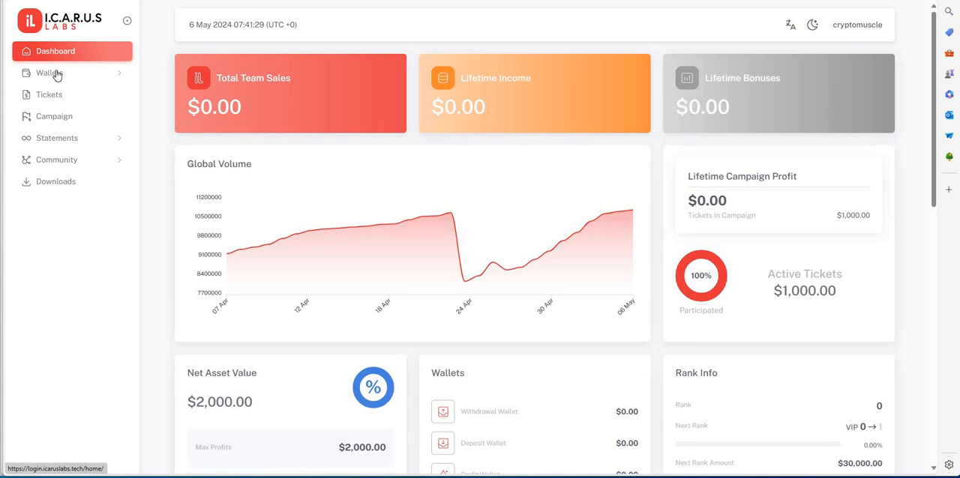
left_click(49, 72)
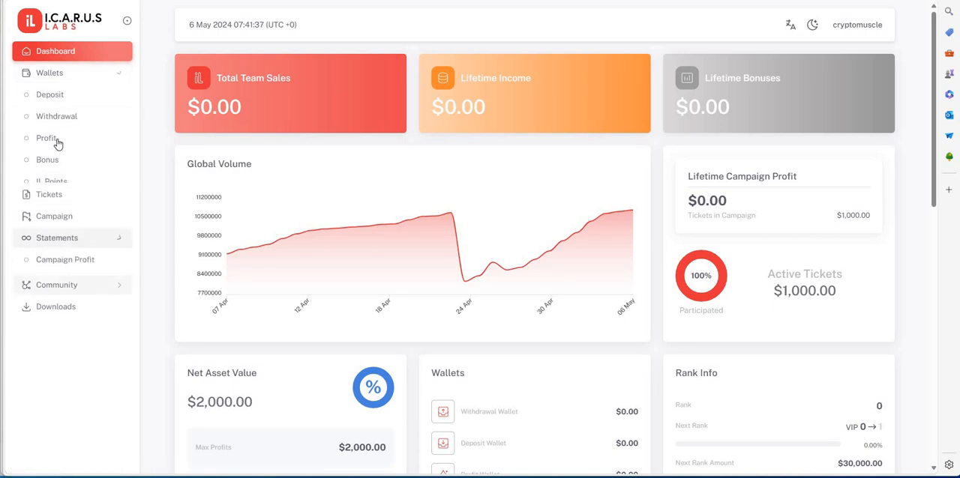
left_click(49, 73)
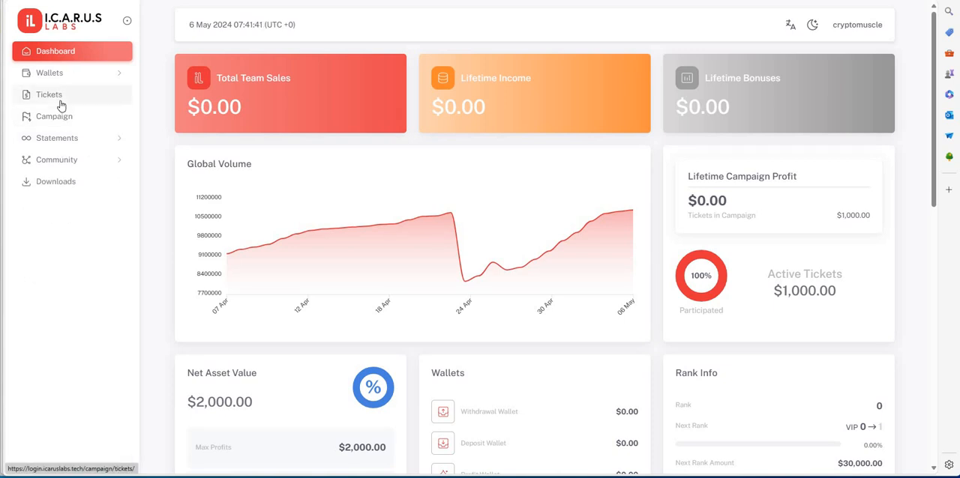
left_click(49, 73)
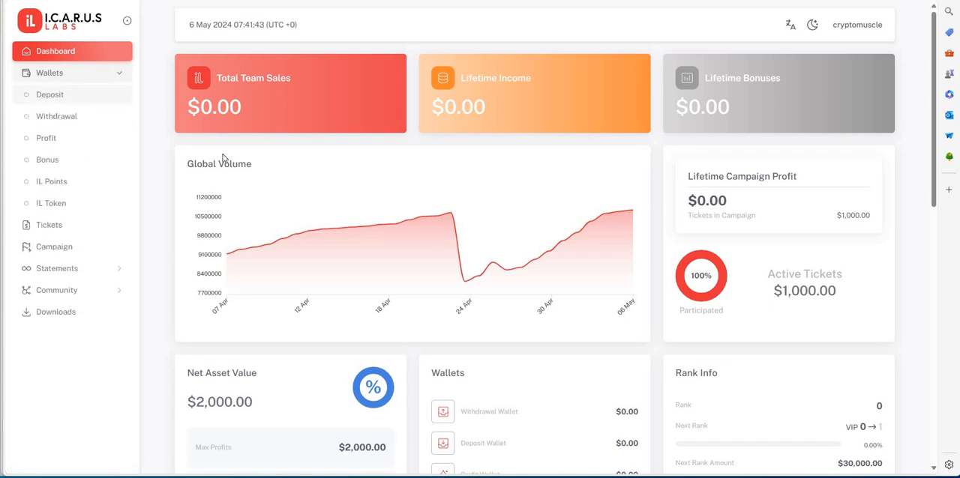
left_click(56, 116)
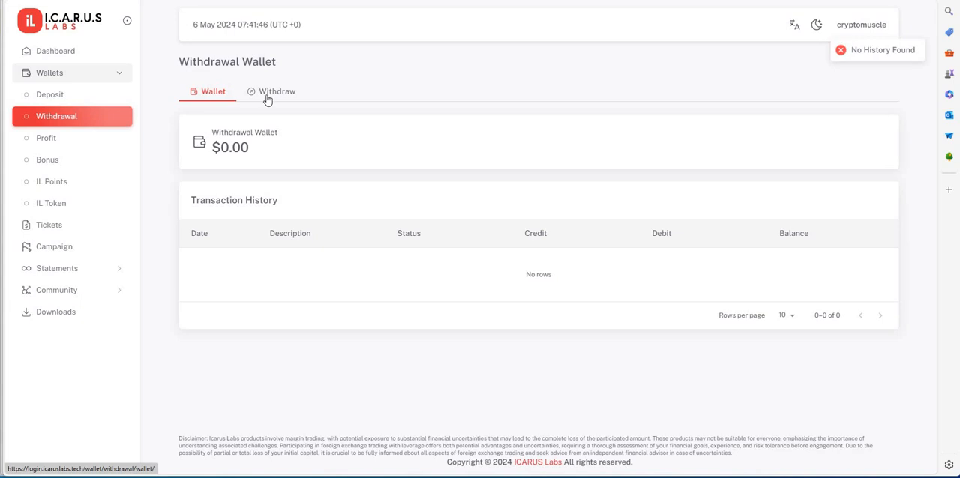
View the $0.00 withdrawal request form, then return to the $2,000 dashboard.
left_click(273, 90)
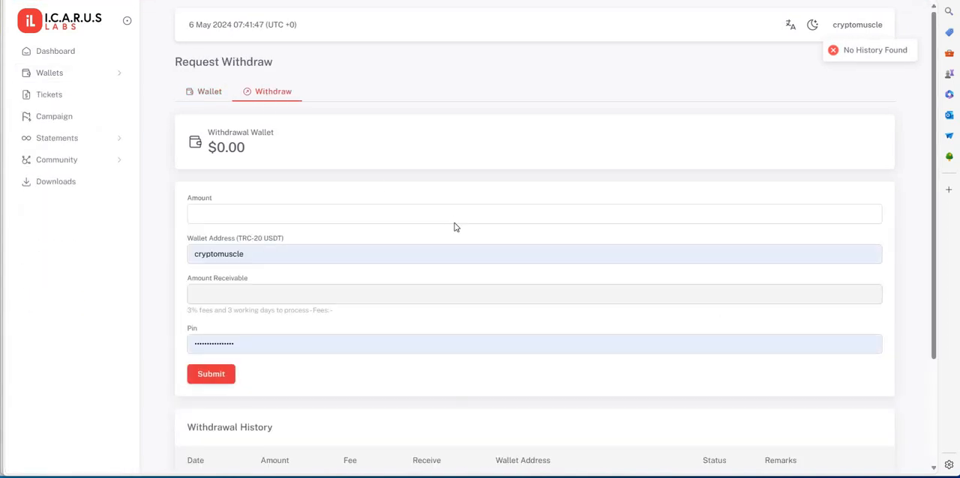
scroll("down", 3)
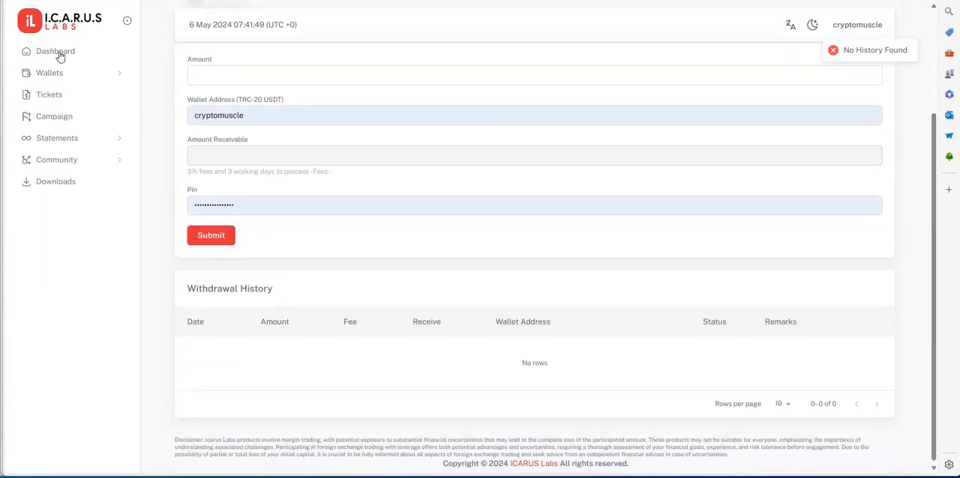
left_click(50, 73)
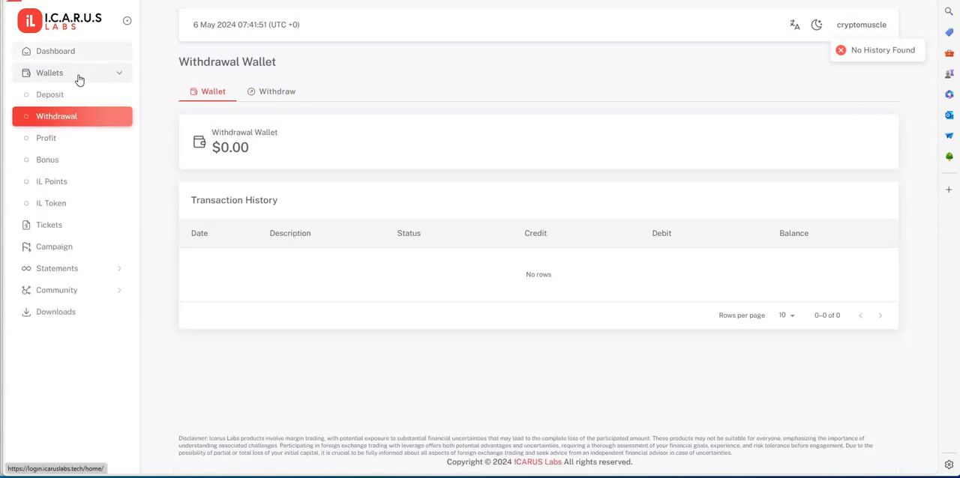
left_click(55, 51)
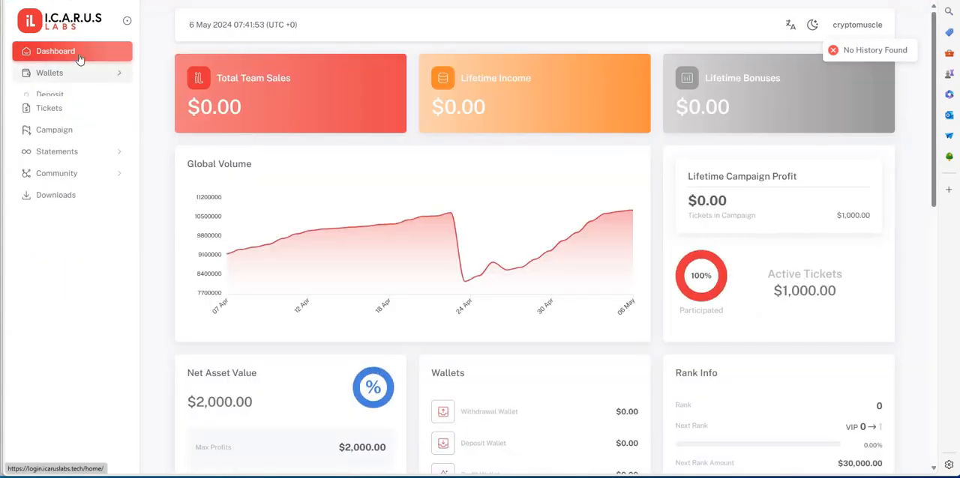
left_click(49, 72)
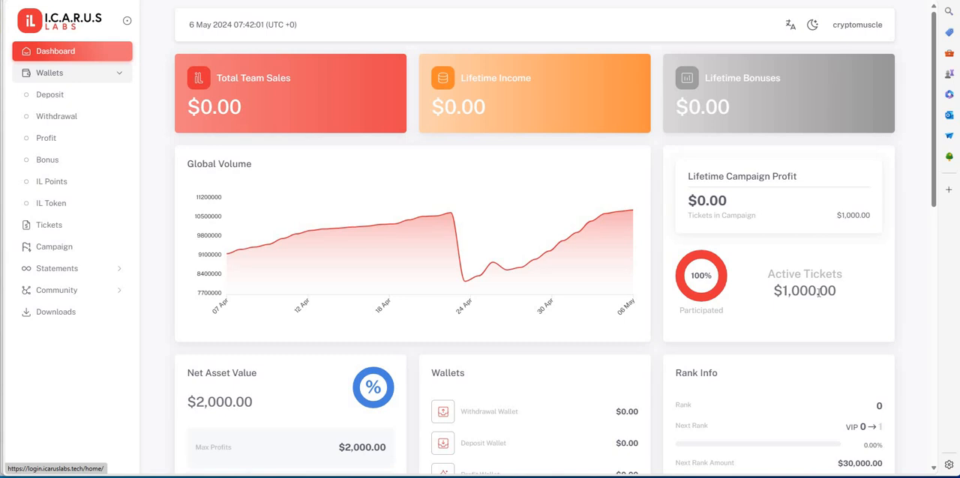
mouse_move(473, 32)
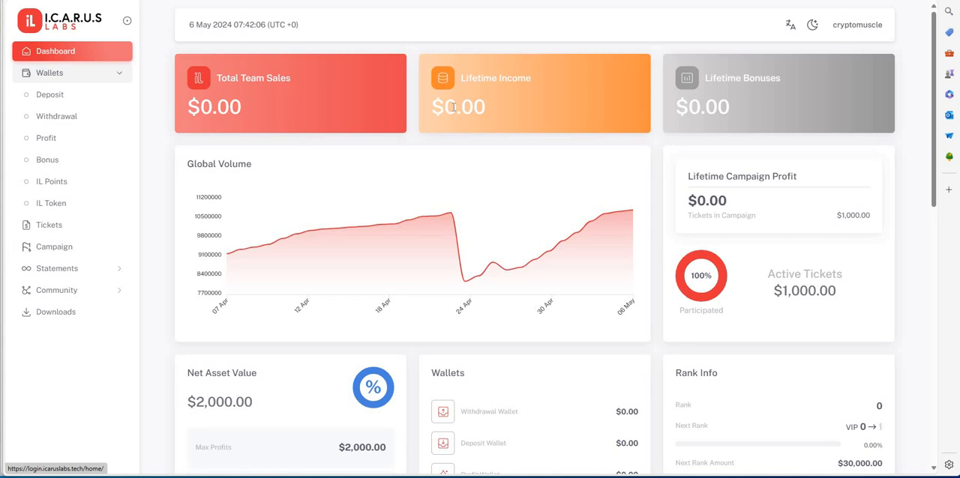
mouse_move(605, 260)
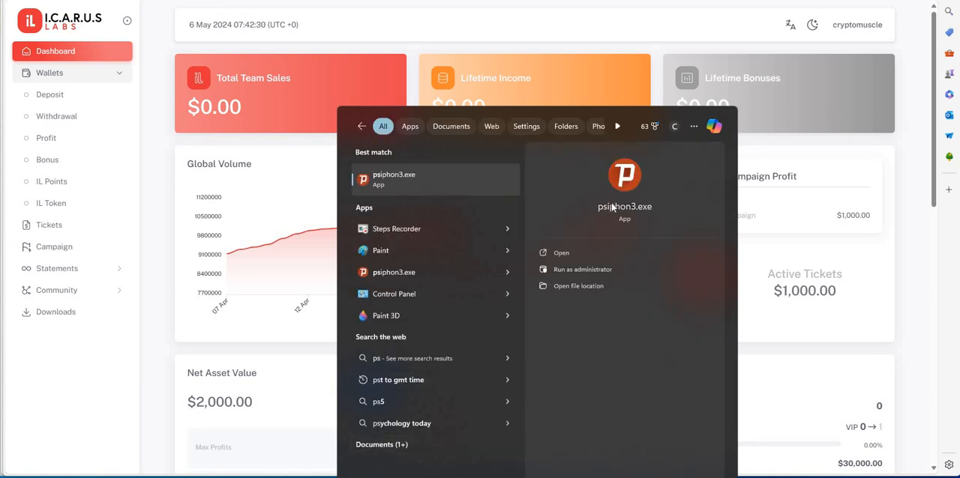
Launch psiphon3.exe from the Start menu so the proxy connects.
left_click(394, 179)
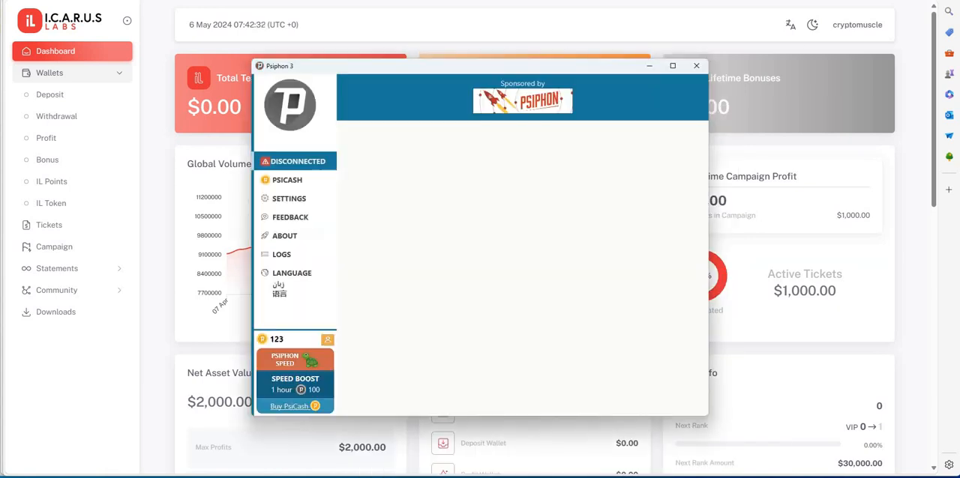
left_click(295, 161)
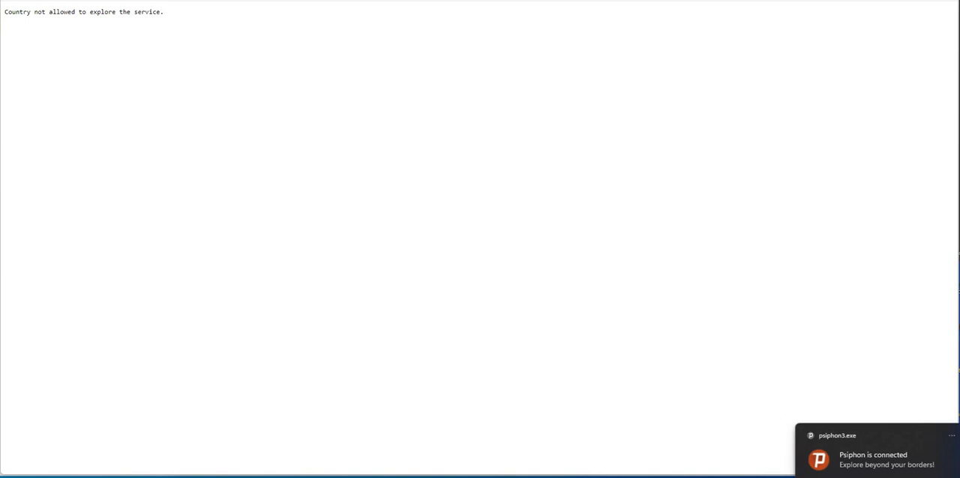
Reload the country-blocked page to reach the my.aladino.io login page.
right_click(225, 3)
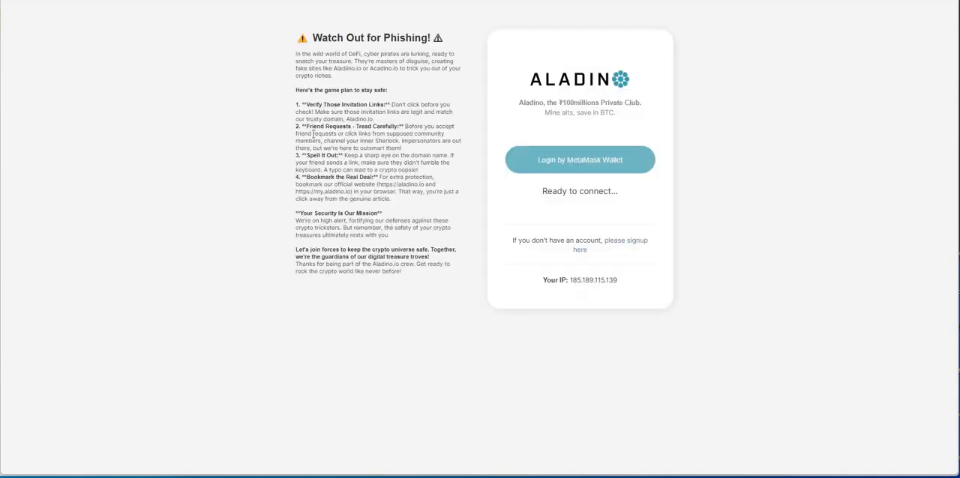
mouse_move(516, 214)
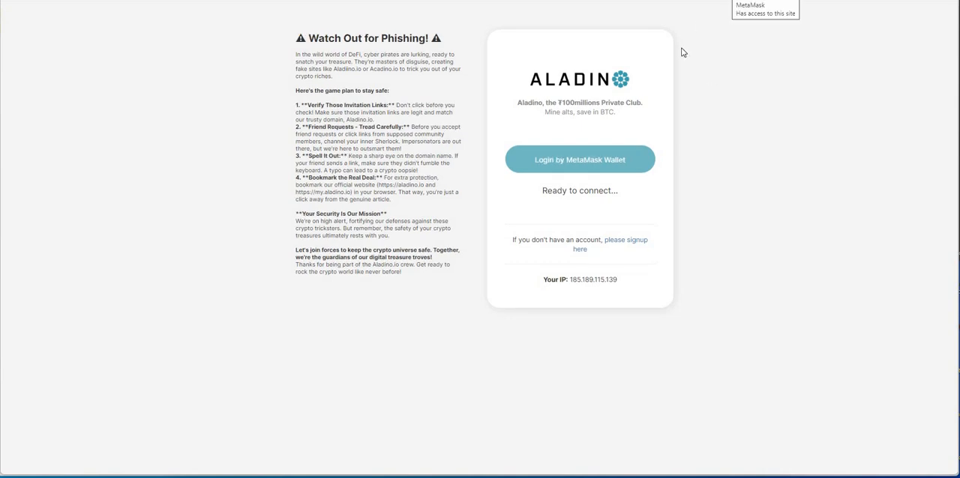
Switch MetaMask to the aladino account and confirm it holds 0 BNB.
left_click(579, 159)
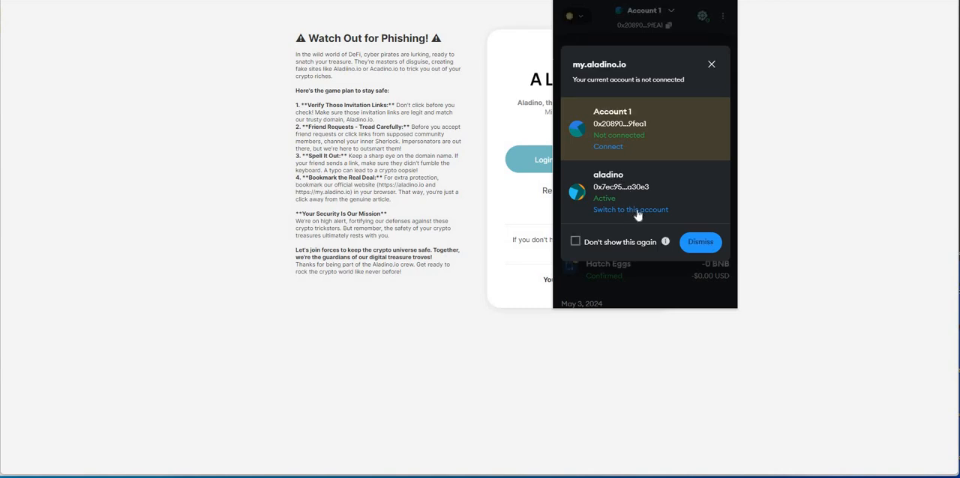
mouse_move(631, 210)
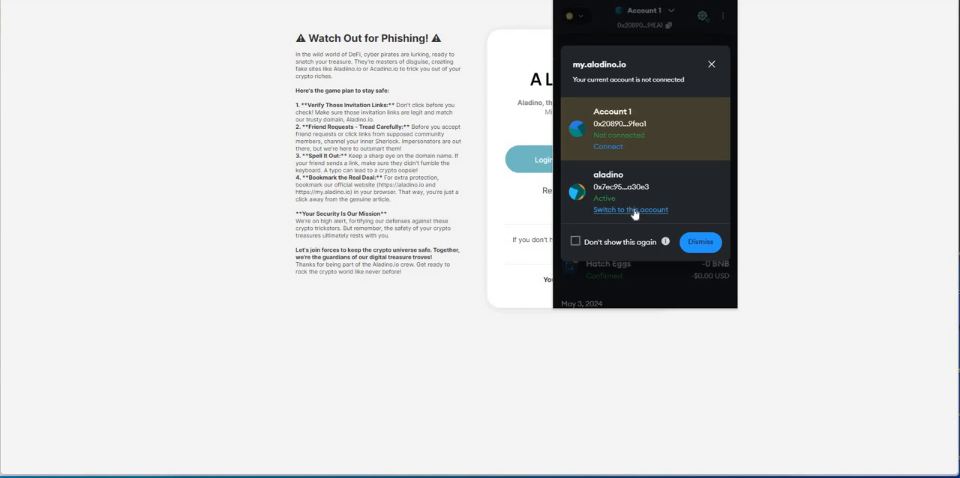
left_click(629, 210)
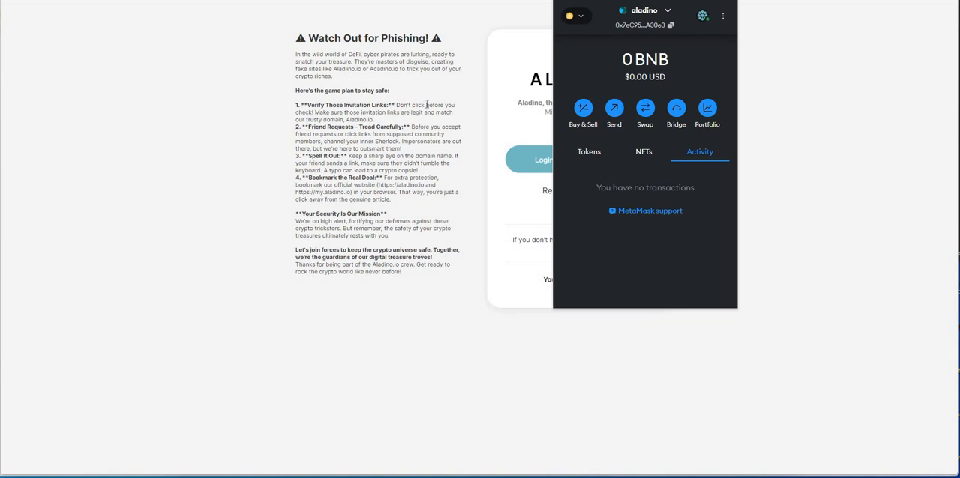
mouse_move(437, 129)
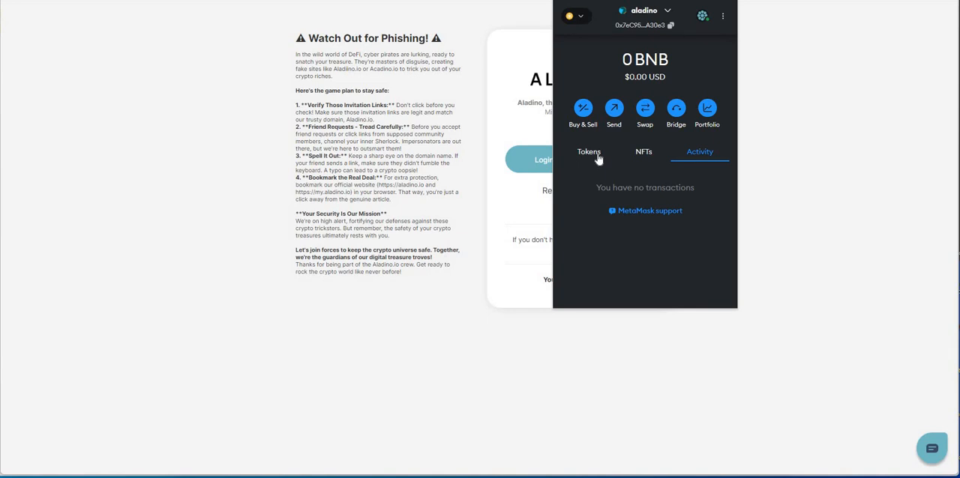
left_click(589, 152)
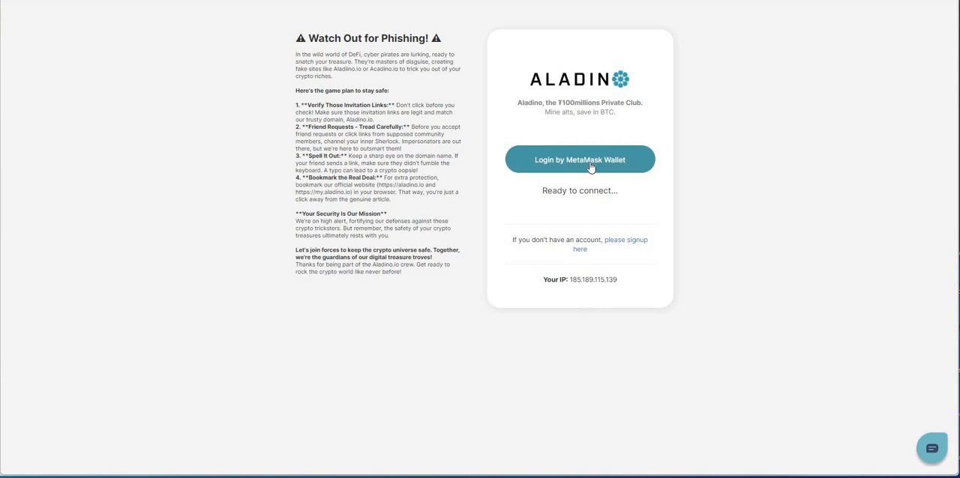
left_click(579, 159)
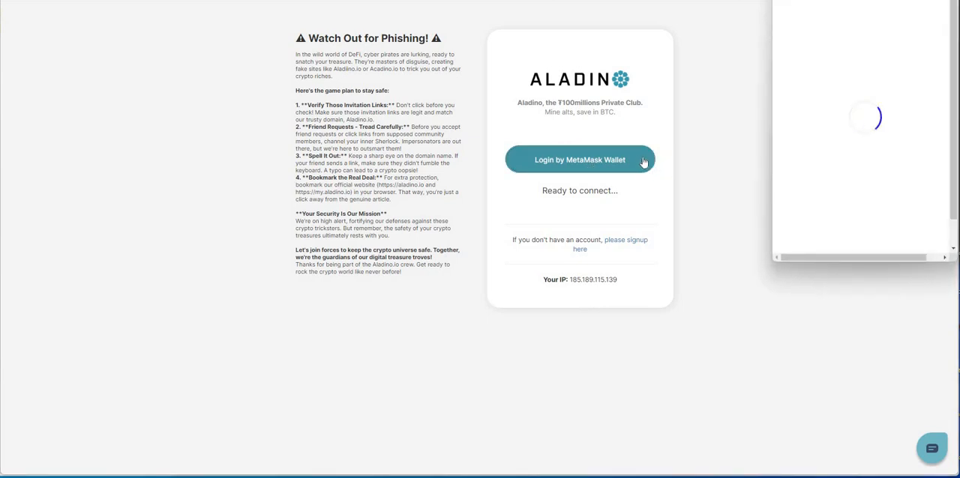
mouse_move(839, 139)
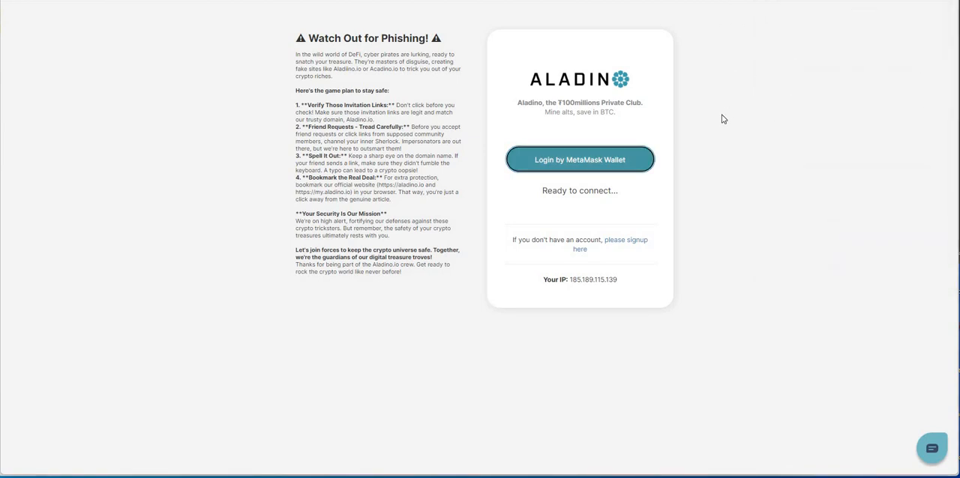
left_click(579, 159)
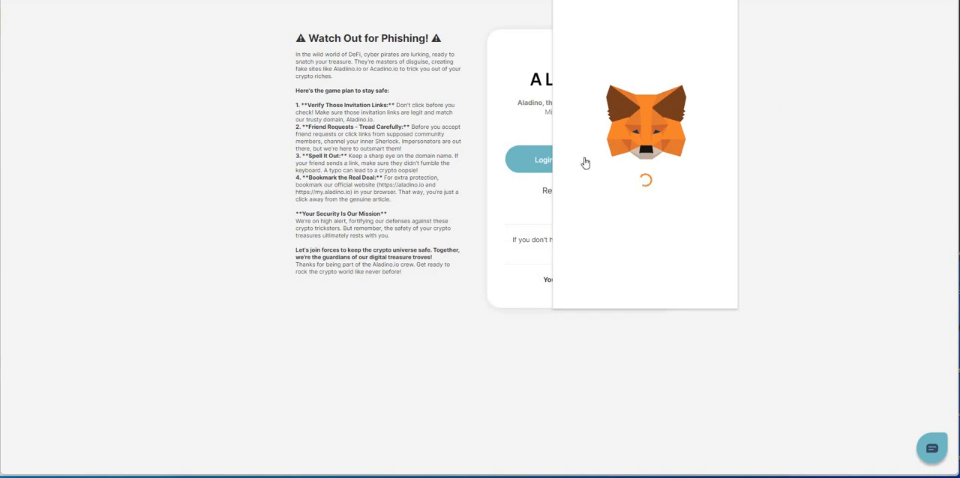
left_click(580, 159)
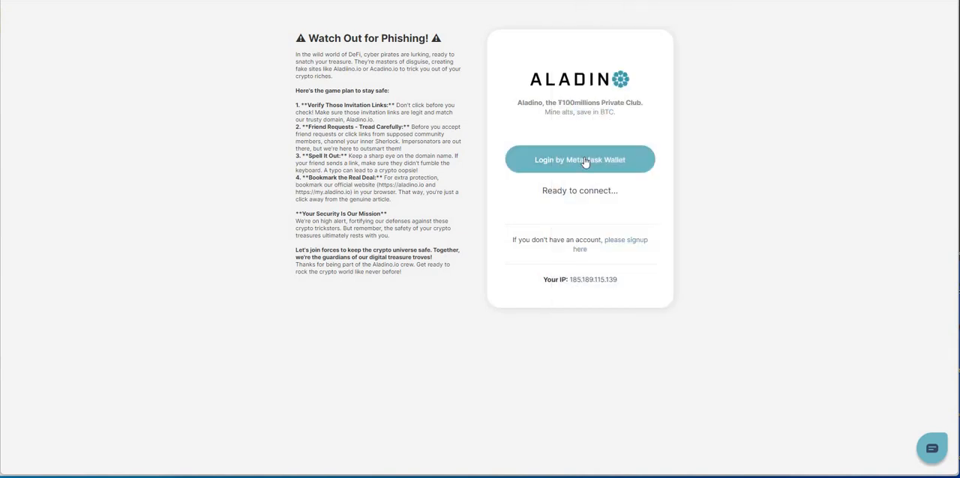
left_click(579, 159)
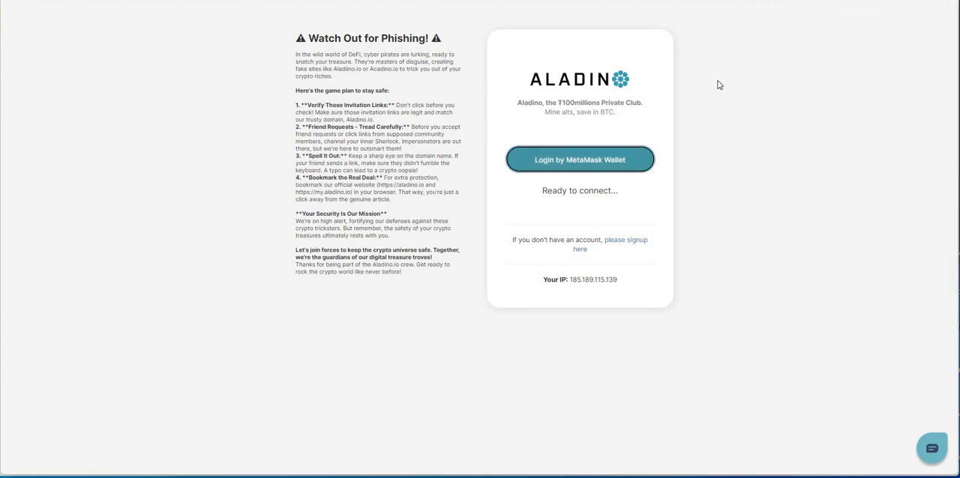
left_click(579, 160)
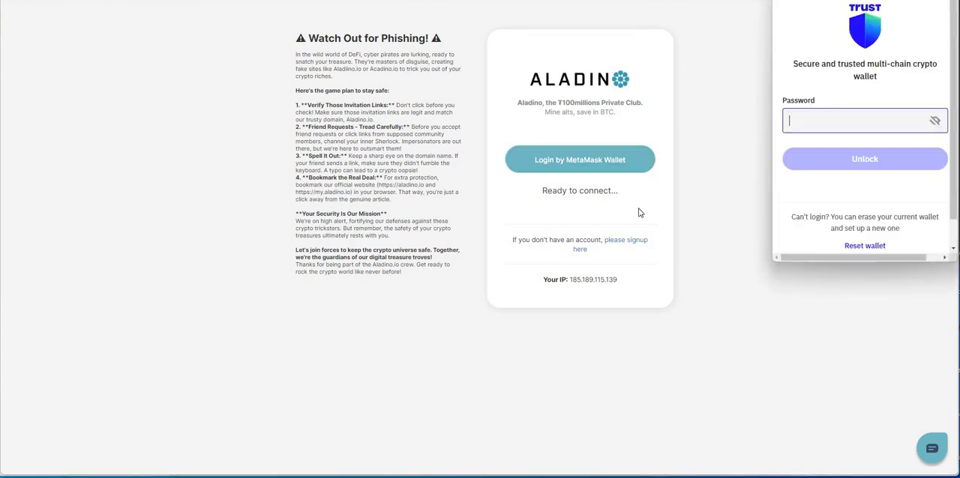
left_click(579, 159)
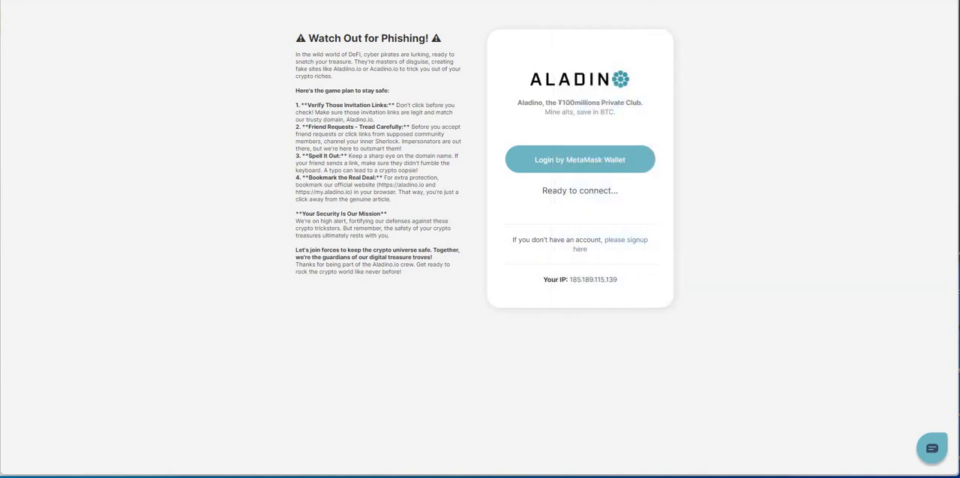
mouse_move(661, 204)
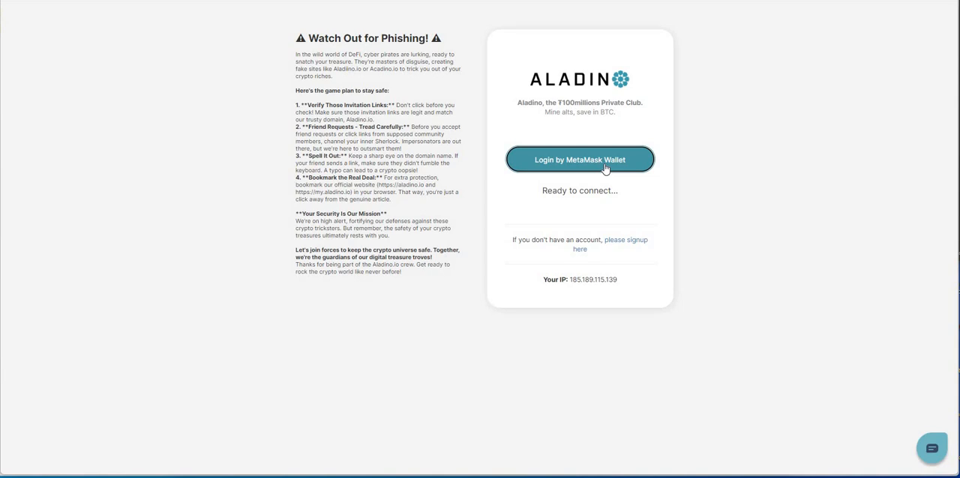
mouse_move(573, 140)
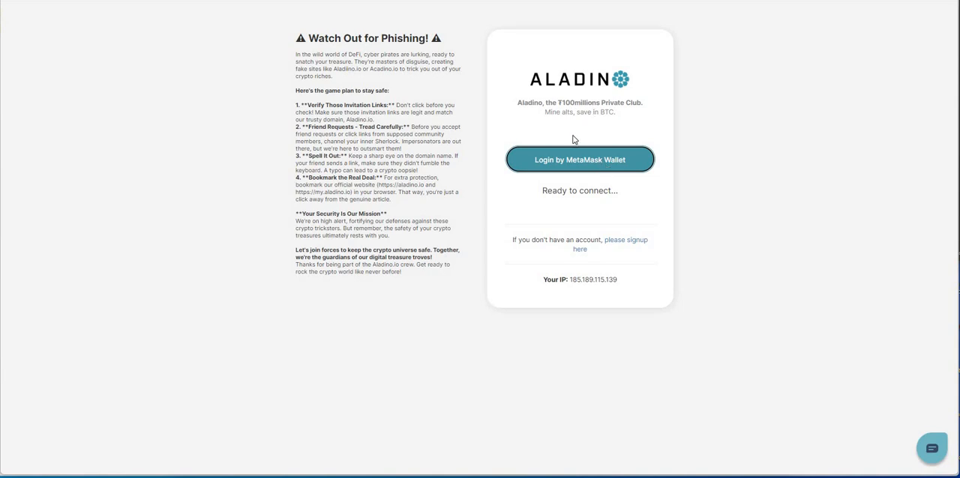
mouse_move(553, 135)
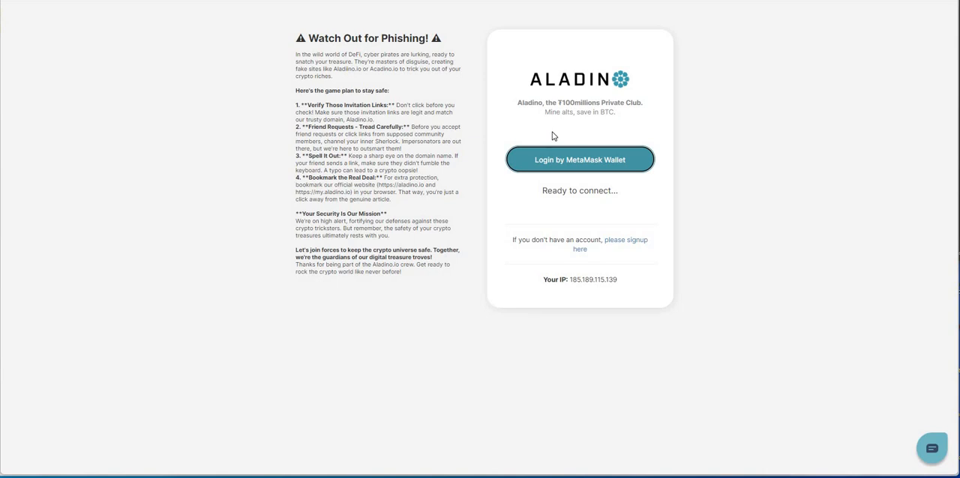
mouse_move(585, 121)
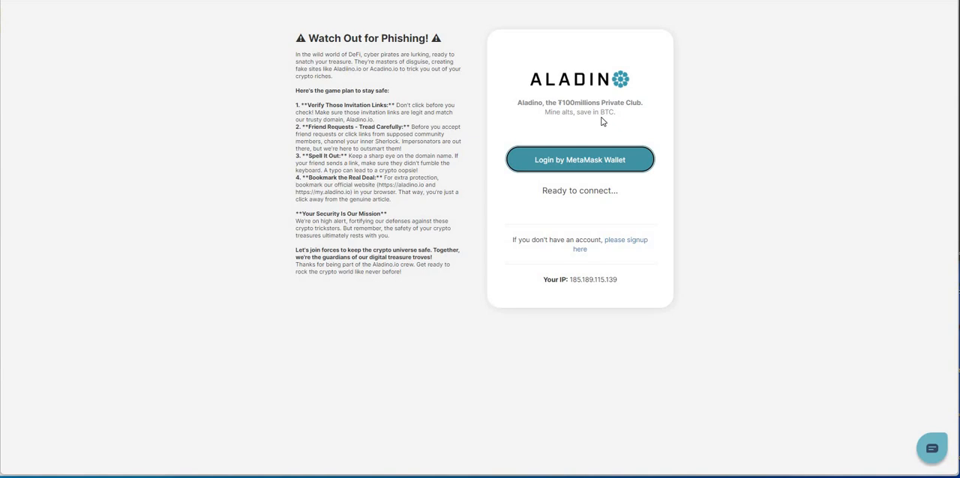
mouse_move(204, 41)
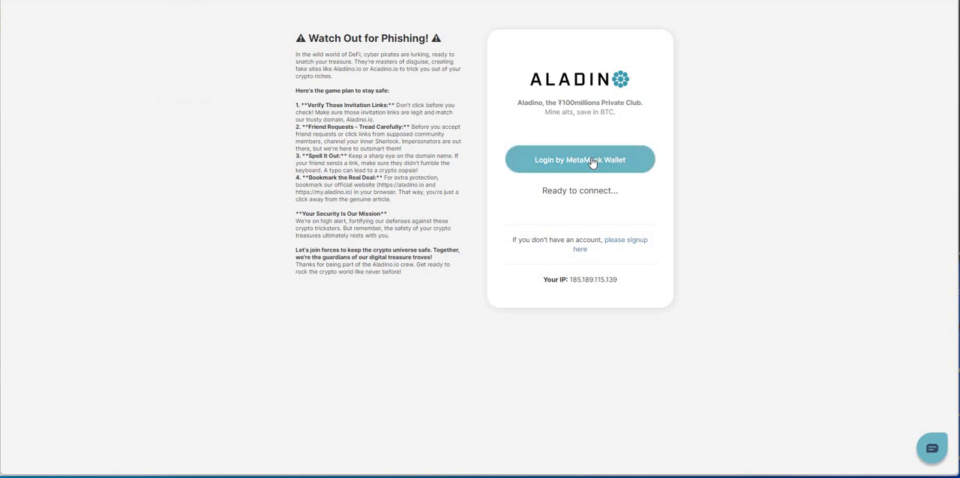
Log in to Aladino via MetaMask by signing the ownership-verification message.
left_click(579, 160)
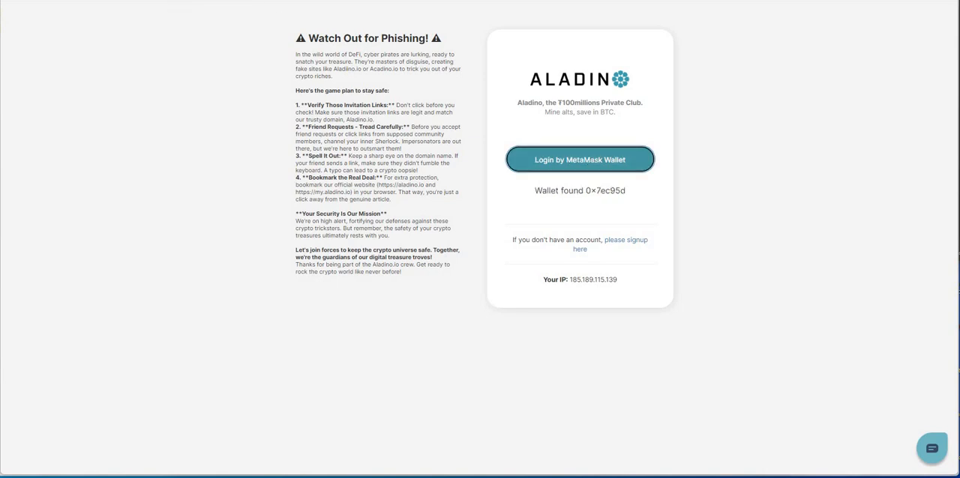
left_click(579, 160)
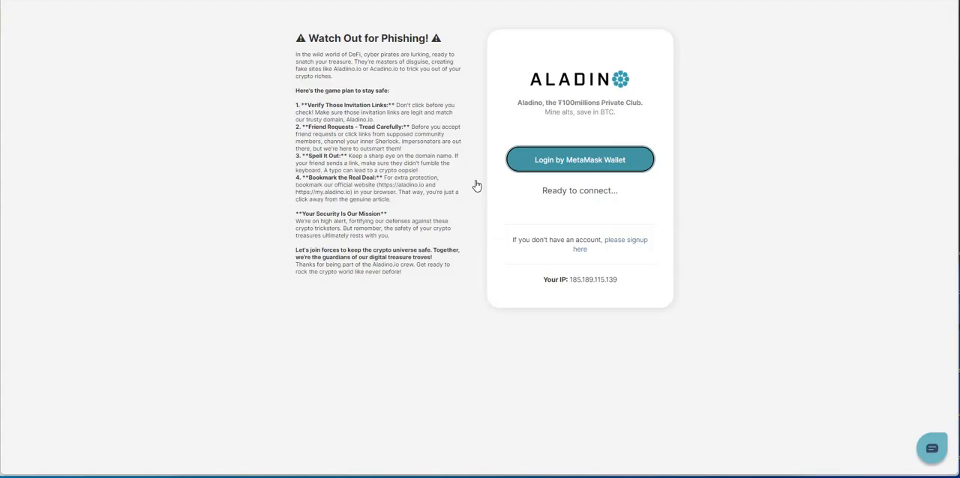
left_click(579, 159)
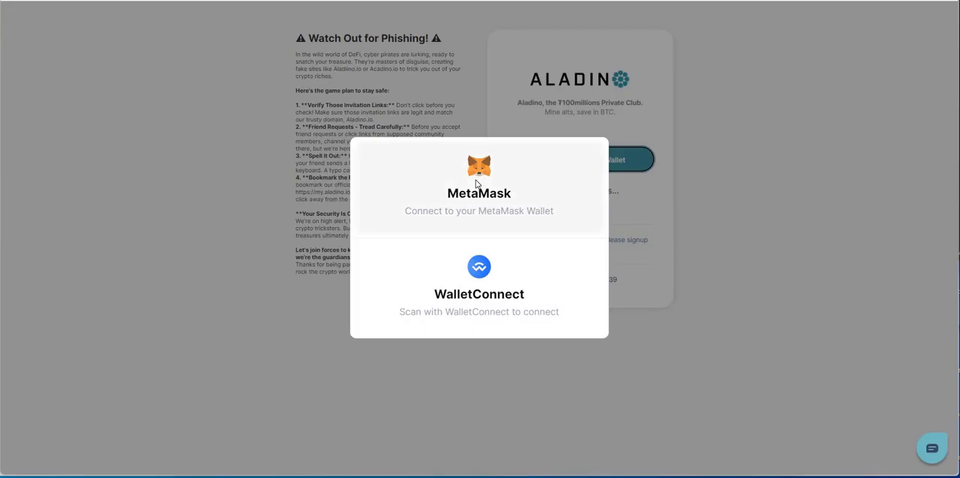
left_click(478, 180)
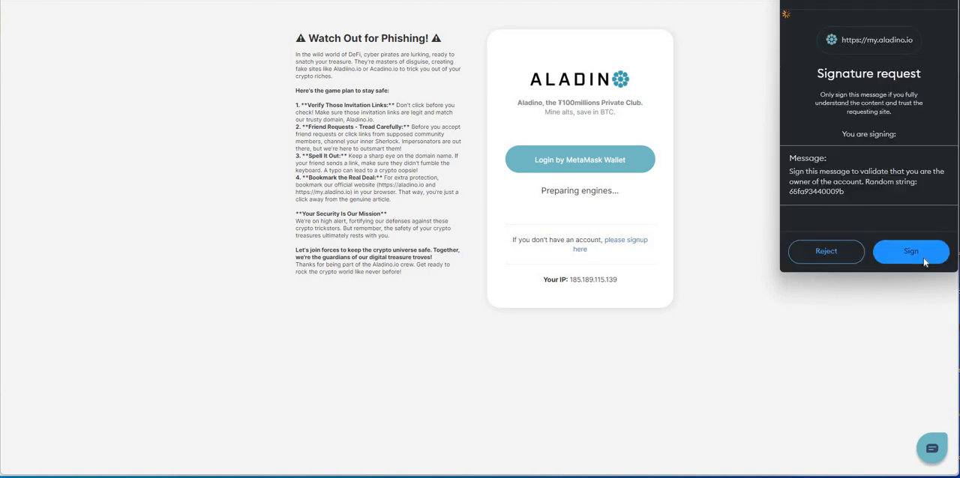
left_click(911, 252)
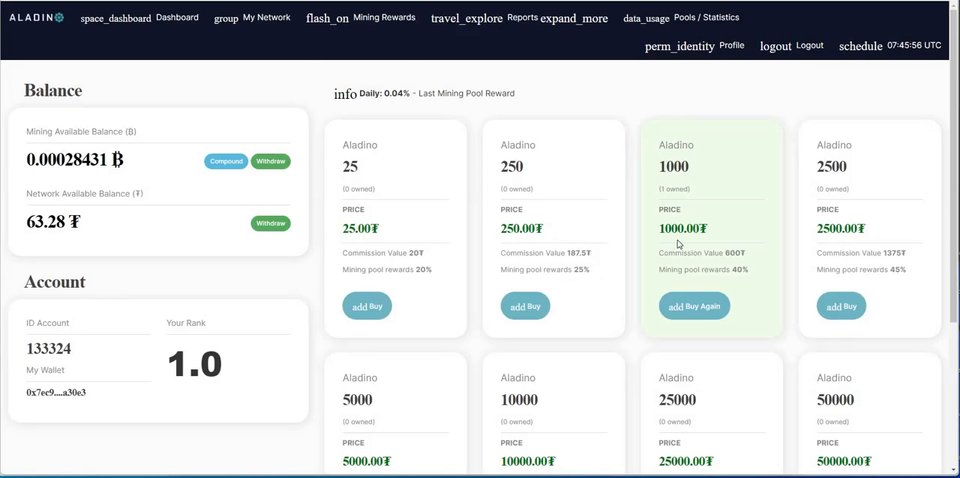
mouse_move(613, 103)
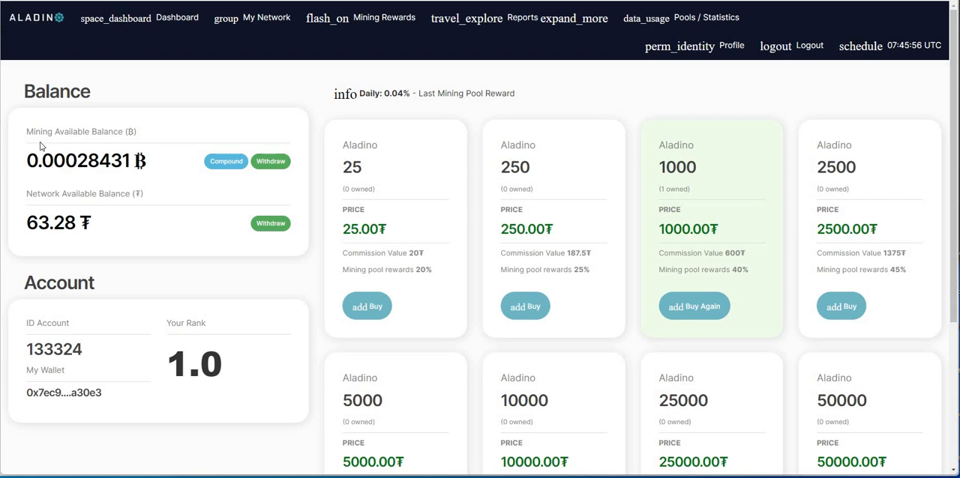
mouse_move(242, 239)
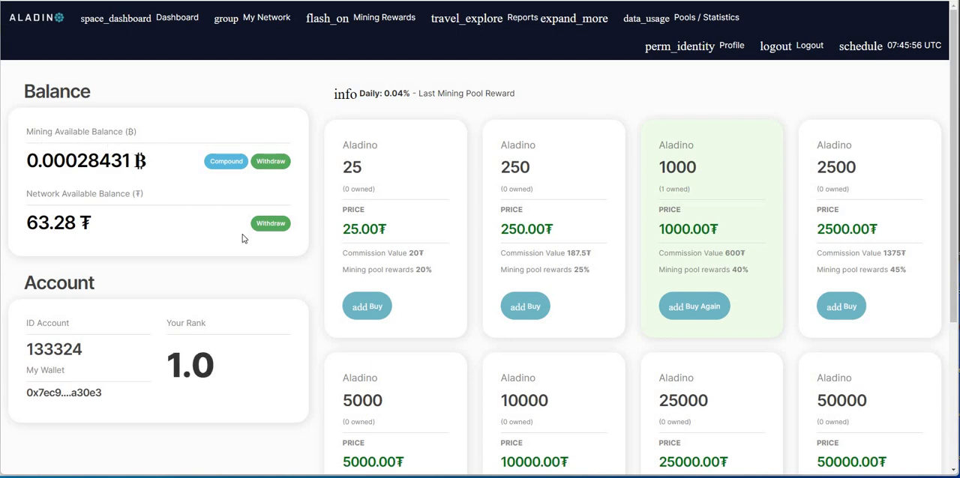
mouse_move(267, 238)
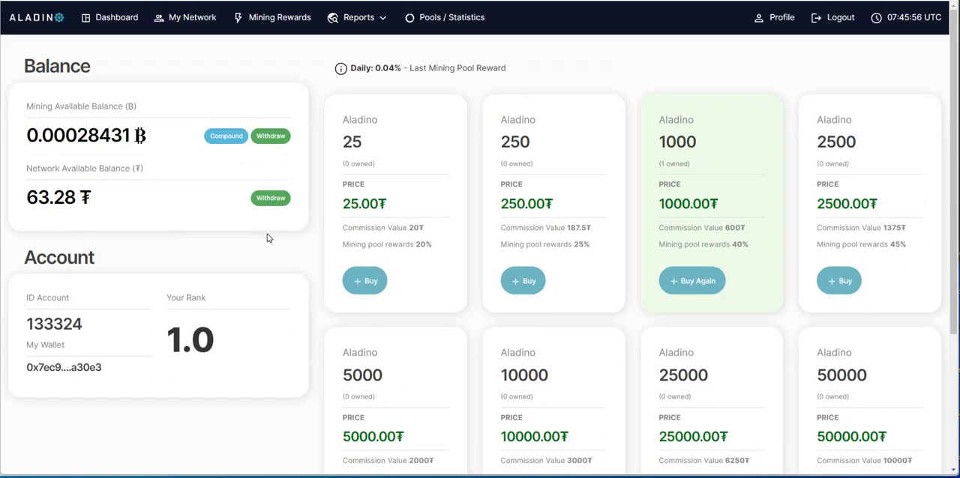
mouse_move(201, 54)
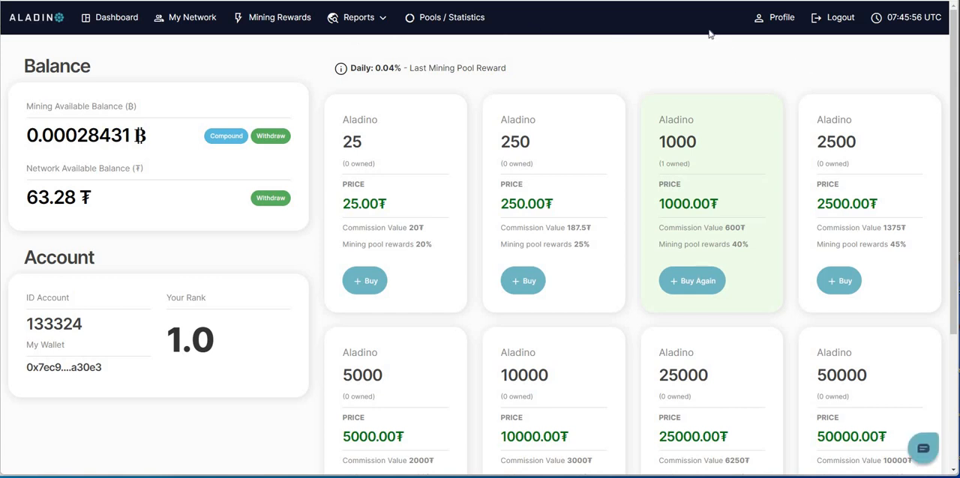
mouse_move(365, 21)
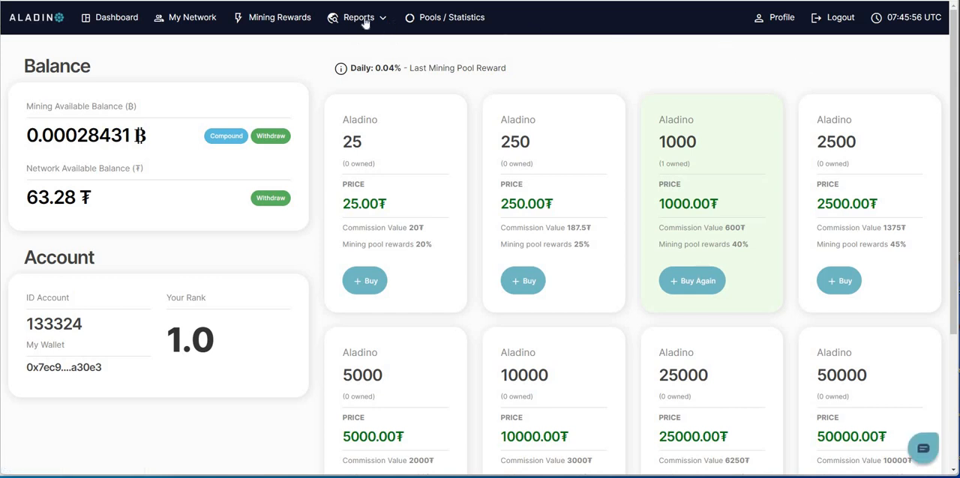
Review the Wallet (USDT) network transactions report, then return to the dashboard.
left_click(358, 17)
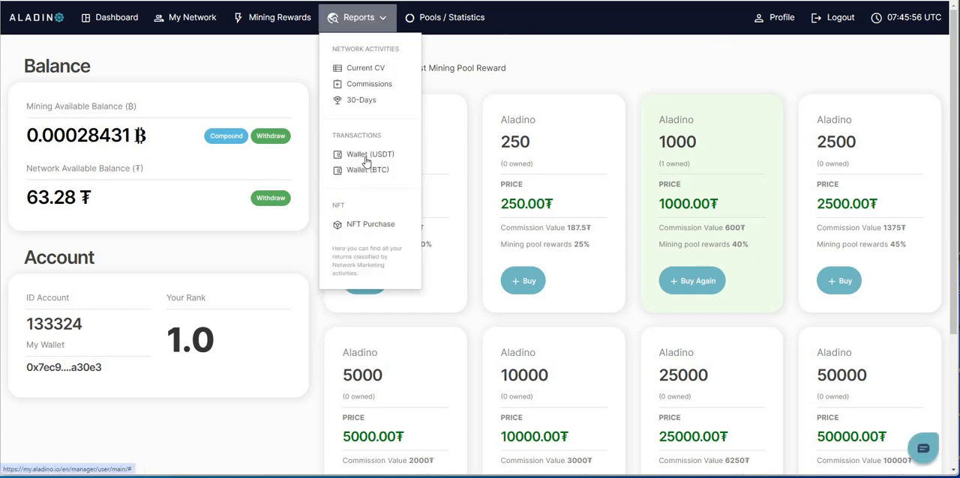
mouse_move(369, 153)
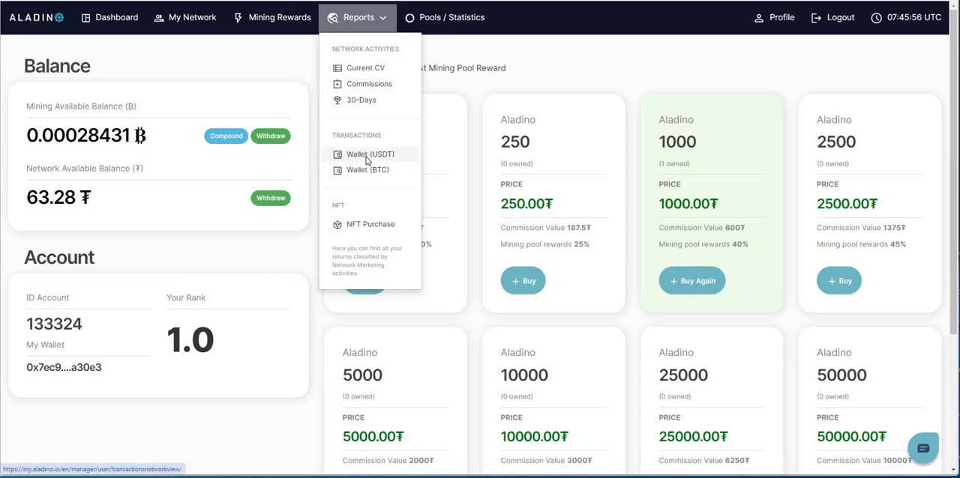
left_click(358, 18)
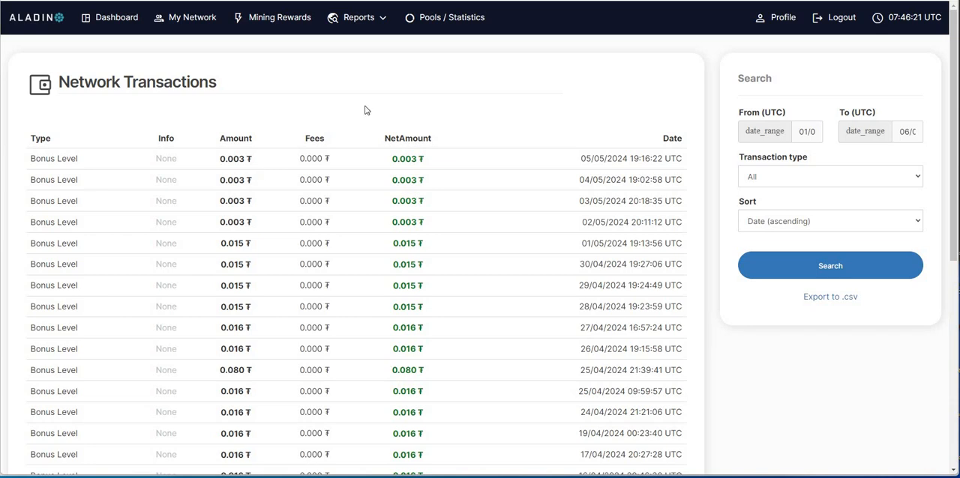
mouse_move(187, 17)
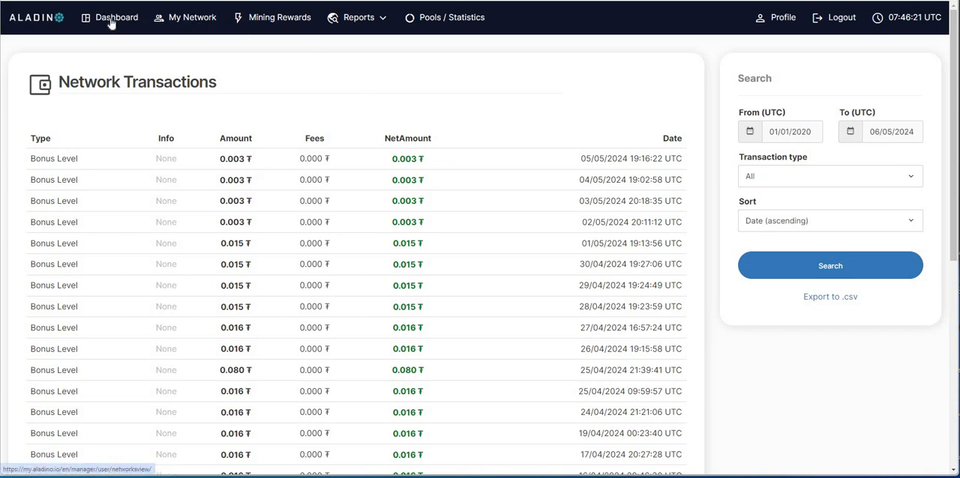
left_click(116, 17)
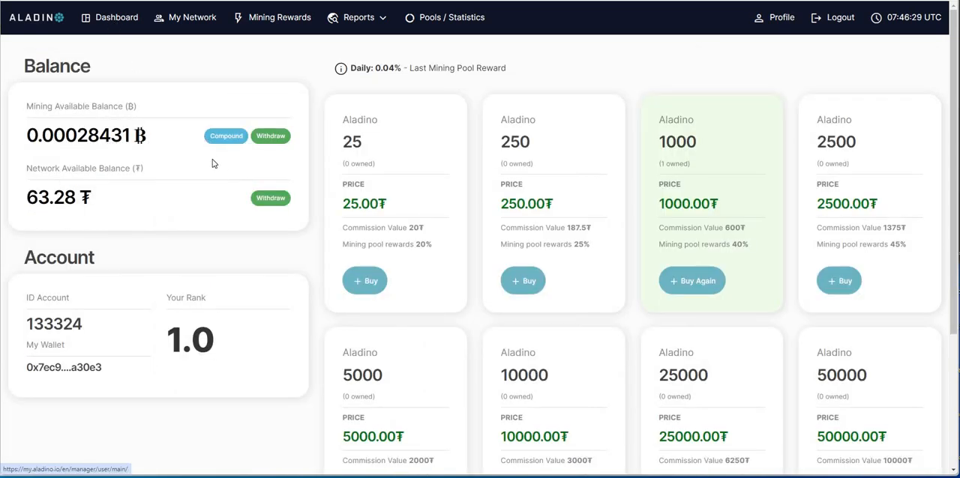
mouse_move(279, 17)
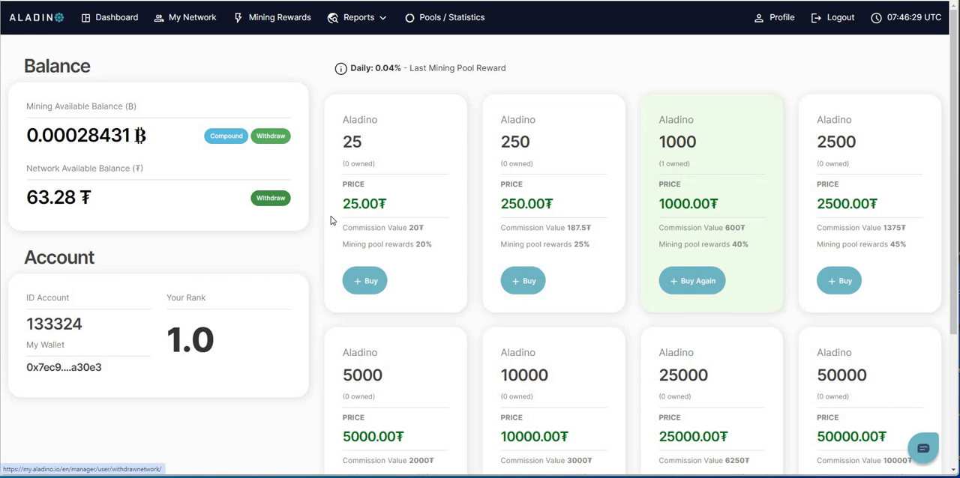
mouse_move(174, 18)
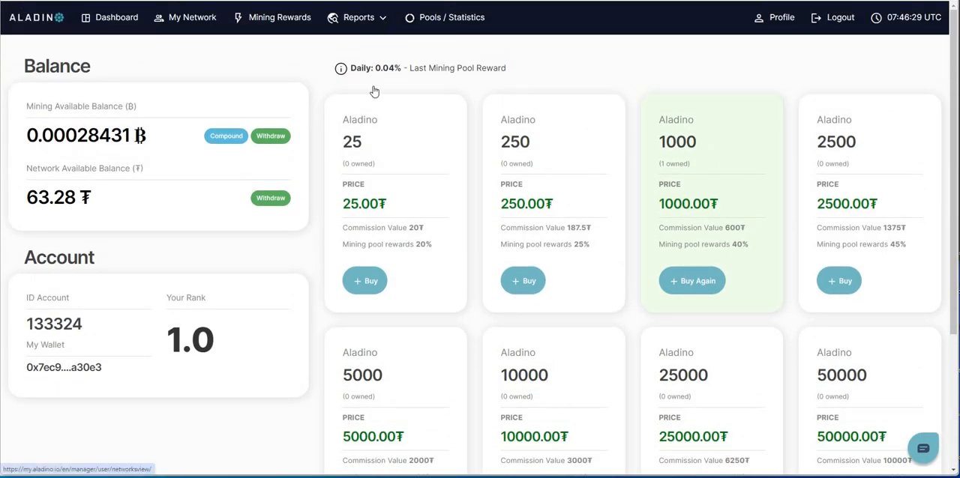
Open the Wallet (BTC) report and scroll through the daily mining rewards.
left_click(358, 17)
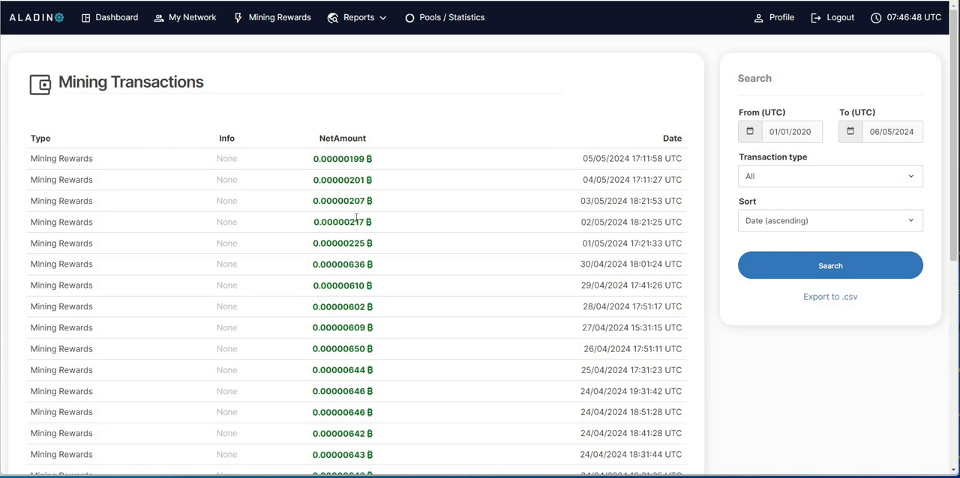
scroll("down", 3)
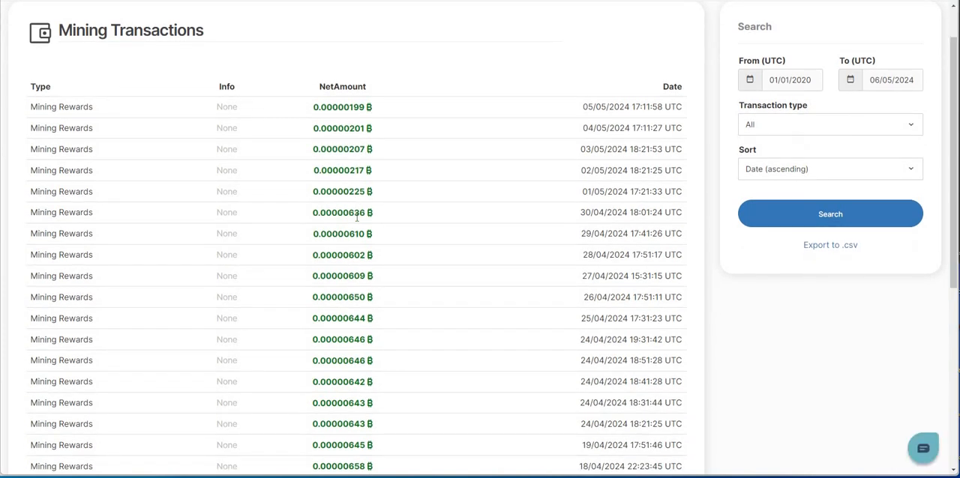
scroll("down", 3)
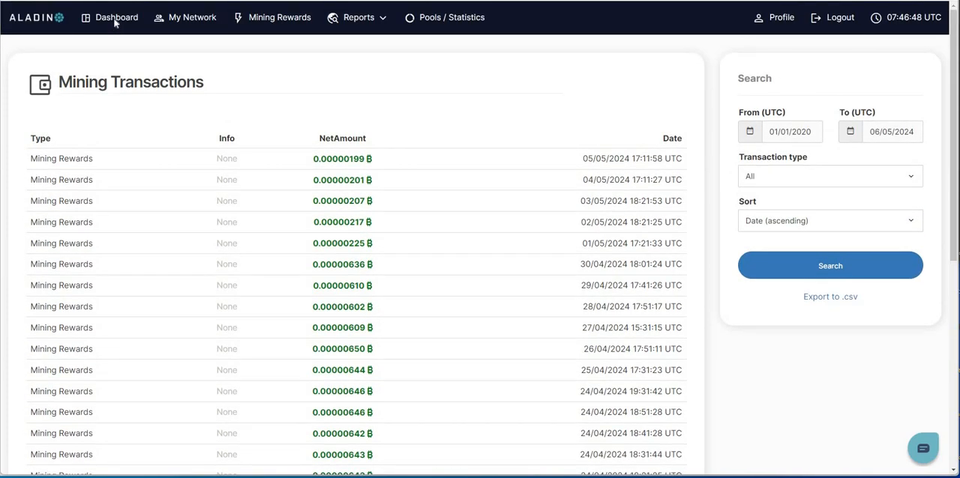
left_click(116, 17)
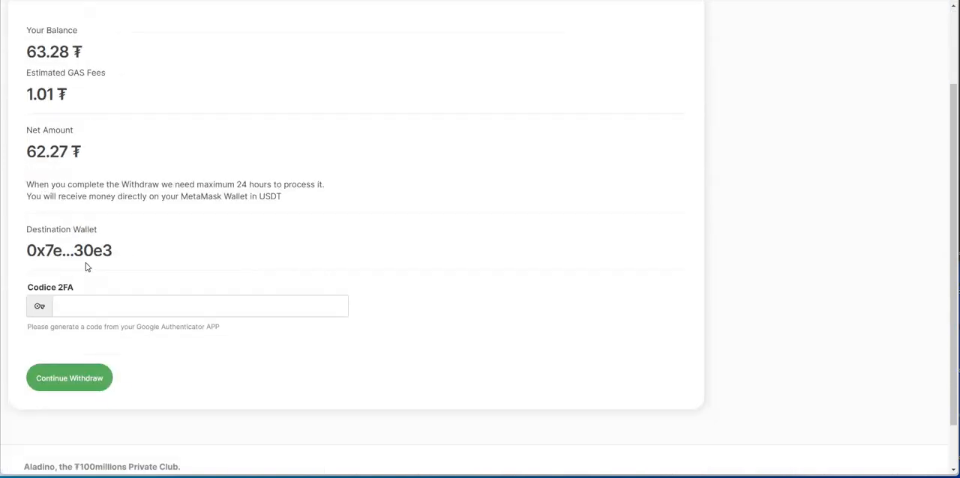
scroll("down", 3)
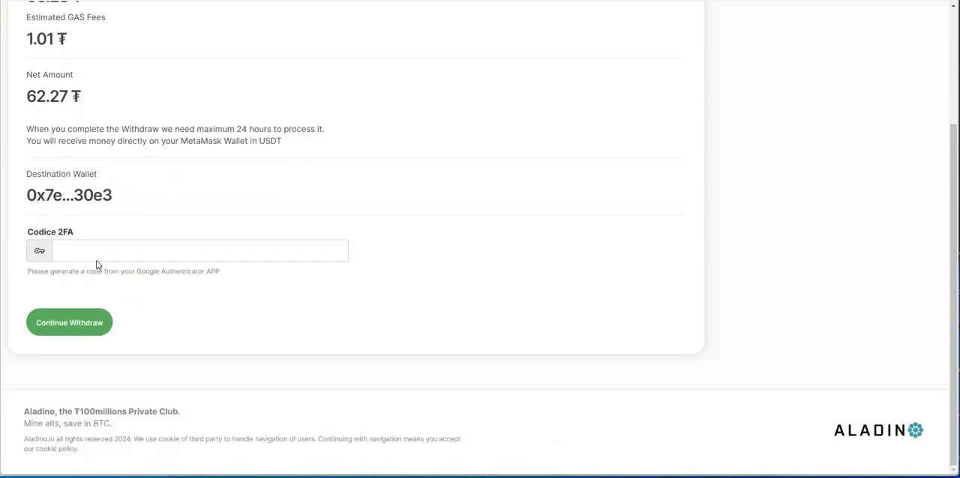
scroll("up", 3)
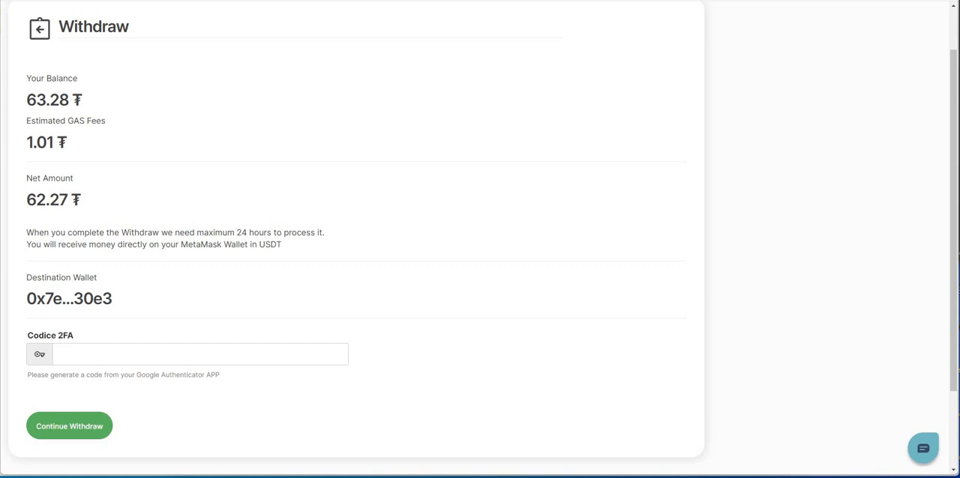
mouse_move(701, 123)
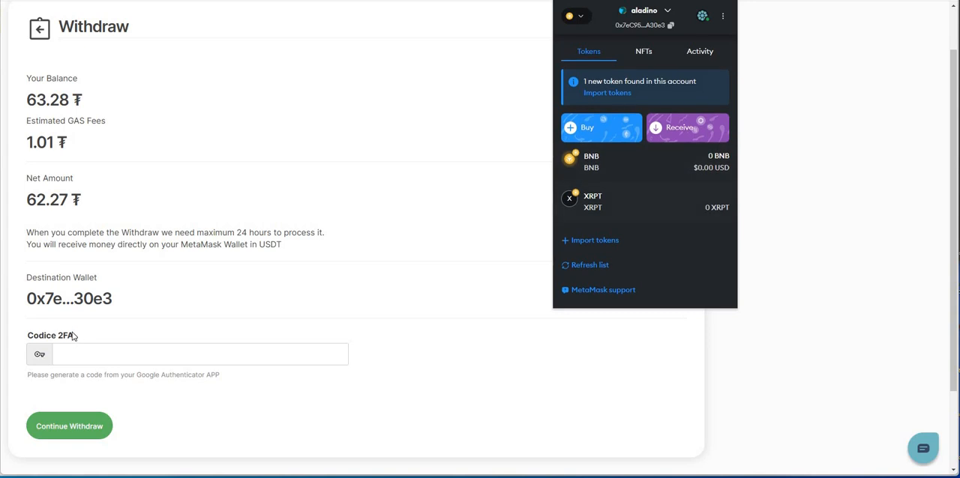
mouse_move(132, 317)
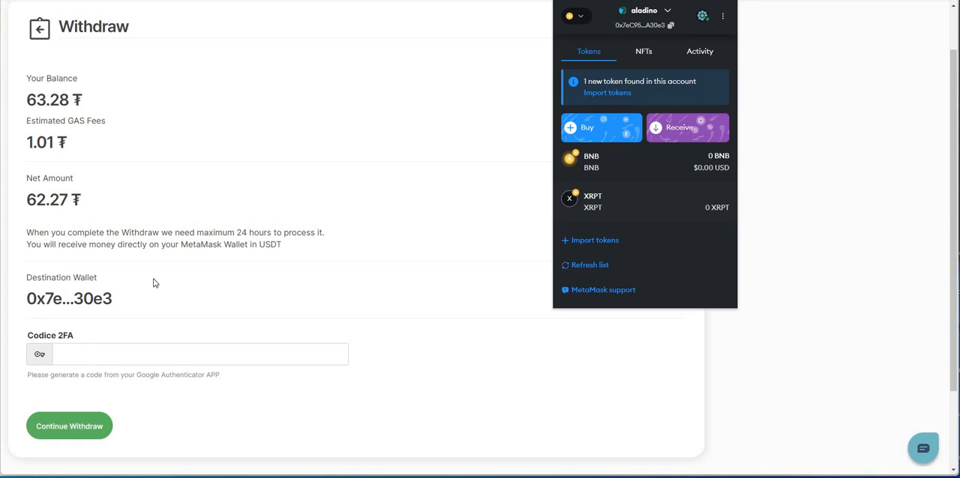
left_click(200, 353)
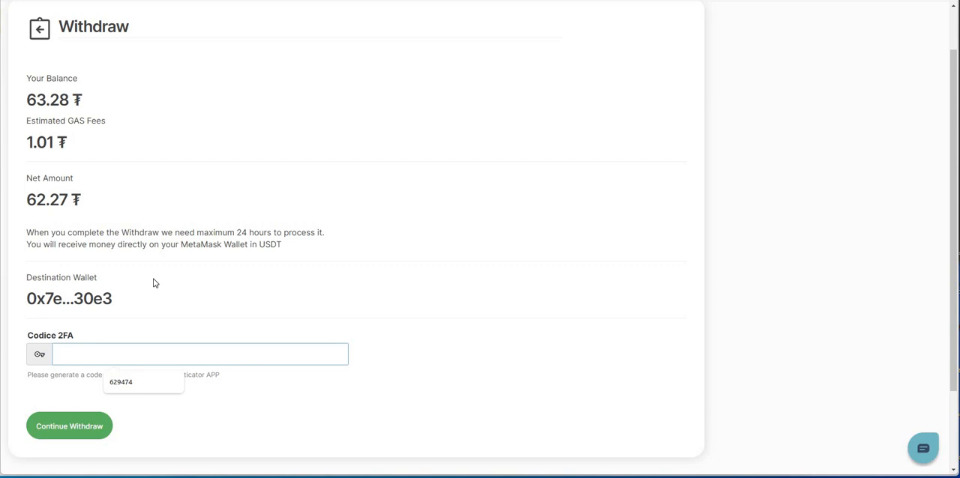
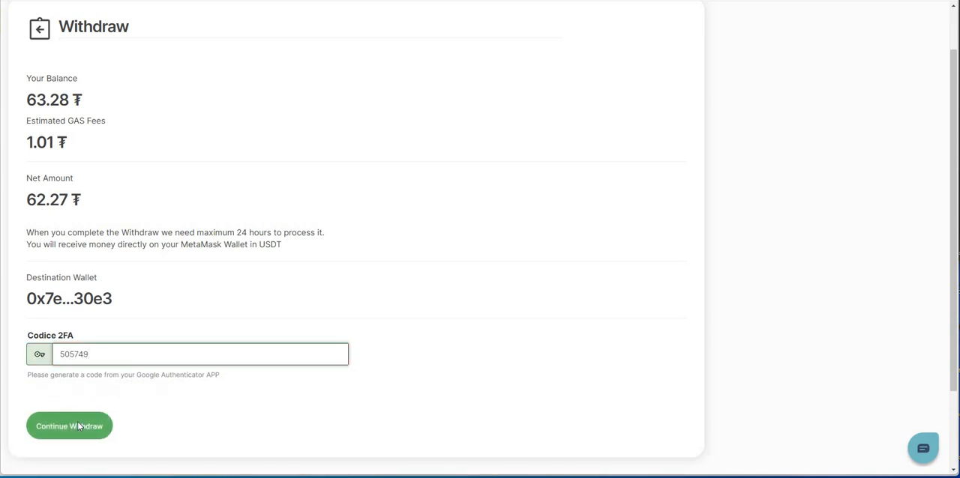
left_click(69, 426)
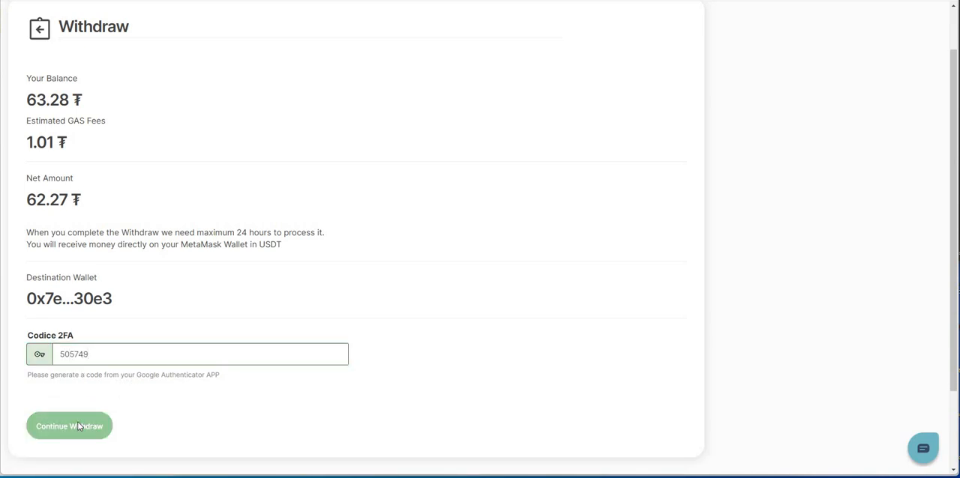
left_click(69, 426)
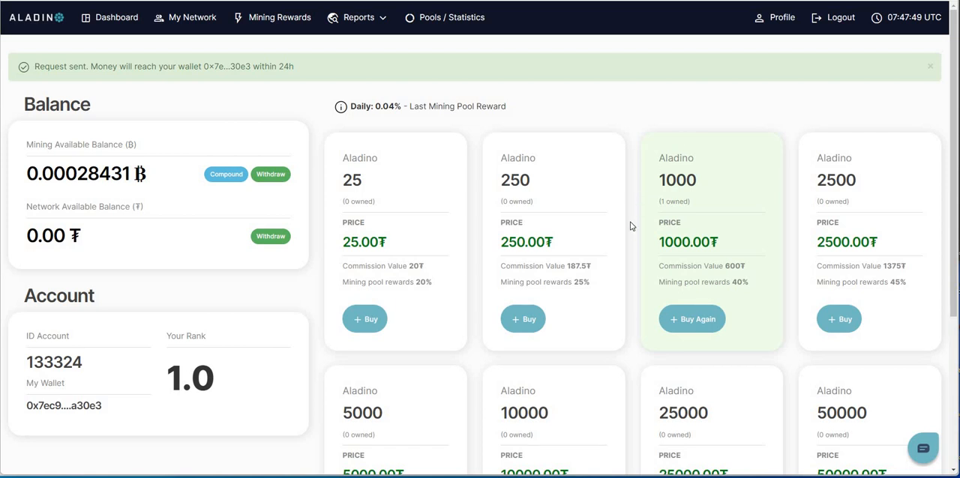
Open MetaMask's token import, review the detected 0.0001 POSI token, and skip it.
left_click(691, 318)
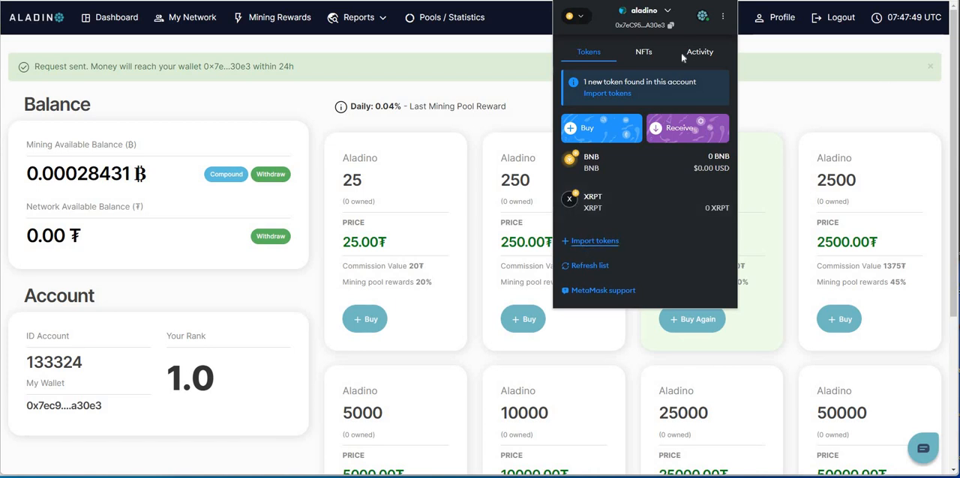
left_click(594, 240)
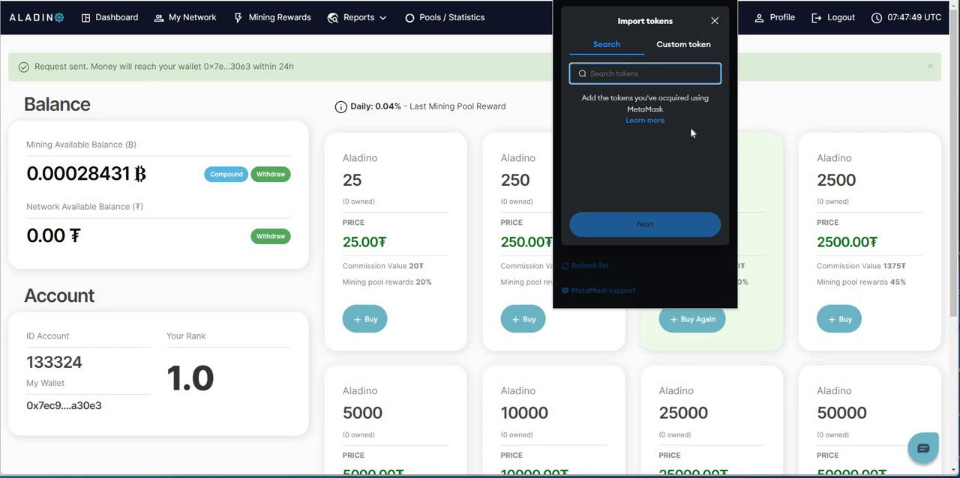
left_click(713, 20)
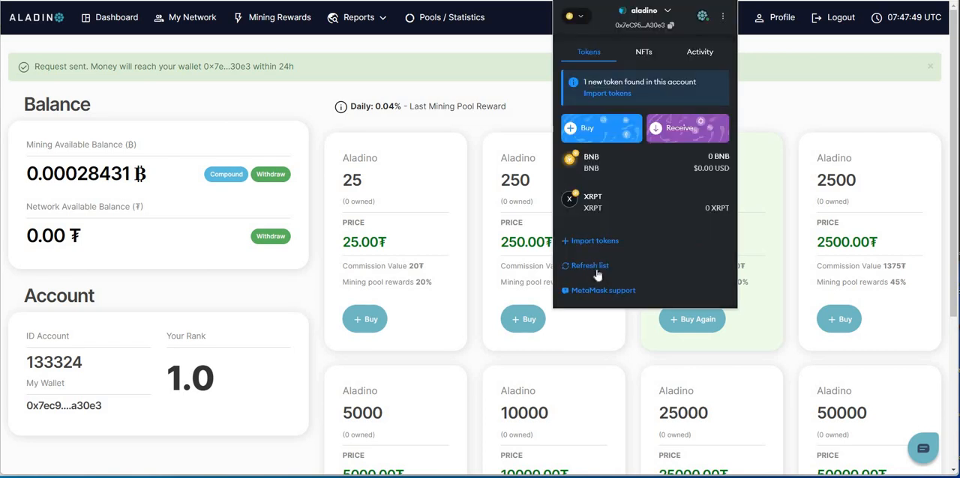
mouse_move(615, 242)
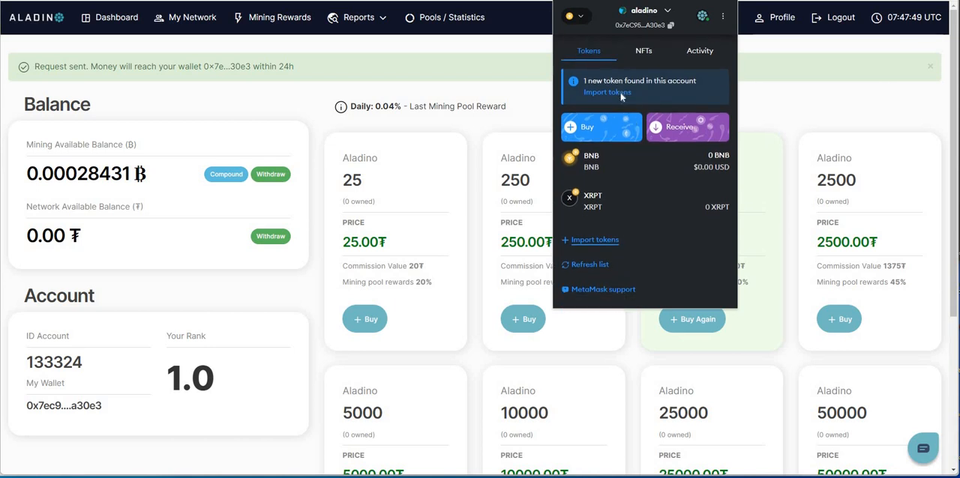
left_click(607, 91)
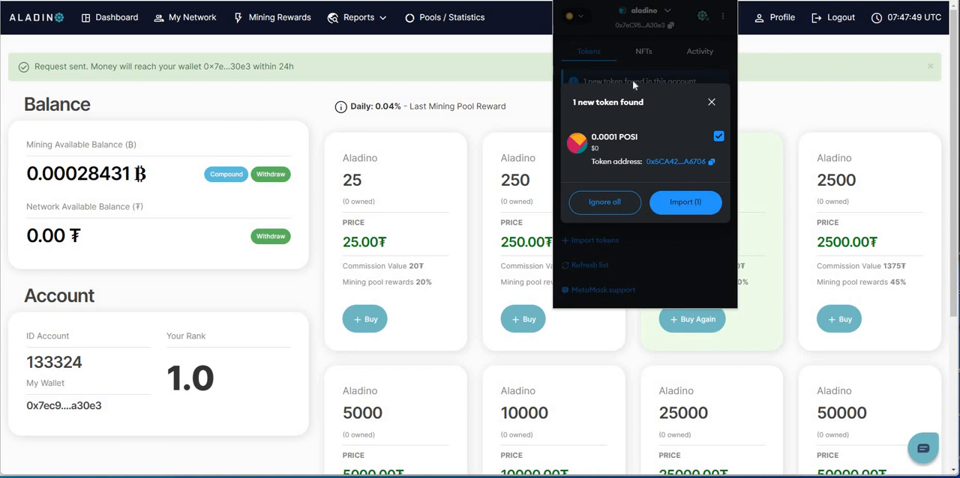
left_click(591, 240)
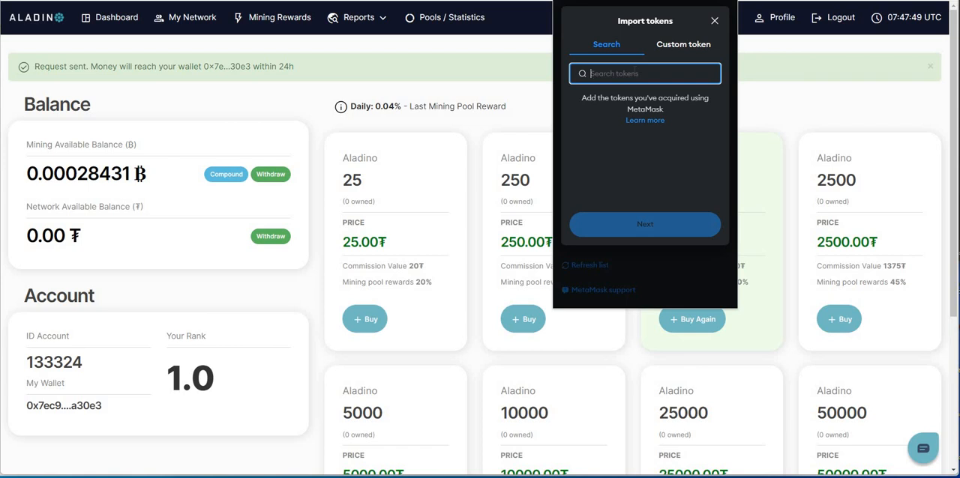
Search 'usdt' and import Tether USD into MetaMask.
type("usdt")
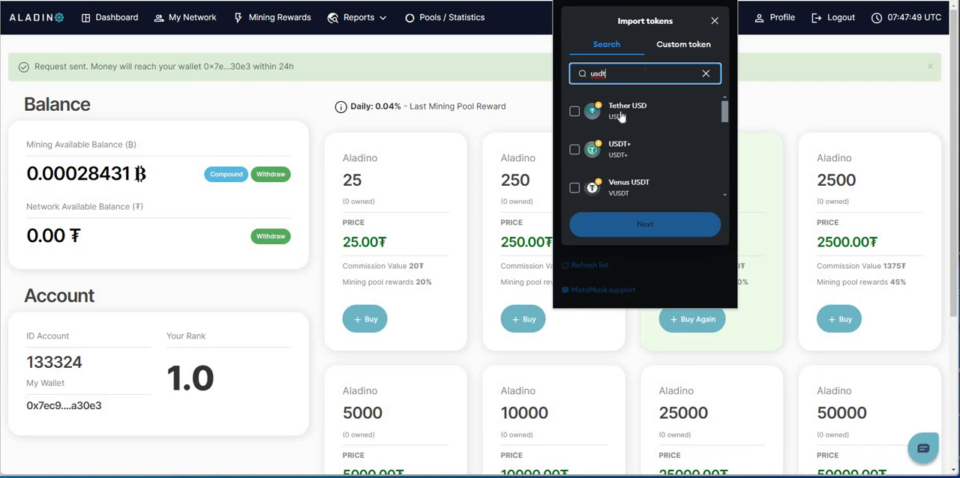
mouse_move(608, 130)
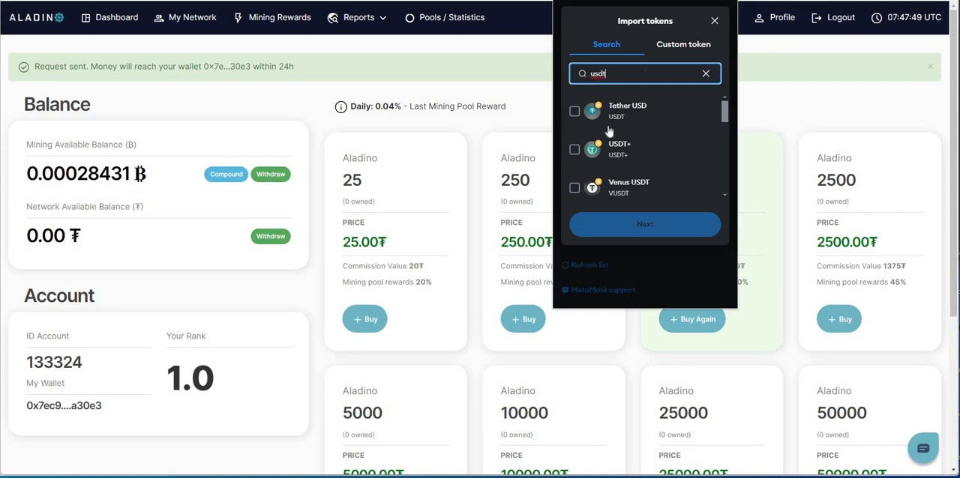
left_click(574, 111)
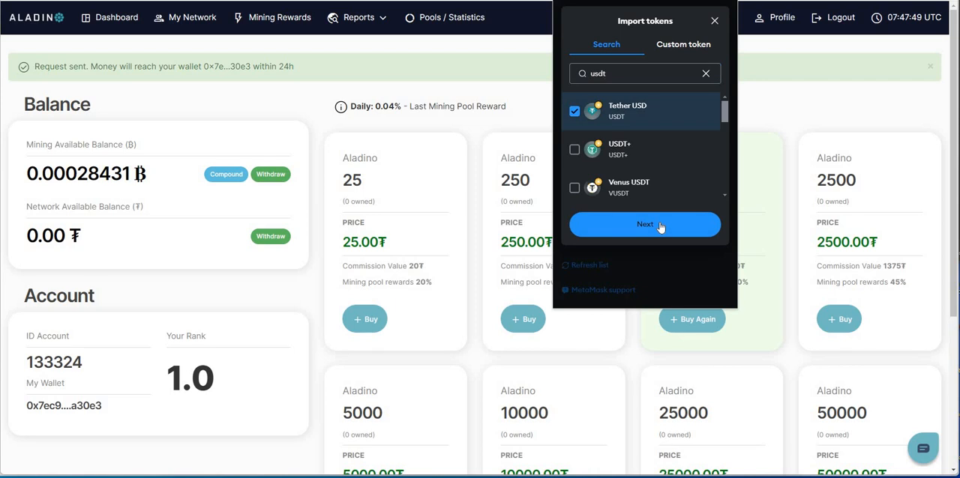
mouse_move(694, 291)
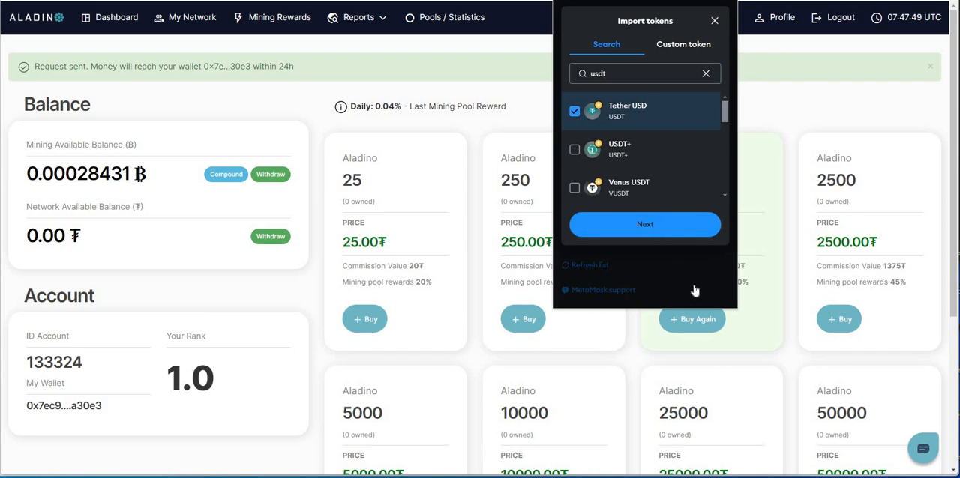
left_click(644, 224)
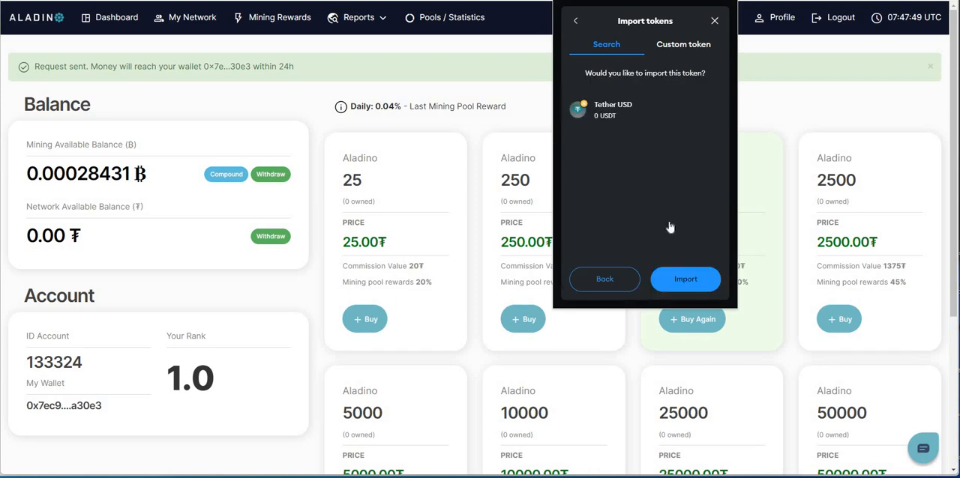
left_click(685, 279)
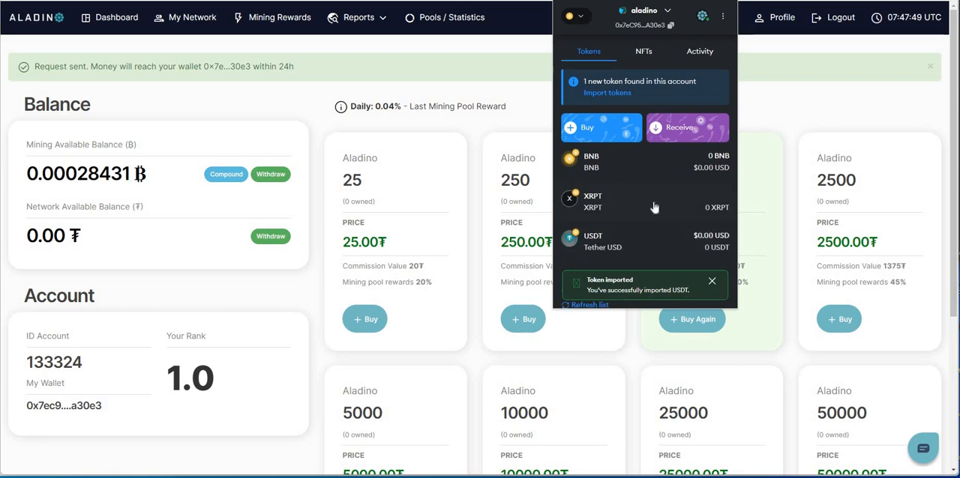
mouse_move(584, 21)
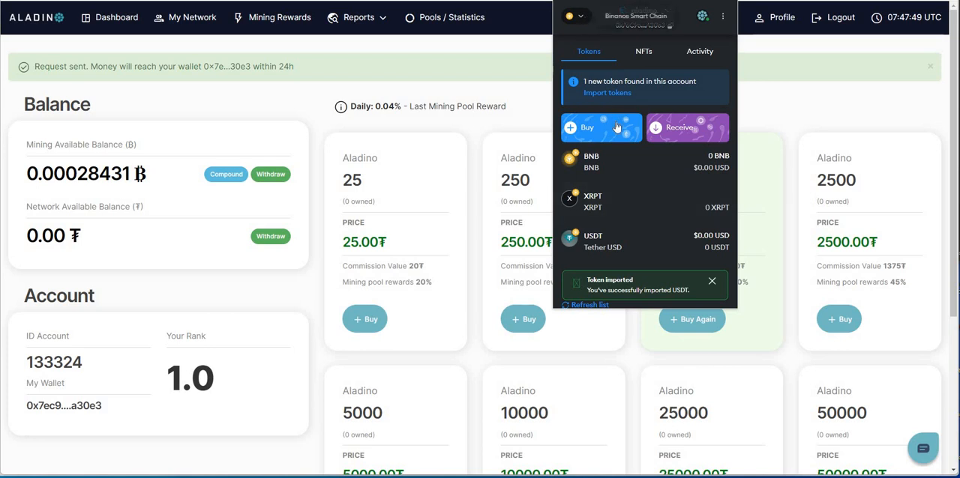
Switch MetaMask to Ethereum, showing 0.0297 ETH and 96.5 USDT.
left_click(575, 16)
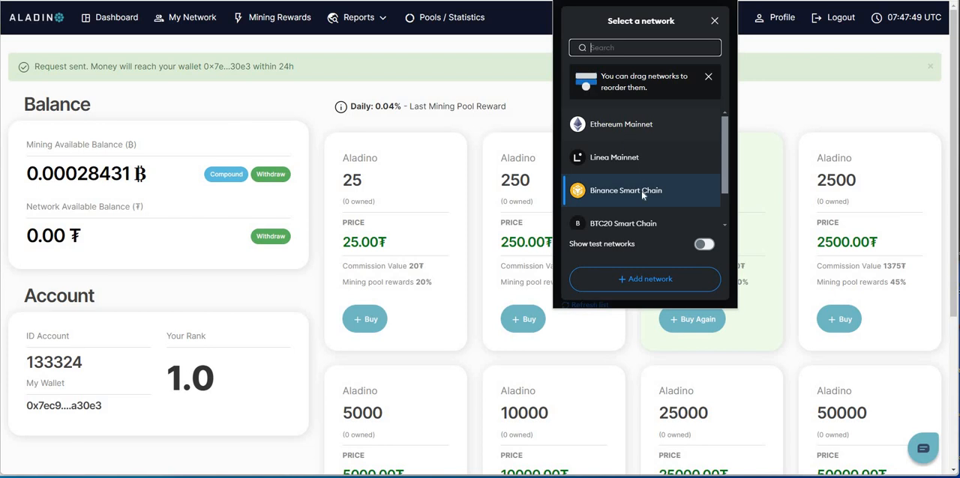
left_click(626, 191)
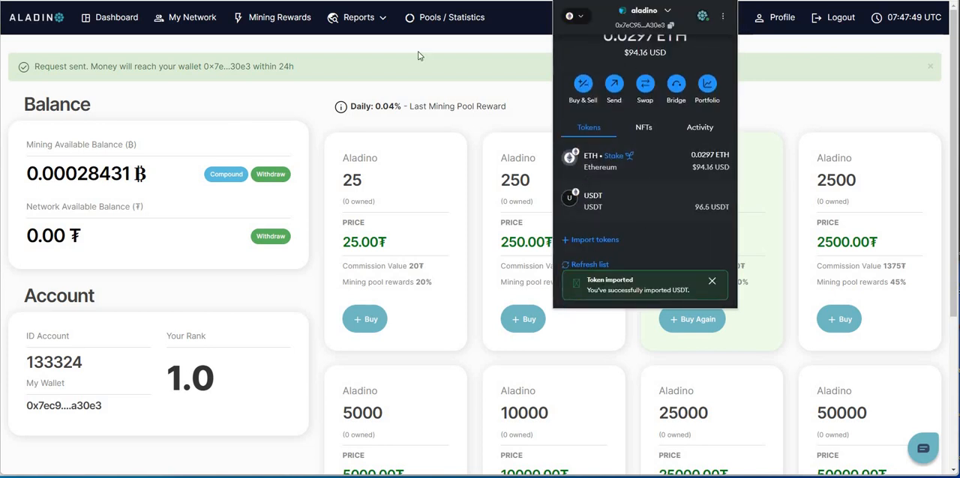
mouse_move(394, 89)
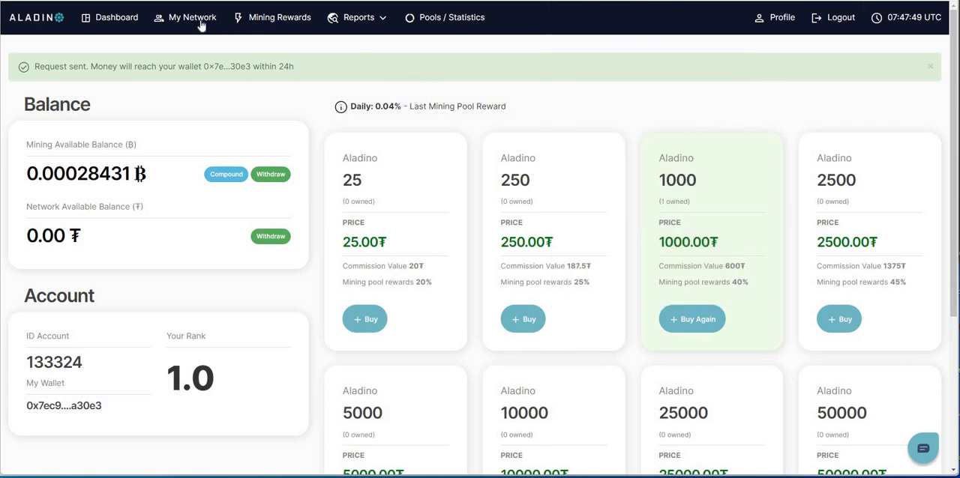
mouse_move(117, 17)
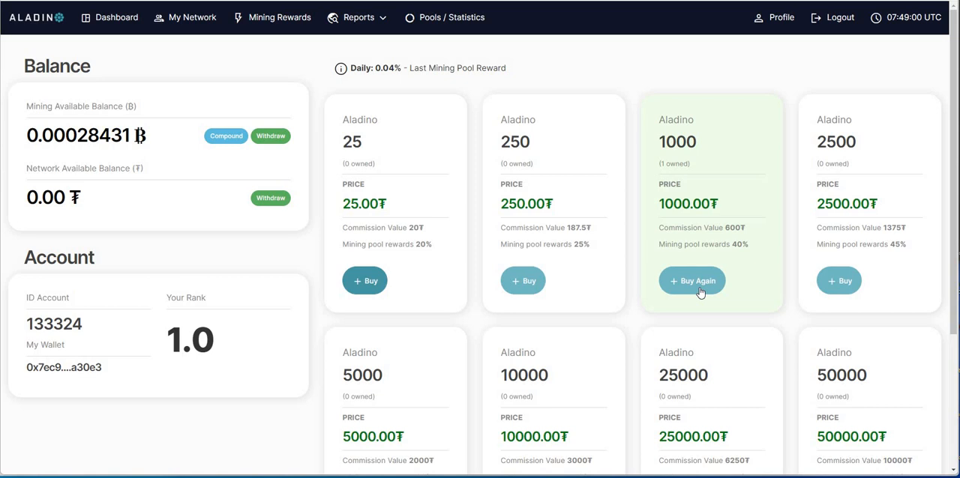
mouse_move(525, 227)
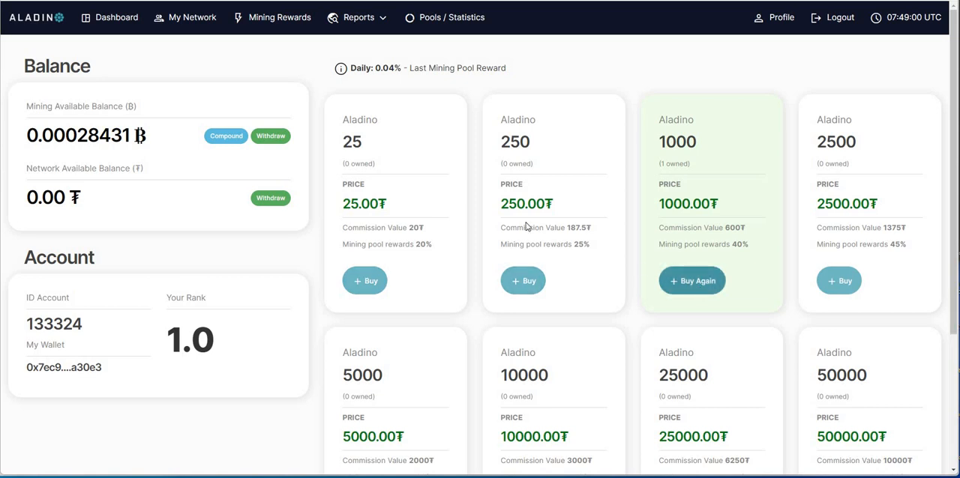
View the Aladino 1000 Buy NFTs details (1003.5 USDT via ERC-20), then dismiss them.
left_click(692, 279)
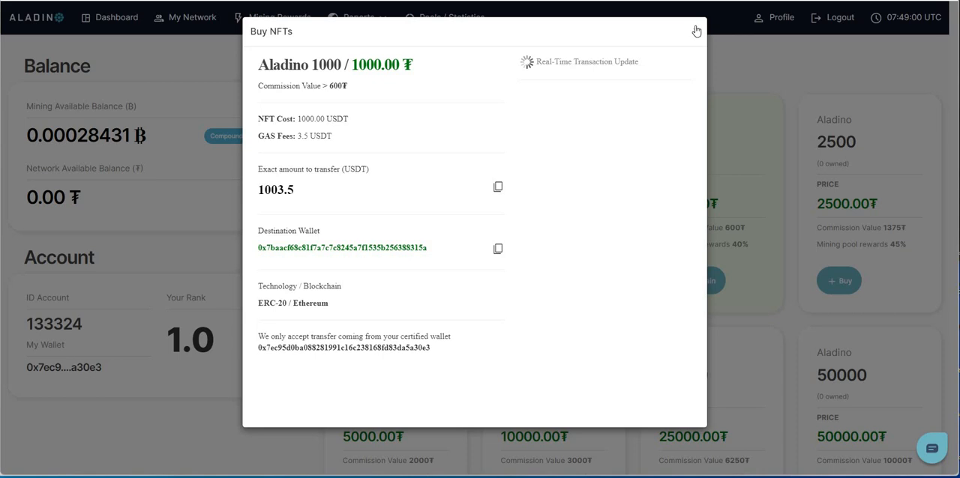
mouse_move(124, 230)
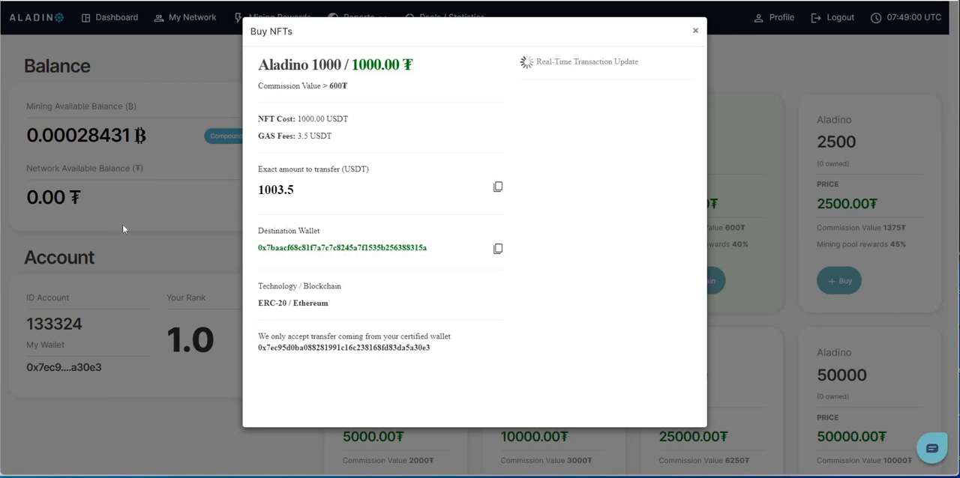
left_click(694, 30)
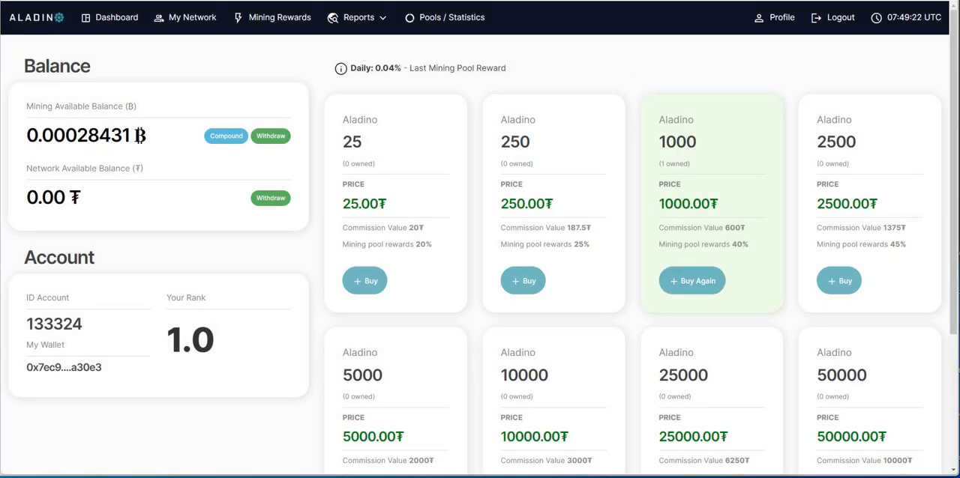
mouse_move(735, 28)
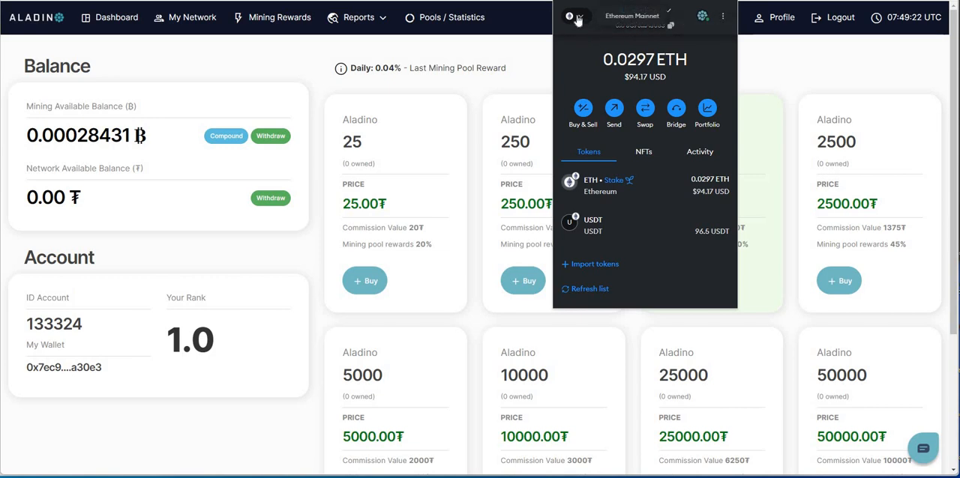
mouse_move(568, 47)
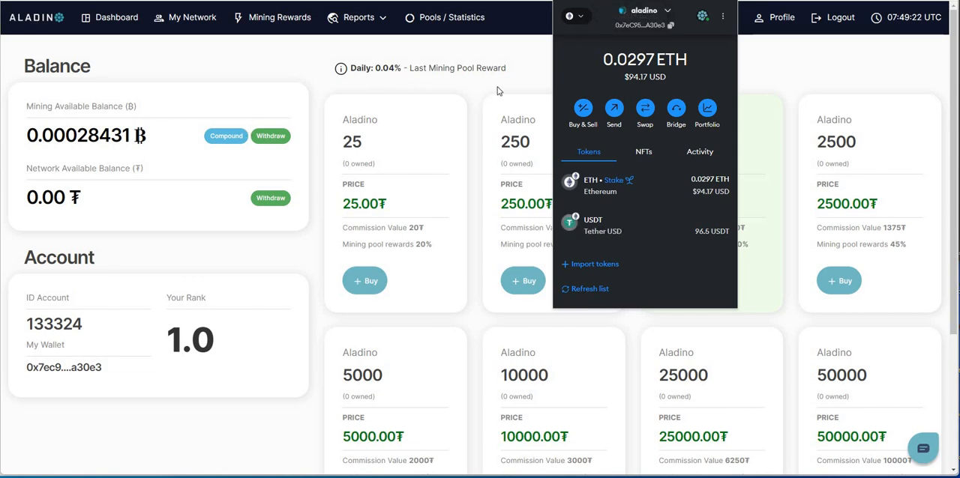
mouse_move(388, 82)
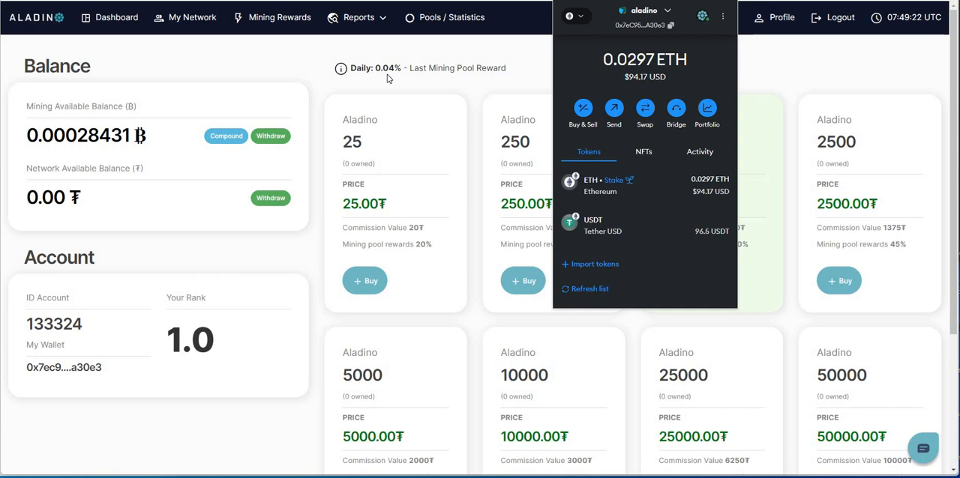
mouse_move(358, 32)
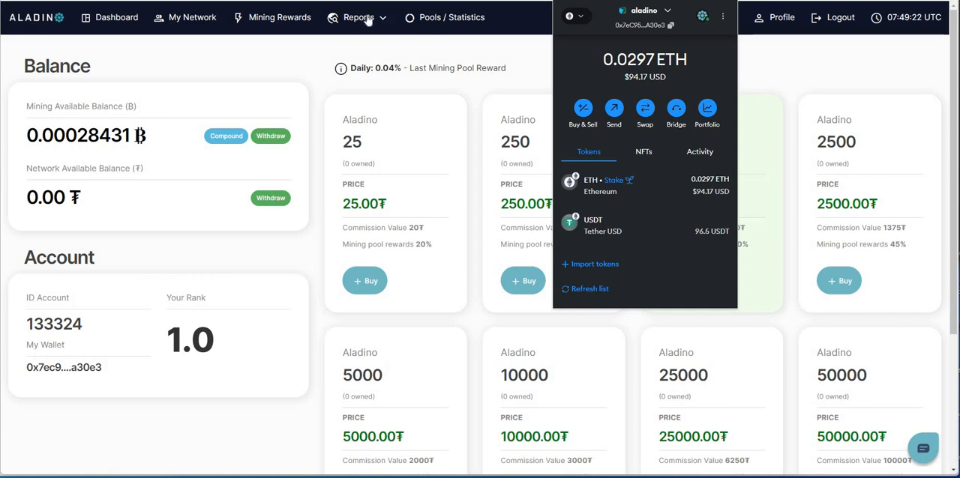
Close the MetaMask popup and switch to YouTube Studio's Channel content tab.
left_click(358, 17)
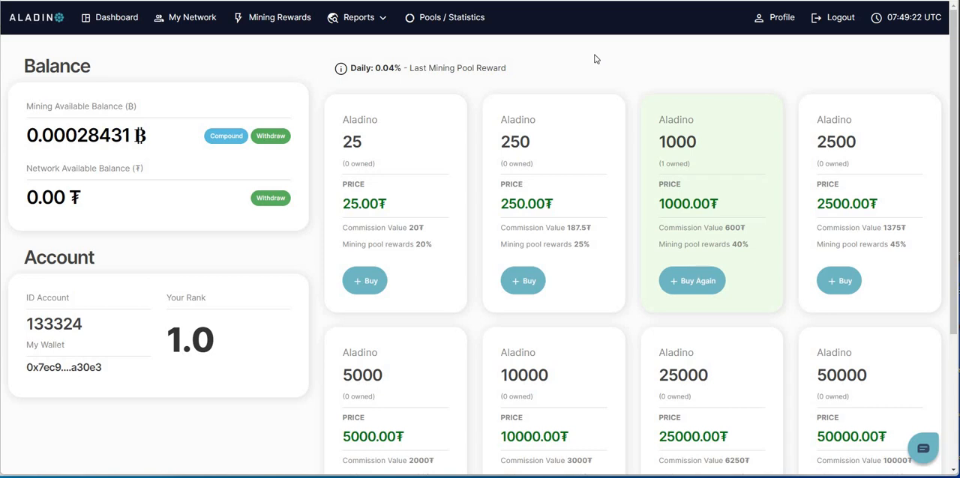
mouse_move(298, 104)
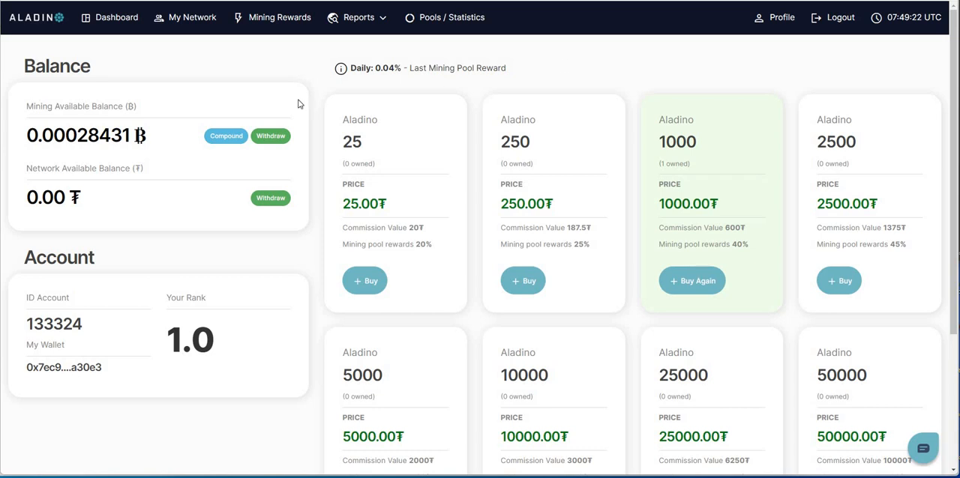
mouse_move(197, 81)
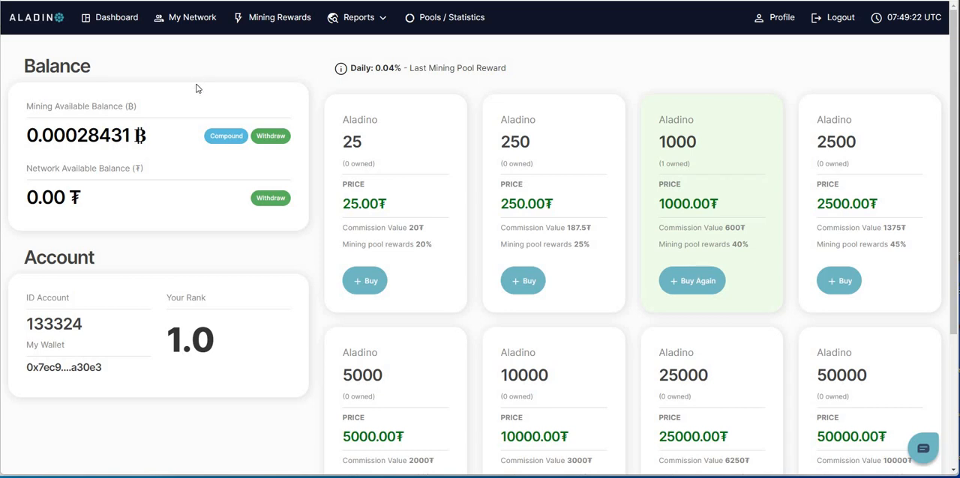
mouse_move(576, 454)
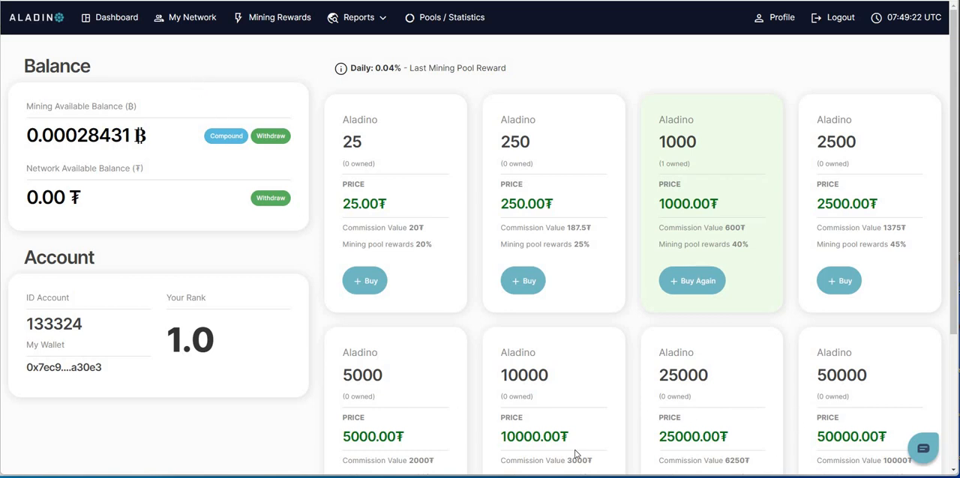
mouse_move(752, 422)
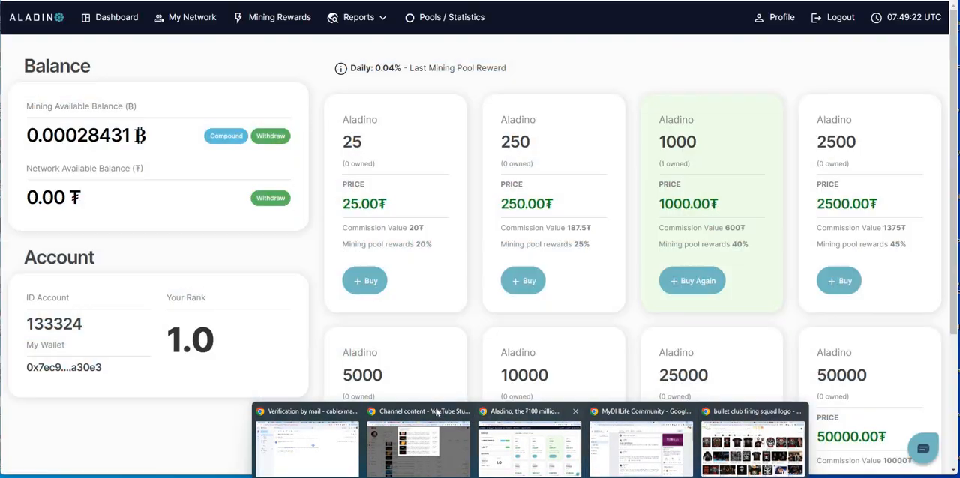
left_click(417, 411)
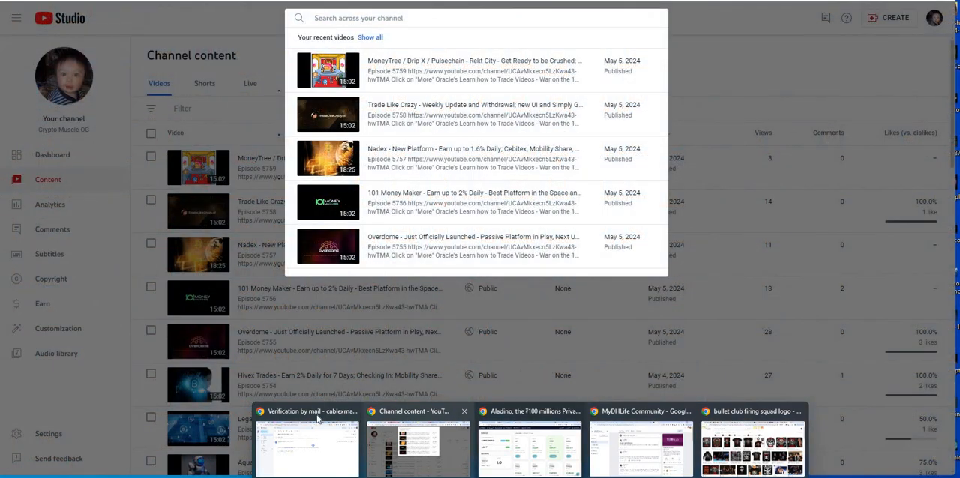